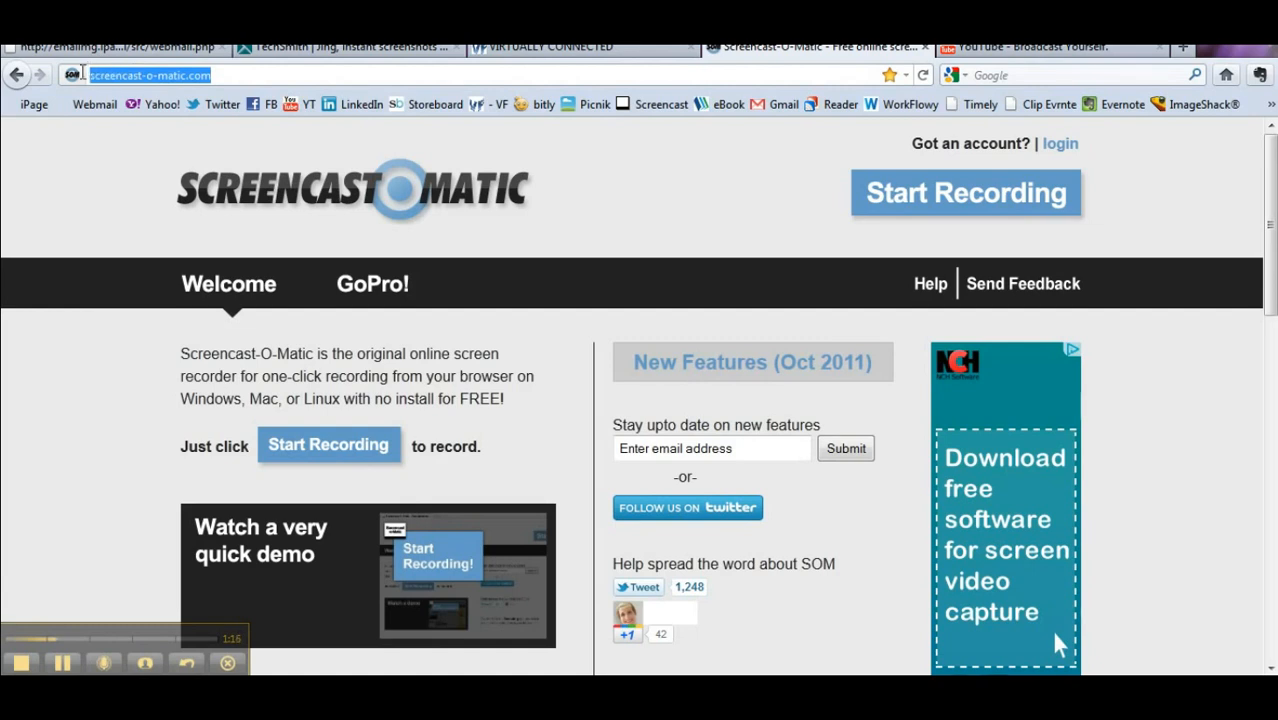
Step: Launch the online screen recorder and dismiss the frame-resizing hint so it reports Ready
left_click(230, 76)
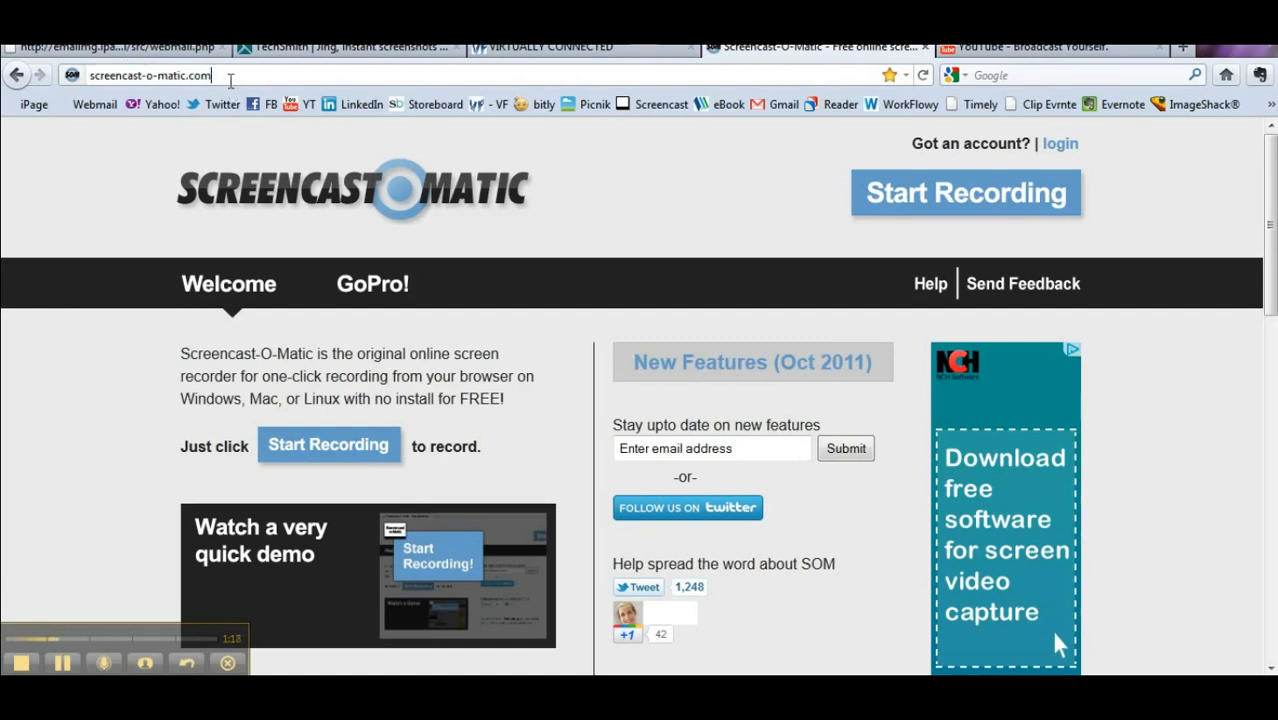
mouse_move(714, 284)
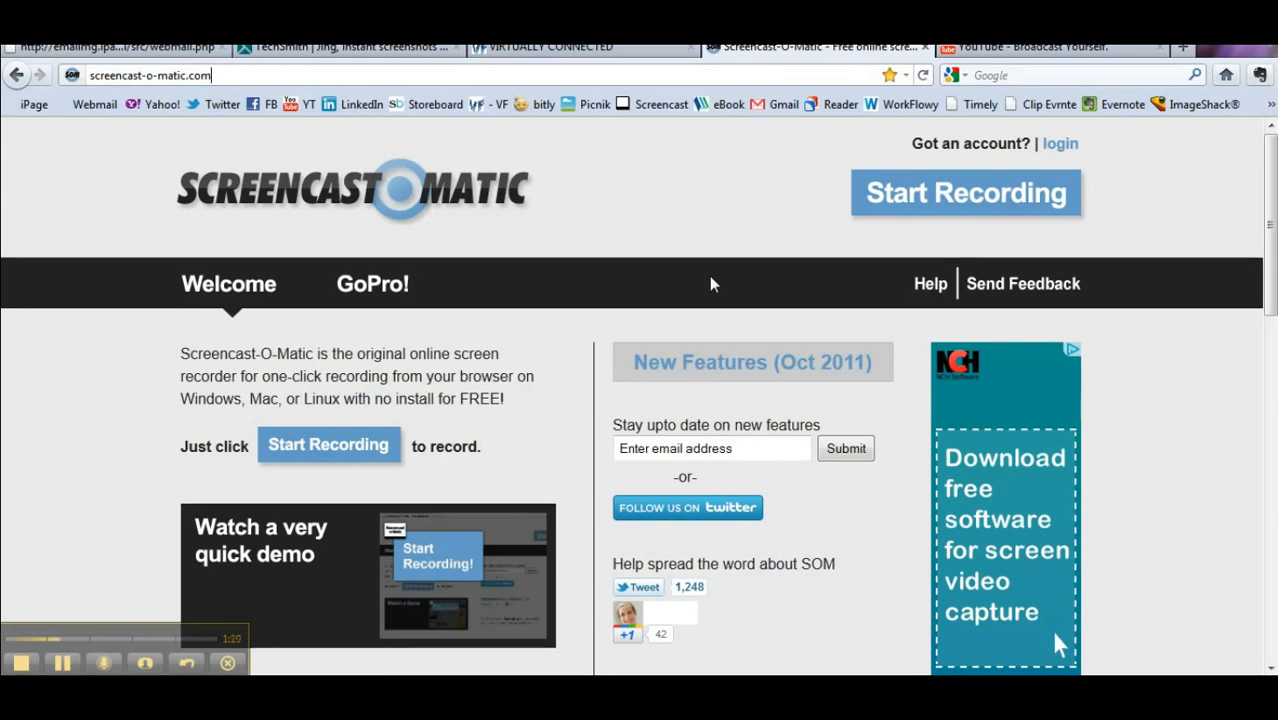
mouse_move(764, 192)
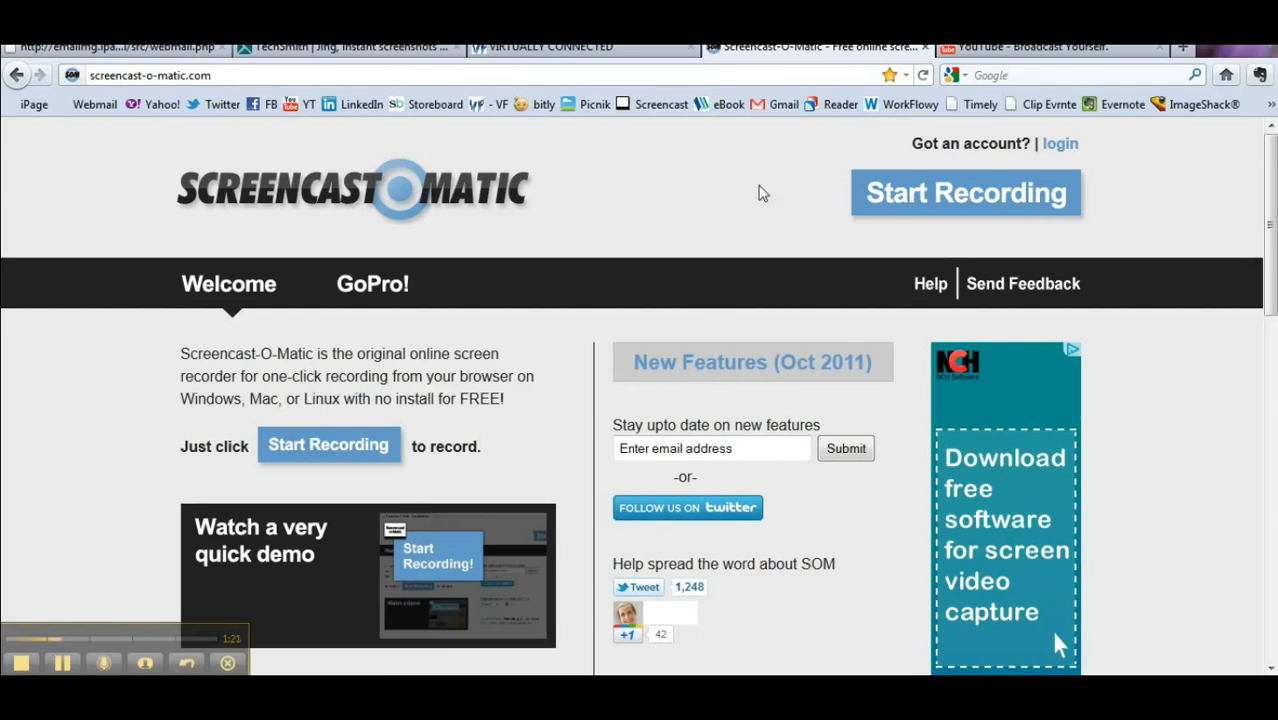
mouse_move(822, 186)
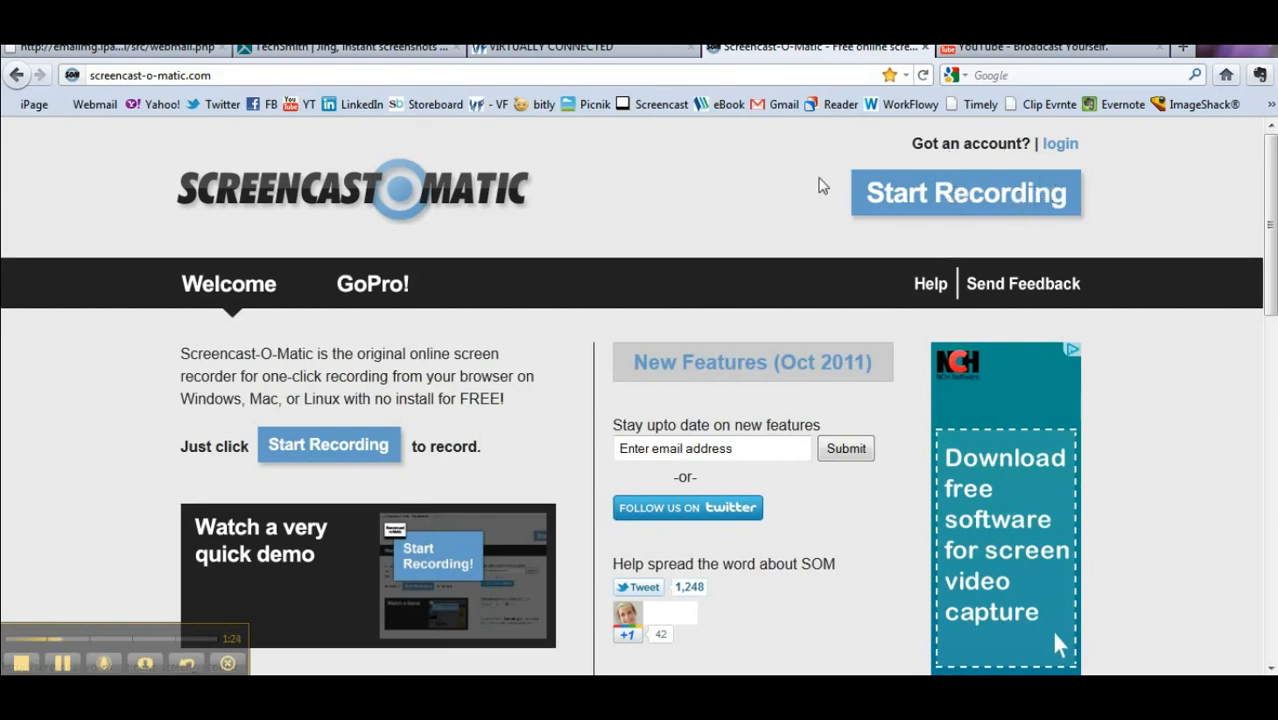
mouse_move(722, 176)
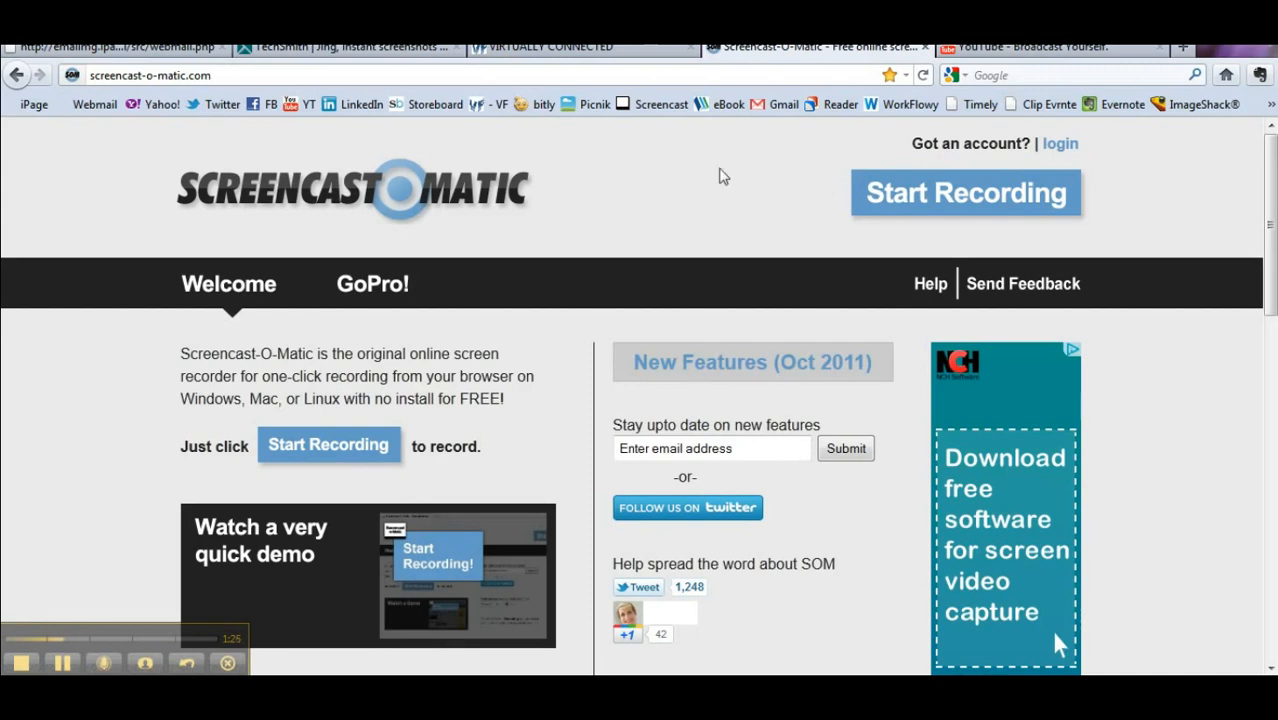
mouse_move(712, 204)
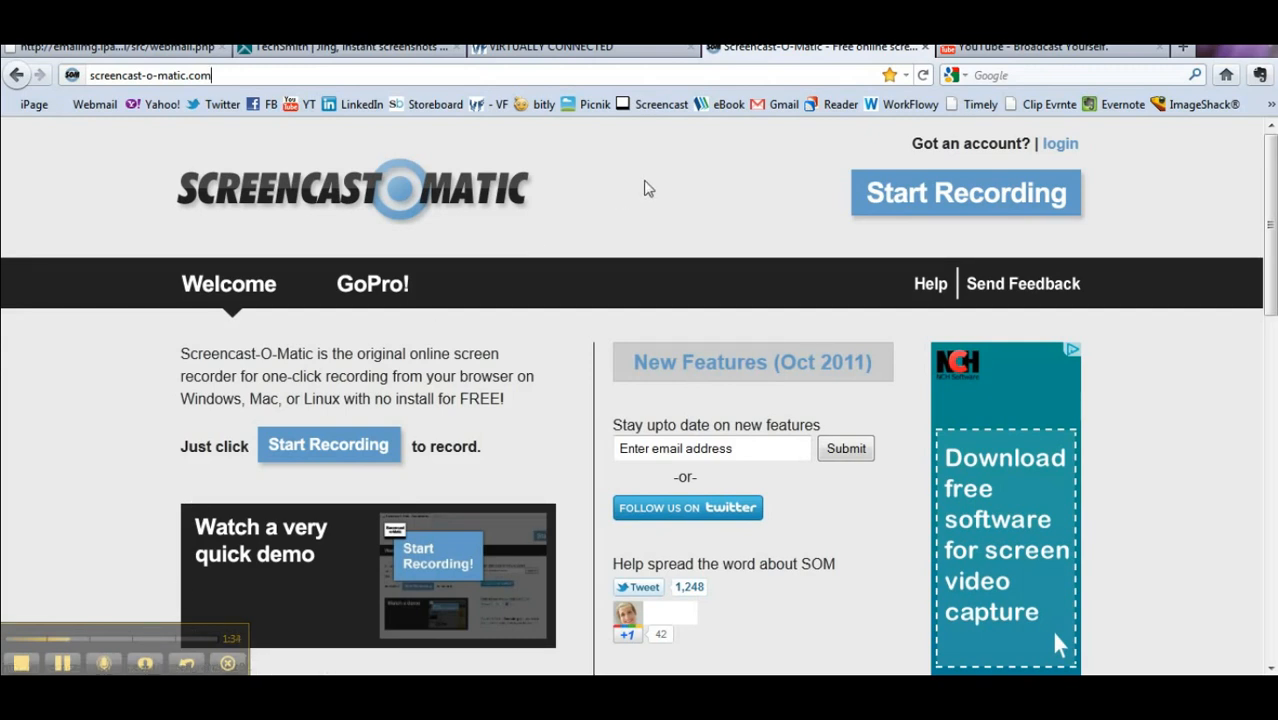
mouse_move(796, 212)
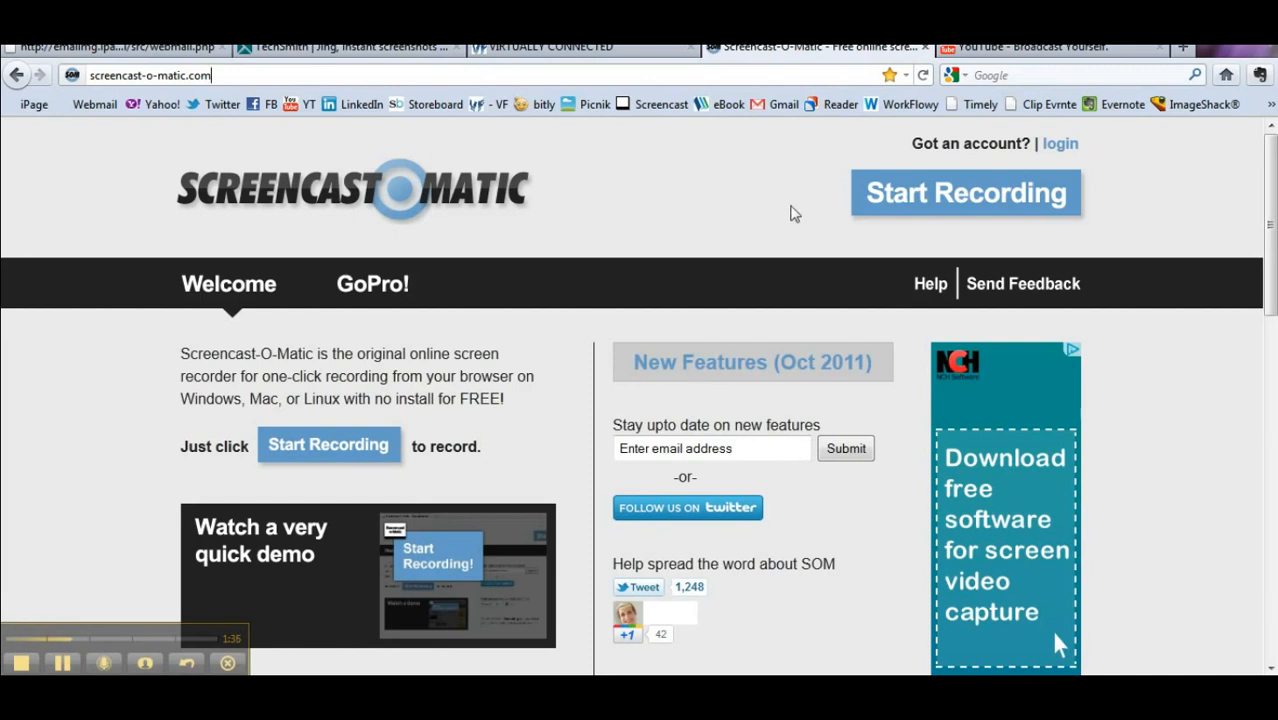
mouse_move(788, 198)
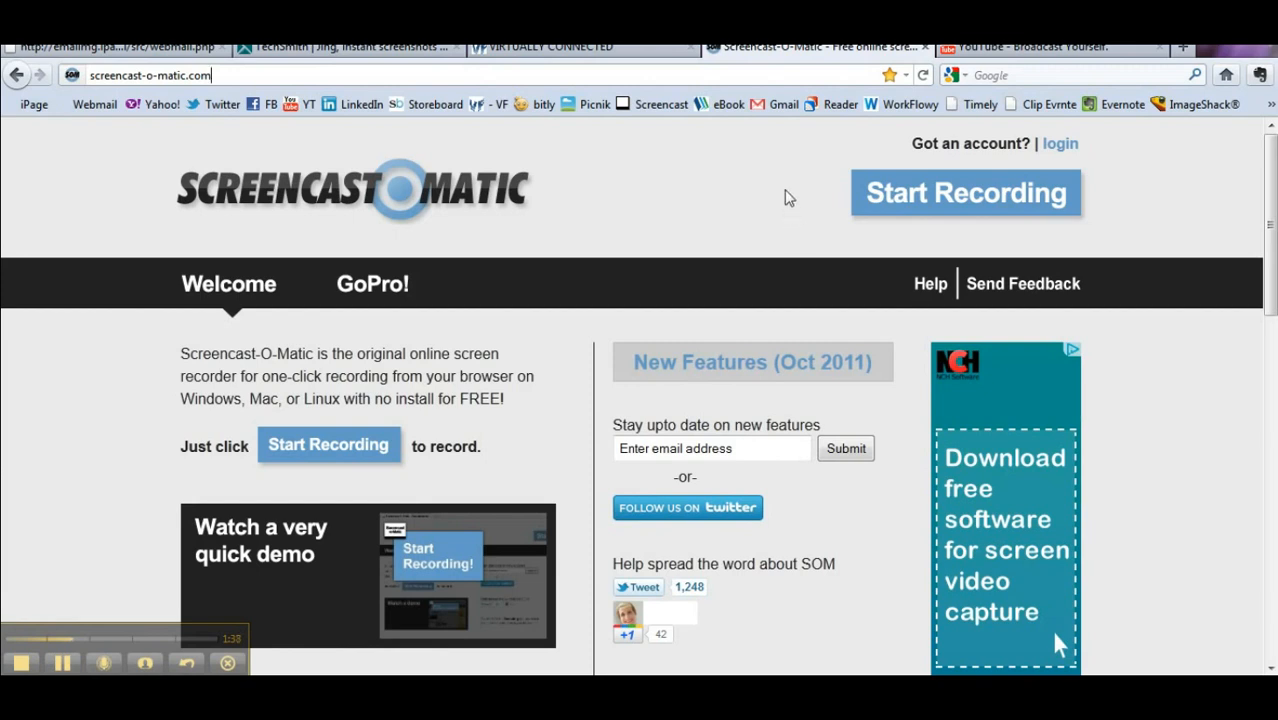
mouse_move(740, 200)
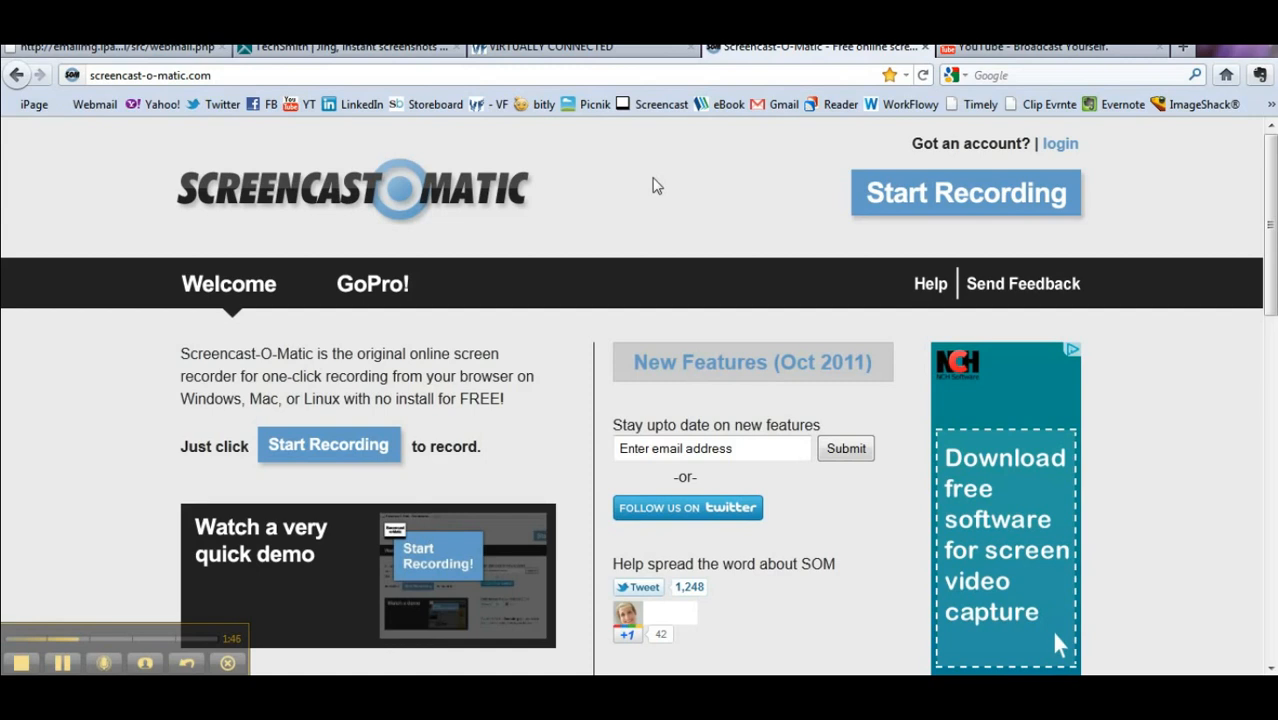
mouse_move(740, 180)
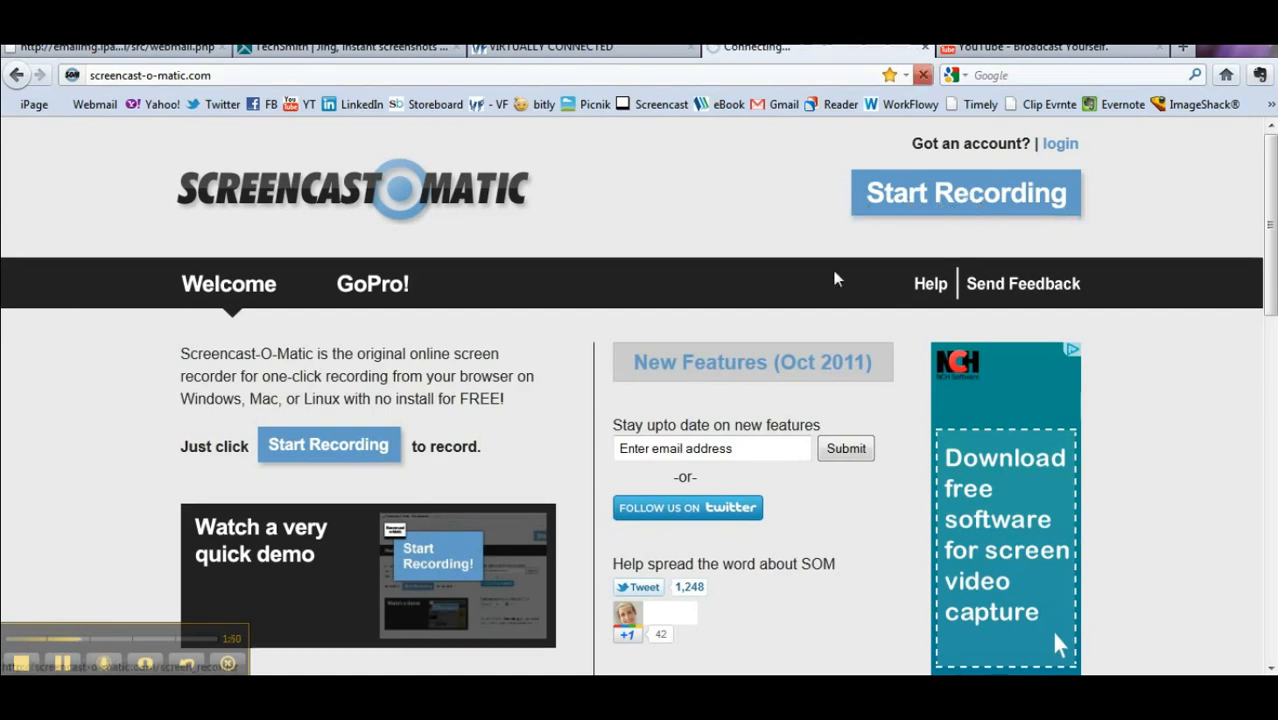
left_click(964, 192)
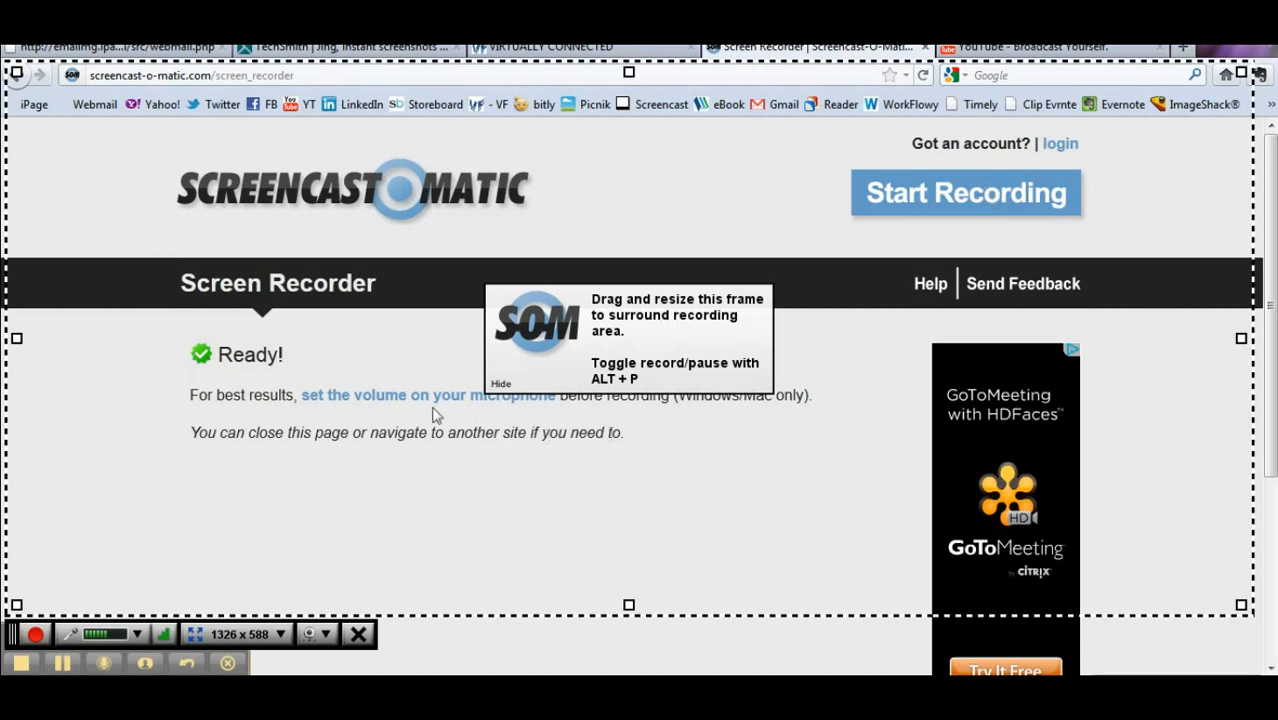
left_click(500, 384)
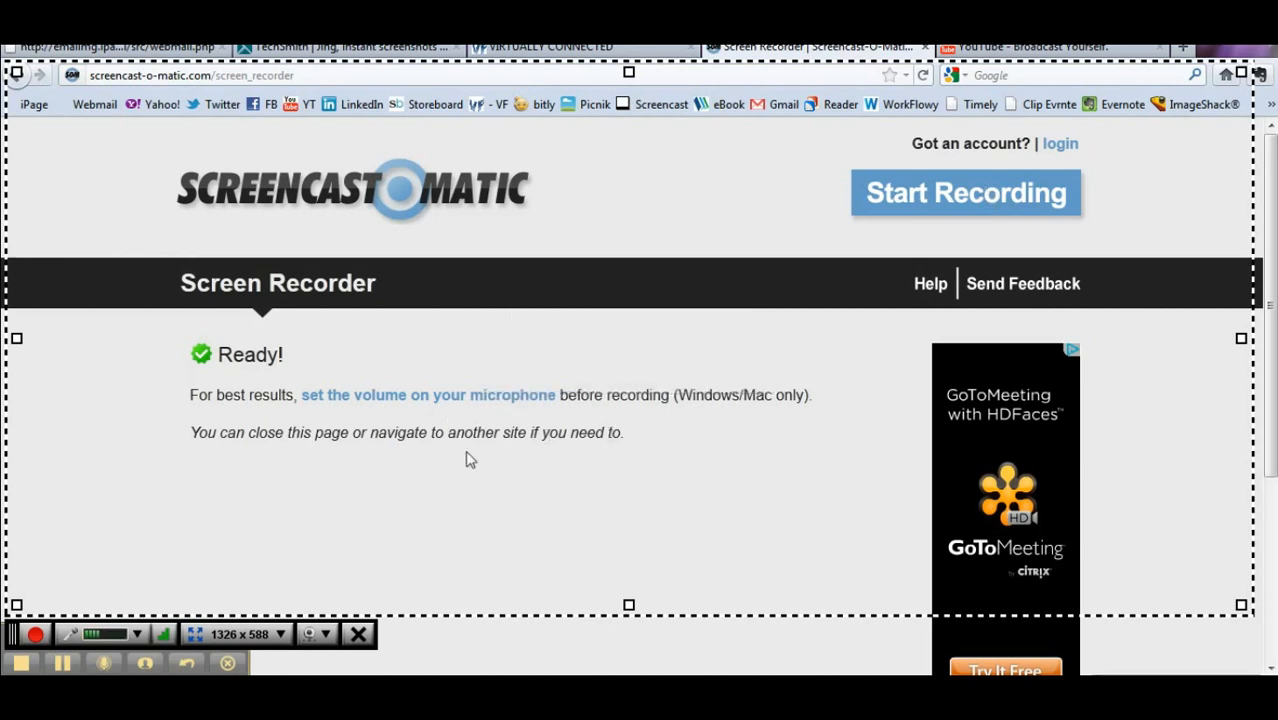
mouse_move(796, 348)
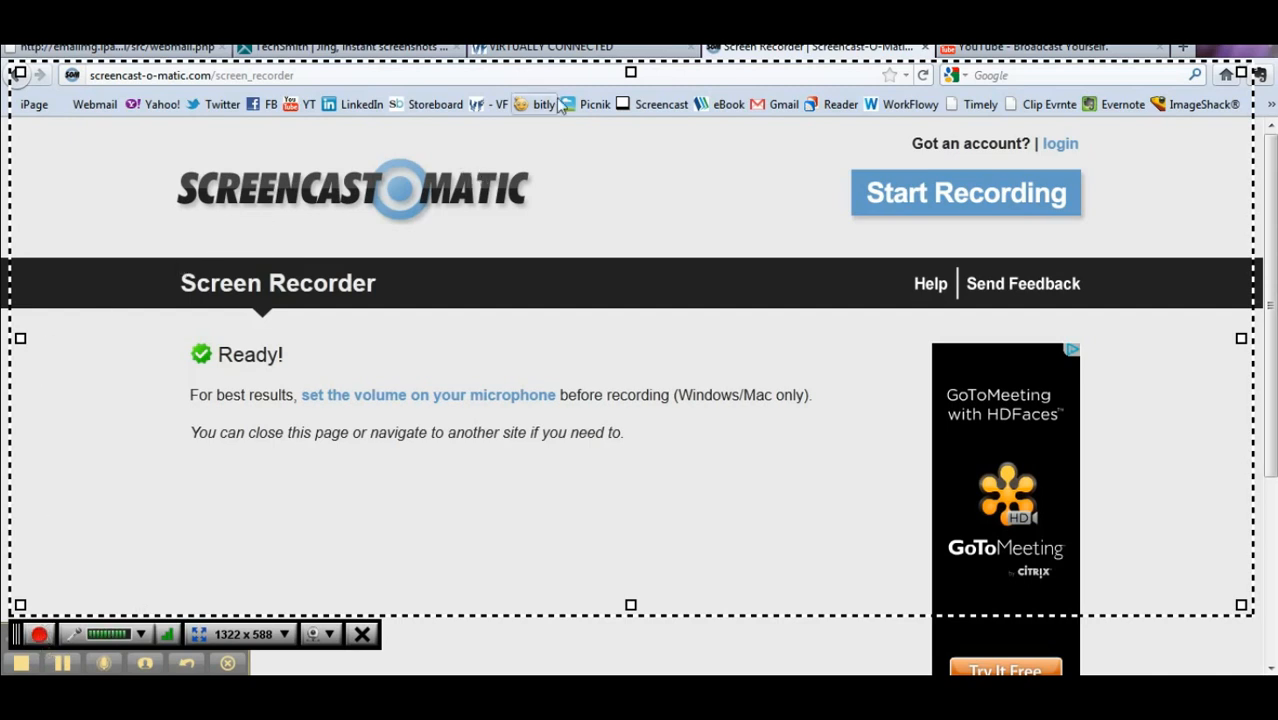
mouse_move(536, 56)
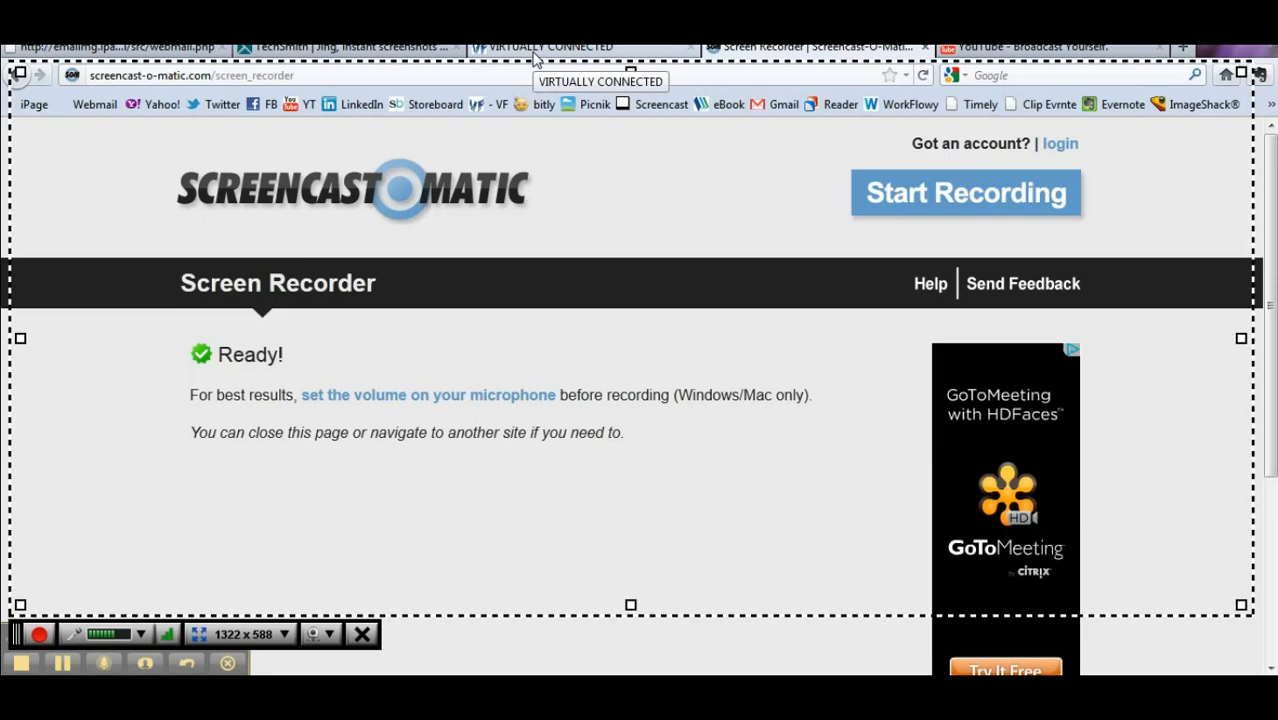
Step: Record the Virtual Fundamentals blog, browsing to the Meetup.com post and then About Us
left_click(544, 46)
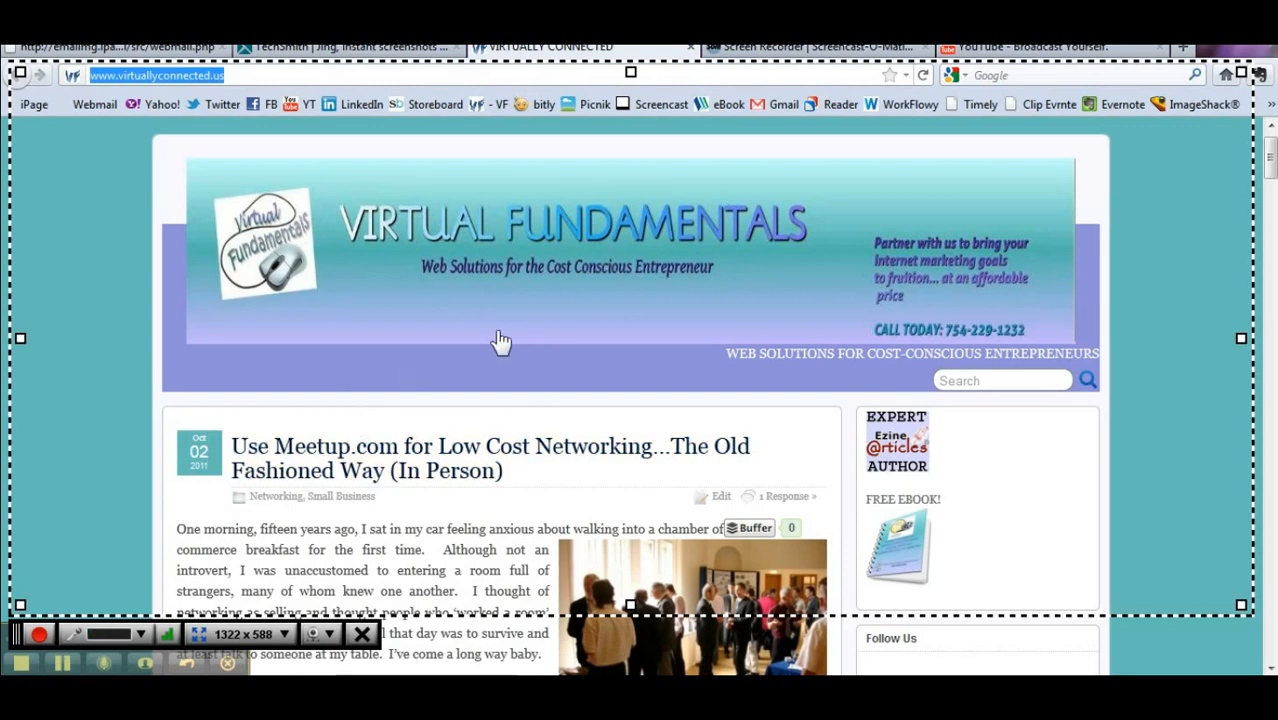
mouse_move(230, 410)
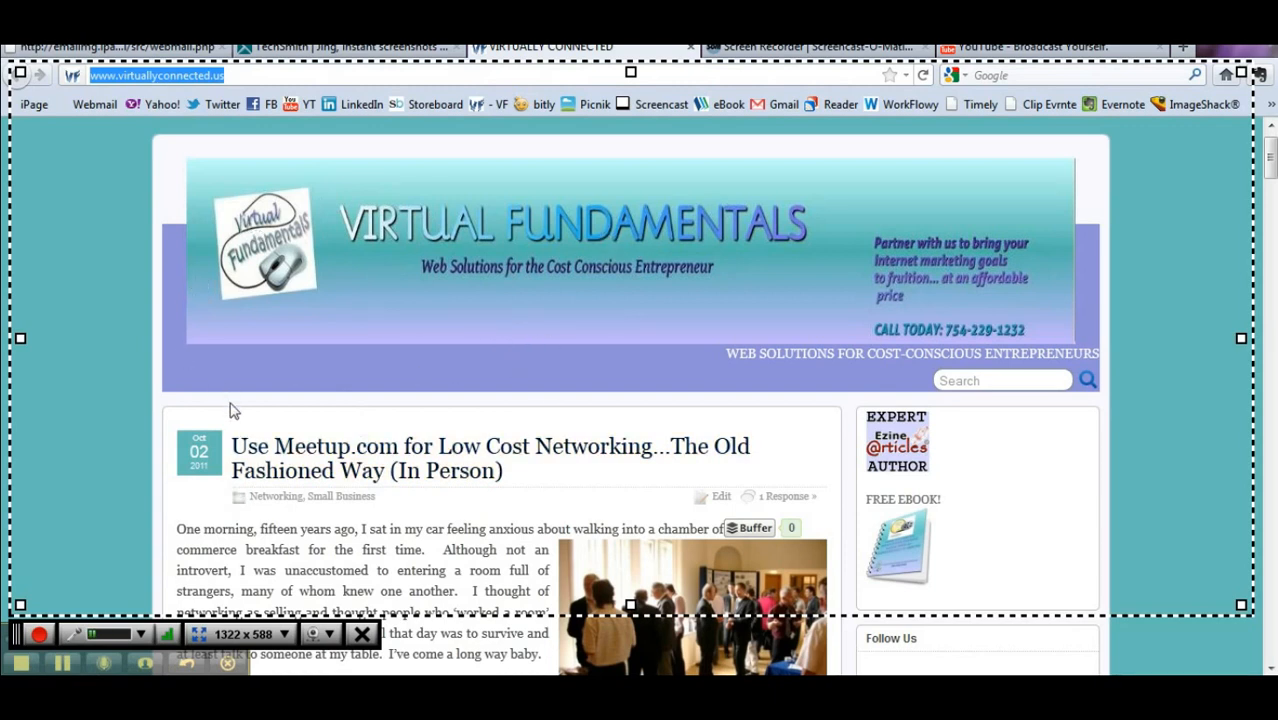
mouse_move(52, 594)
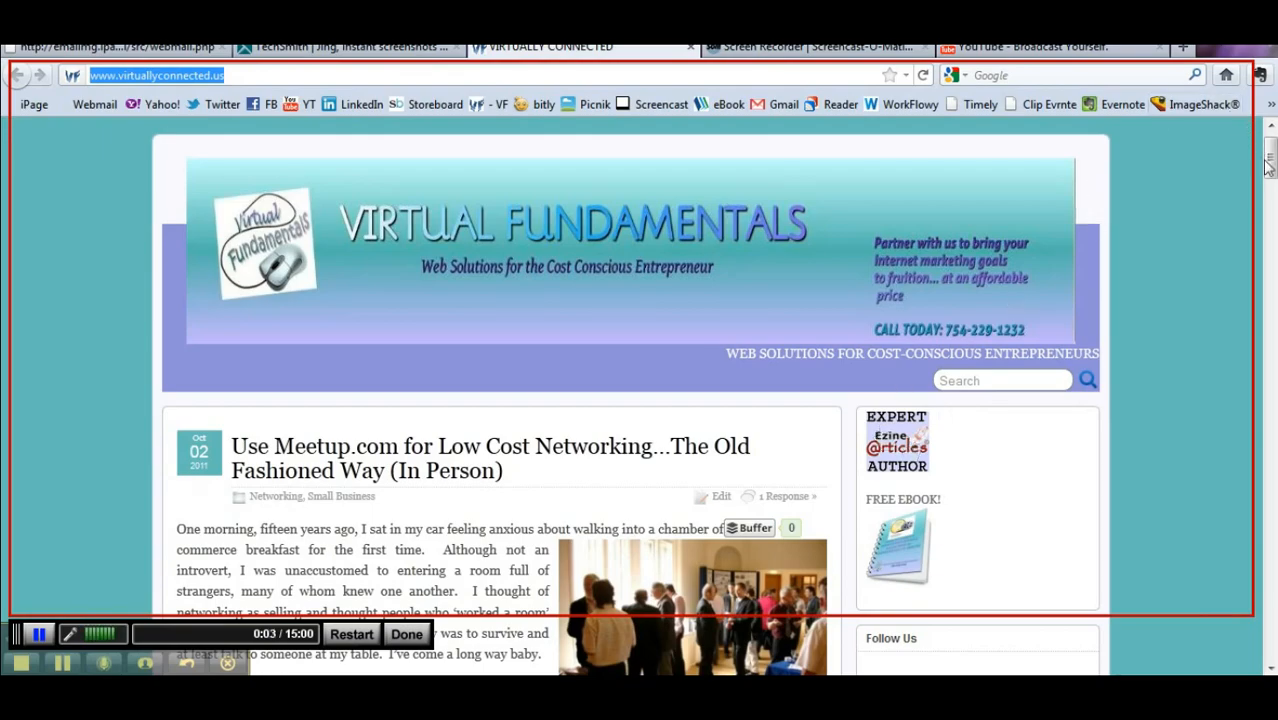
scroll("down", 3)
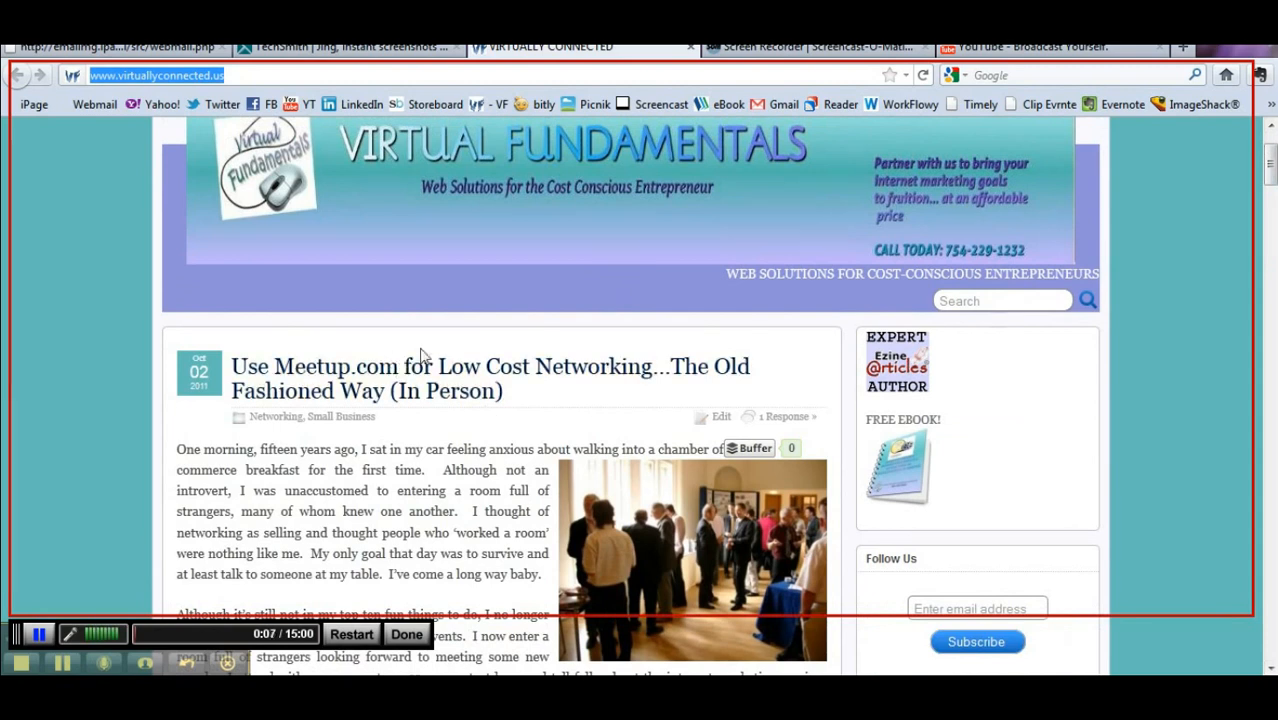
left_click(490, 378)
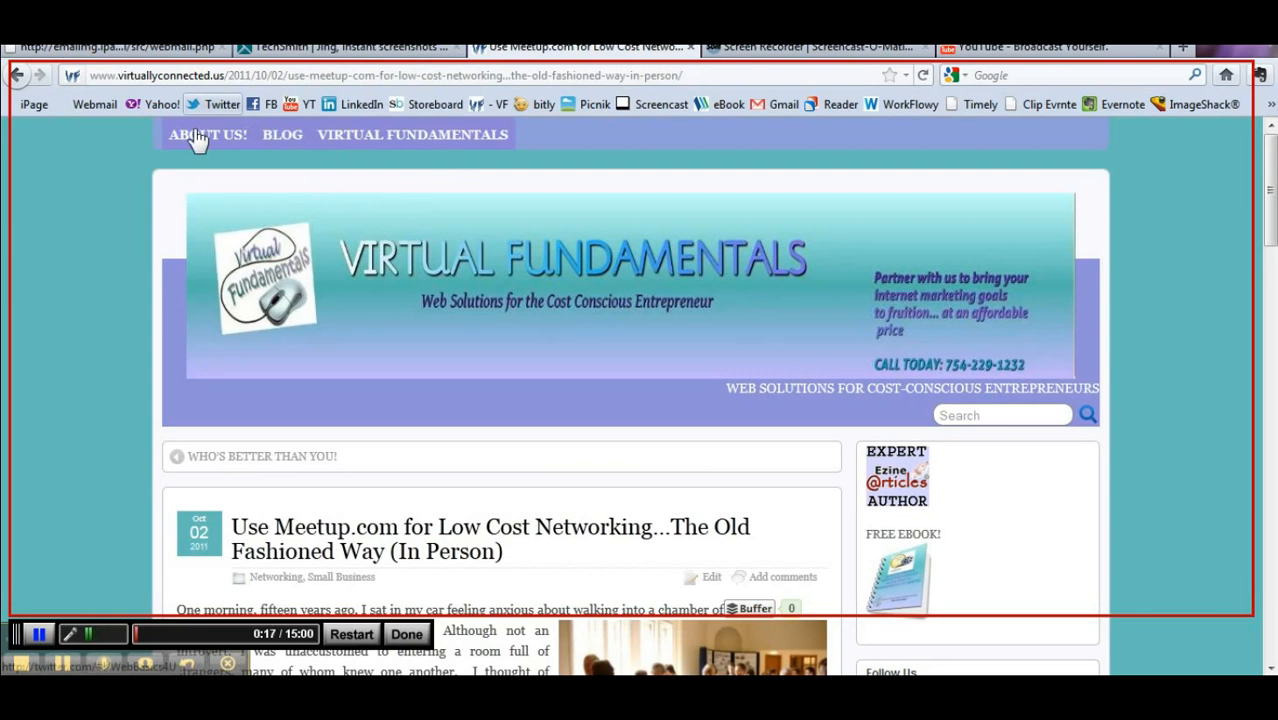
left_click(208, 134)
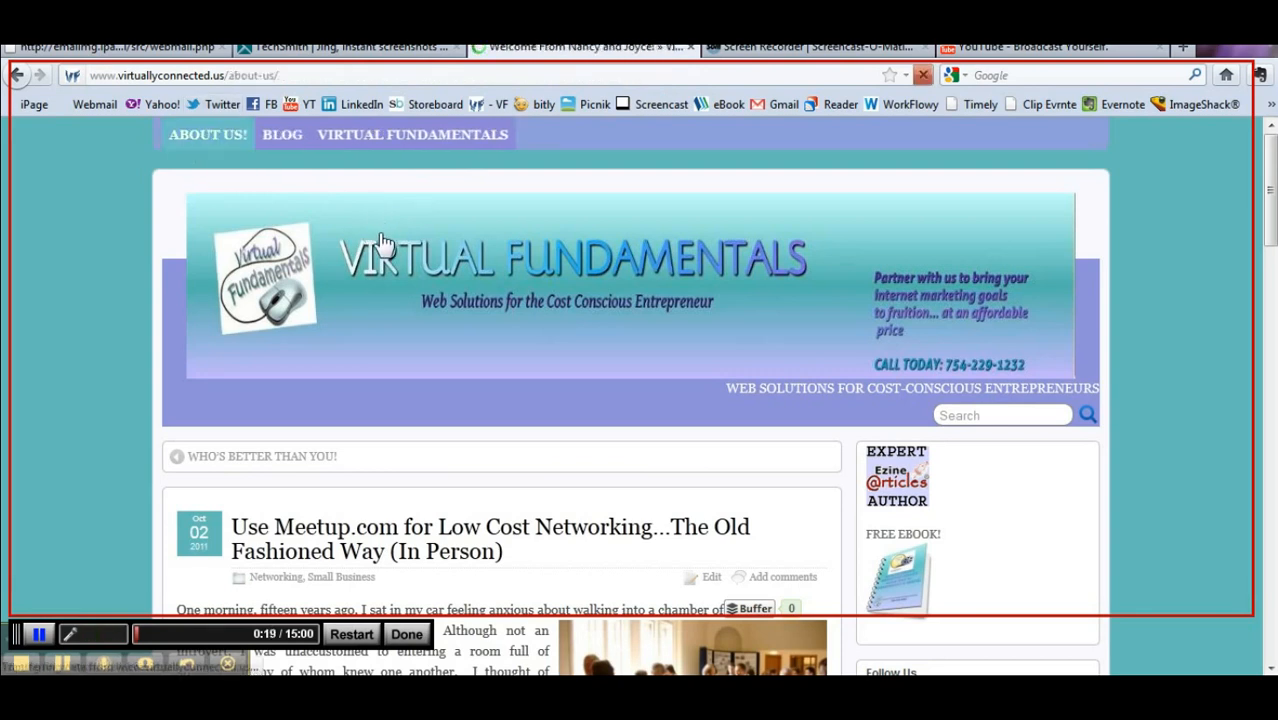
left_click(202, 134)
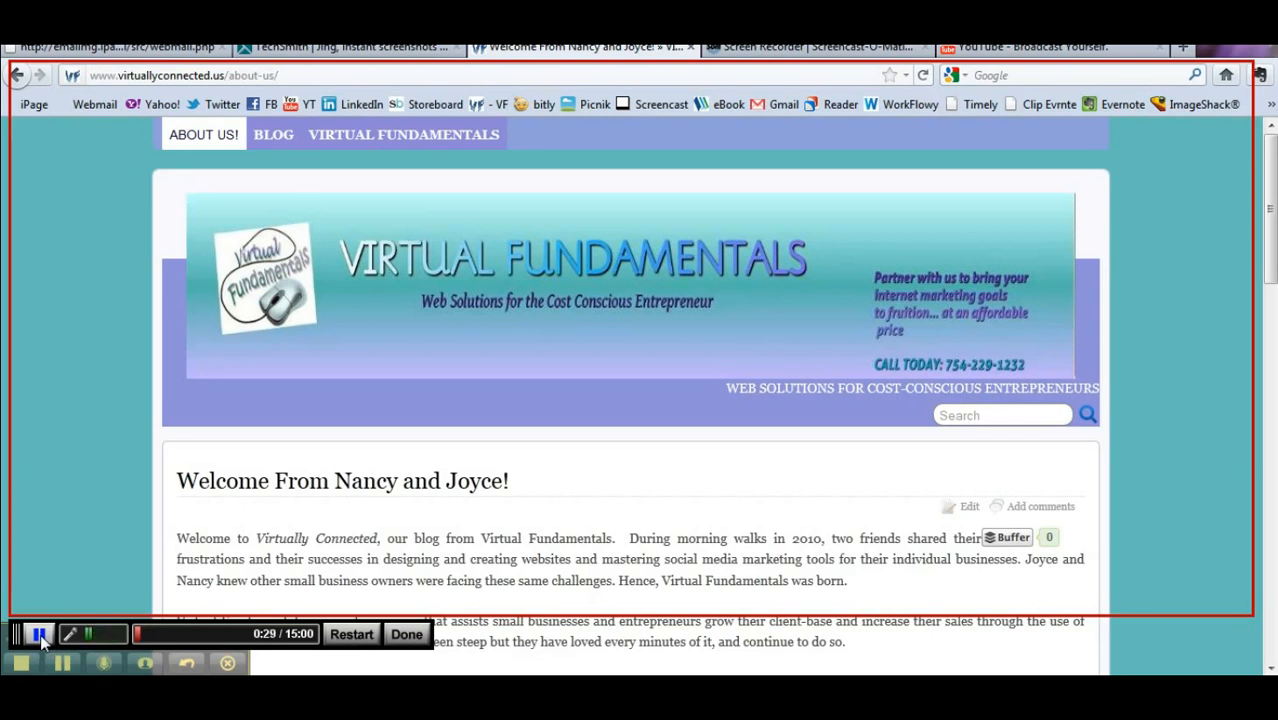
Step: Pause the recording at about 29 seconds on the About Us page
left_click(40, 634)
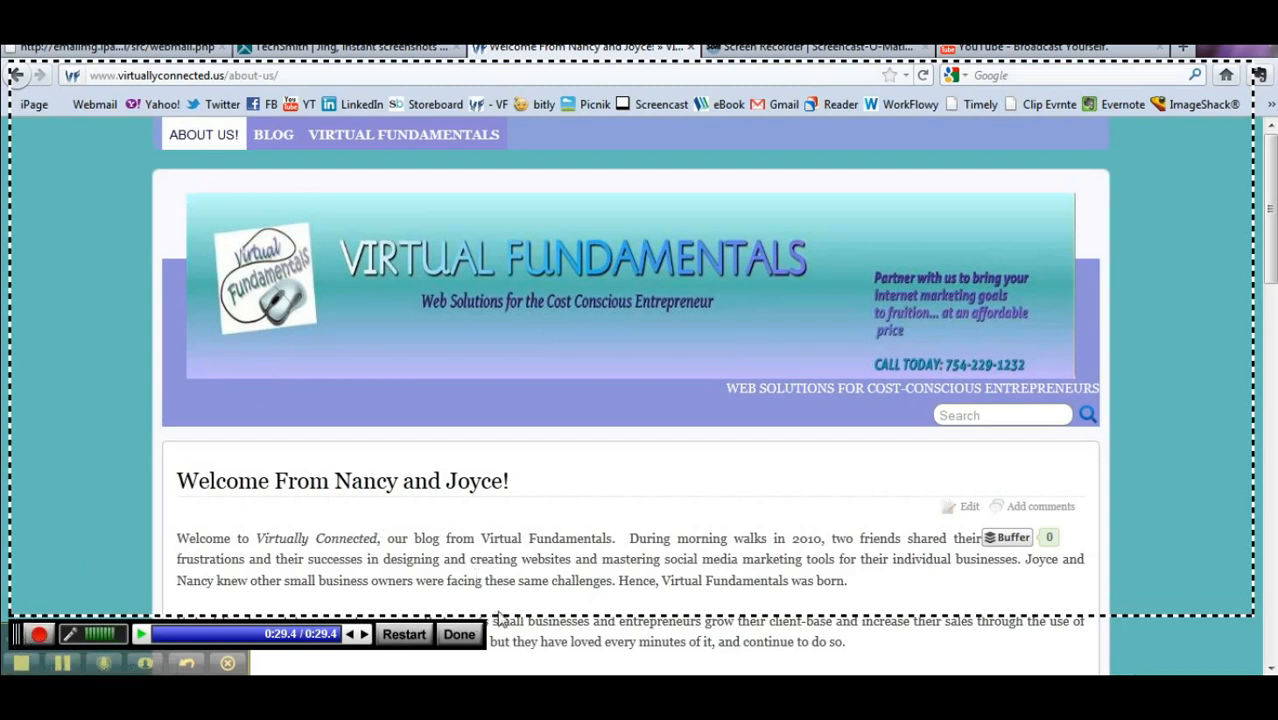
mouse_move(396, 464)
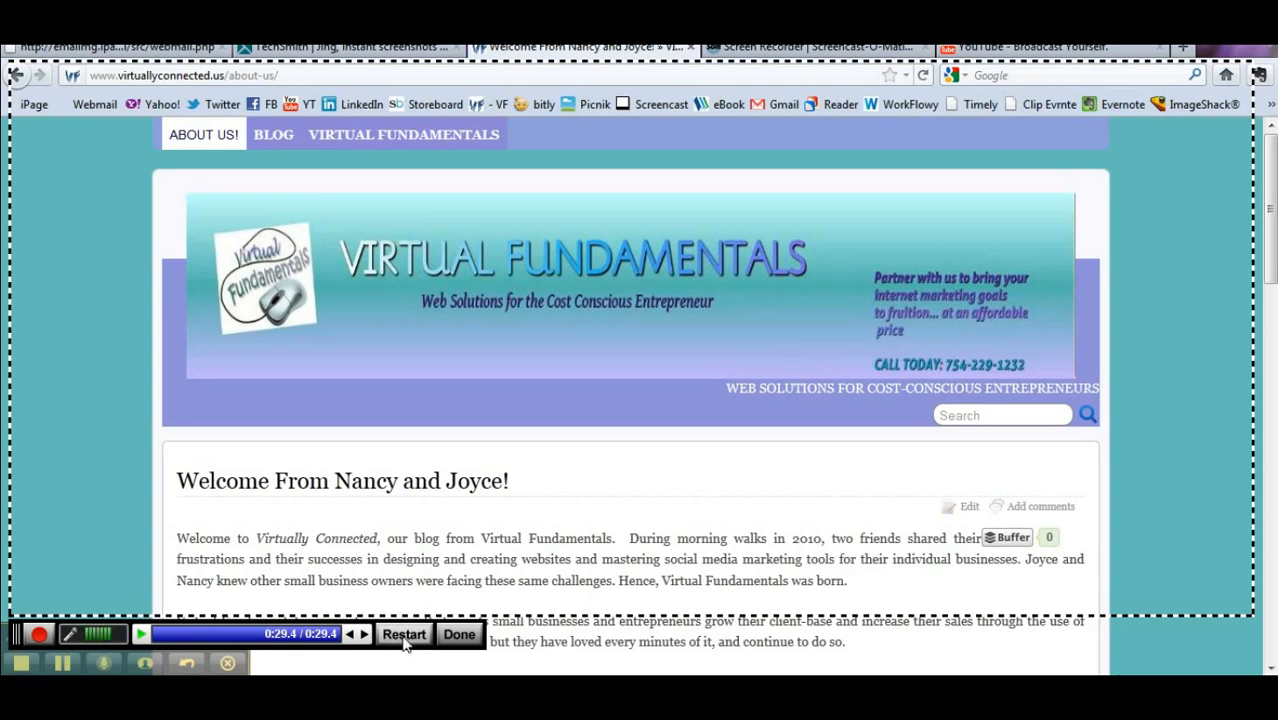
mouse_move(408, 650)
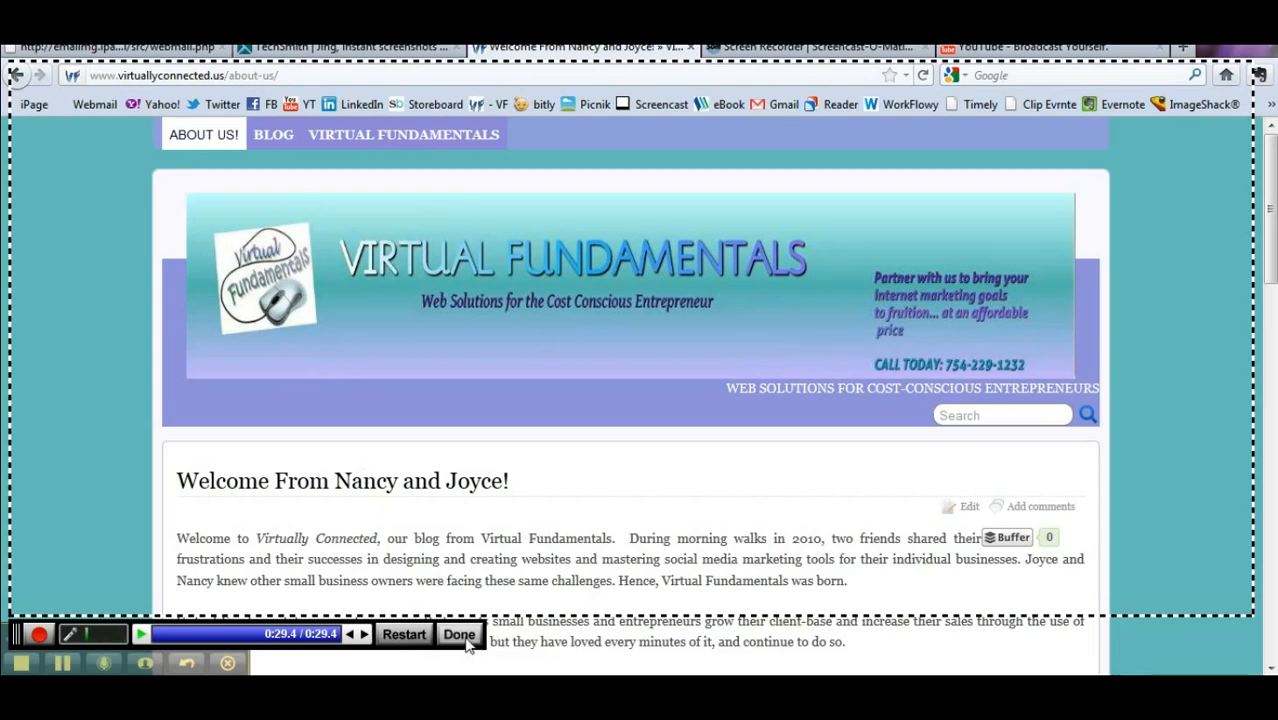
Step: Finish the recording and play its 30-second preview through to the end
left_click(460, 632)
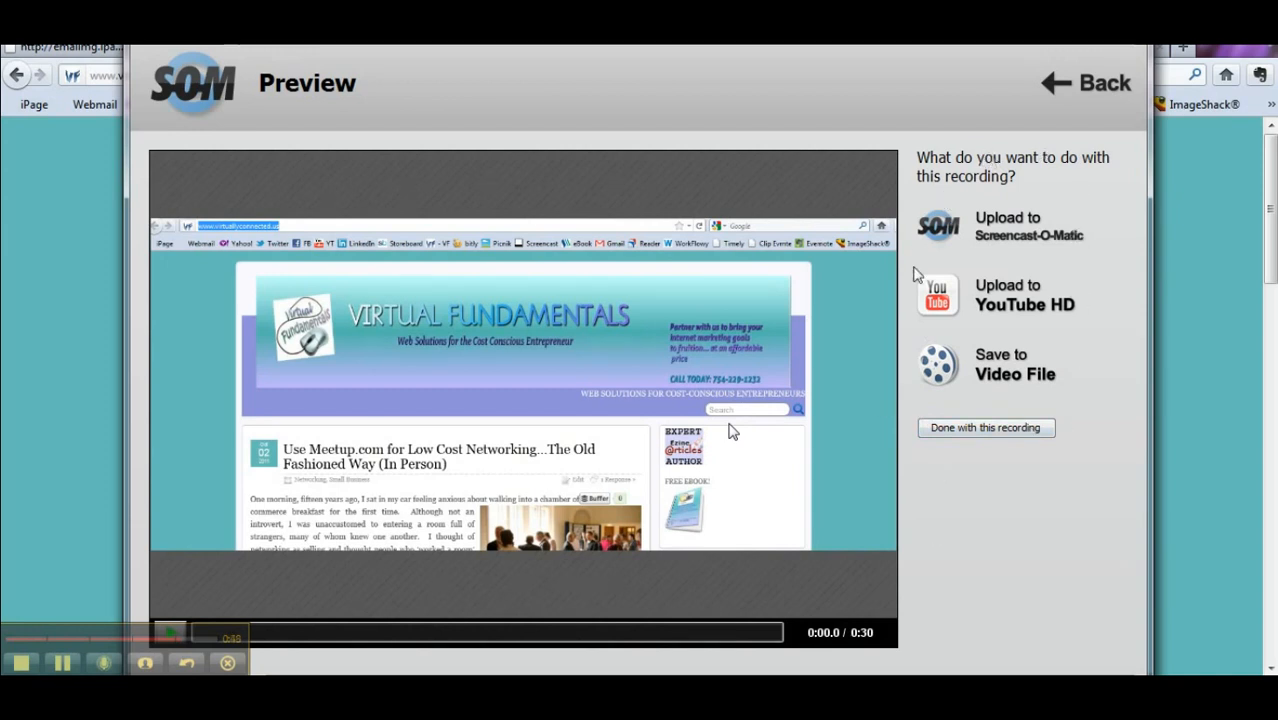
mouse_move(950, 288)
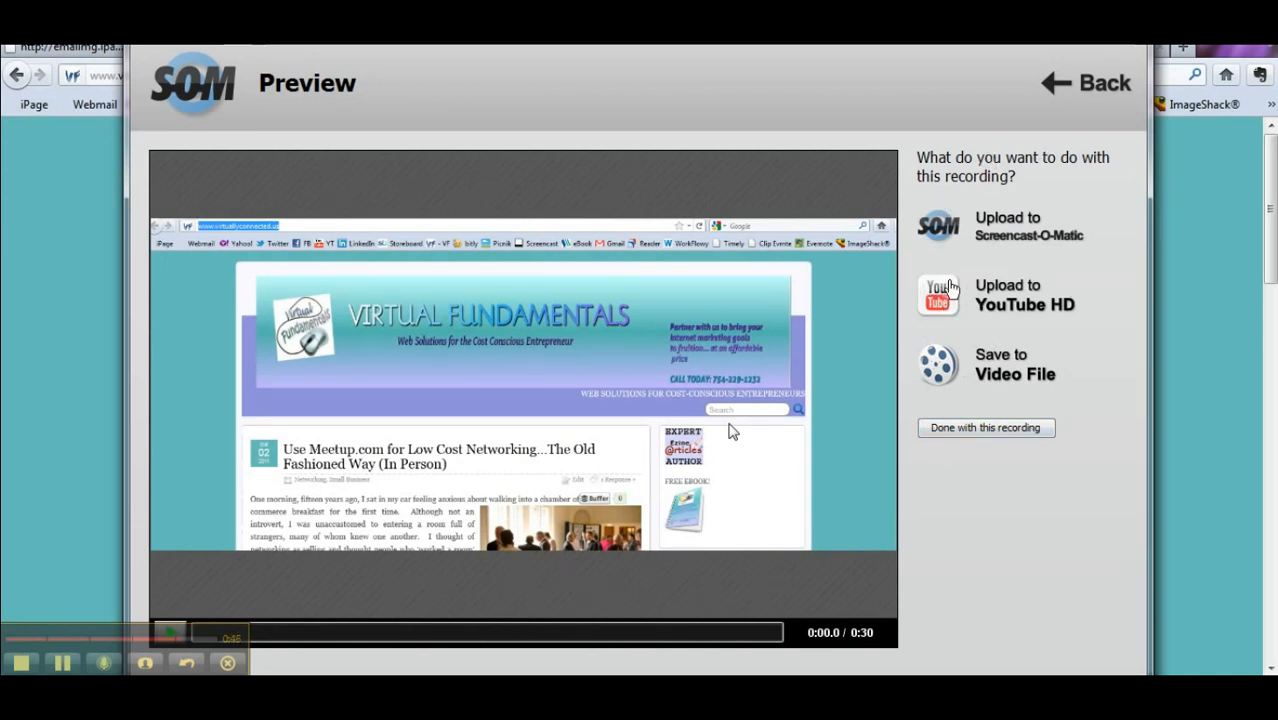
mouse_move(988, 530)
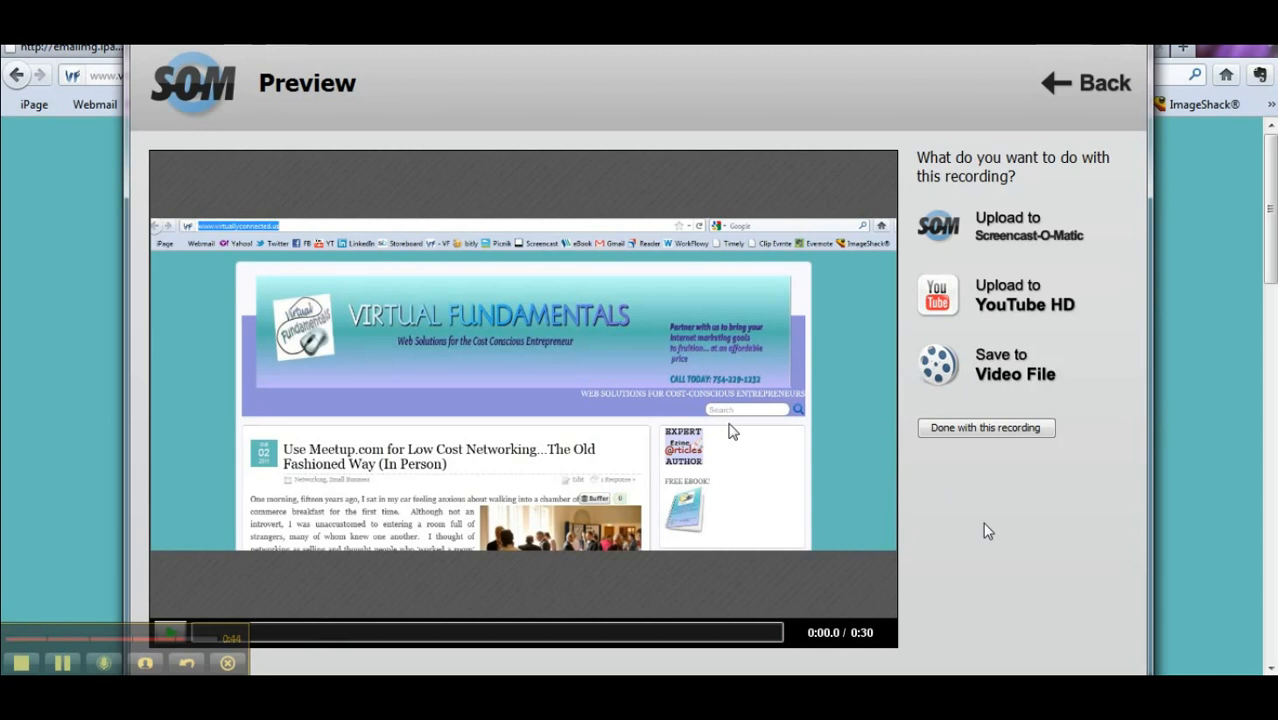
mouse_move(994, 512)
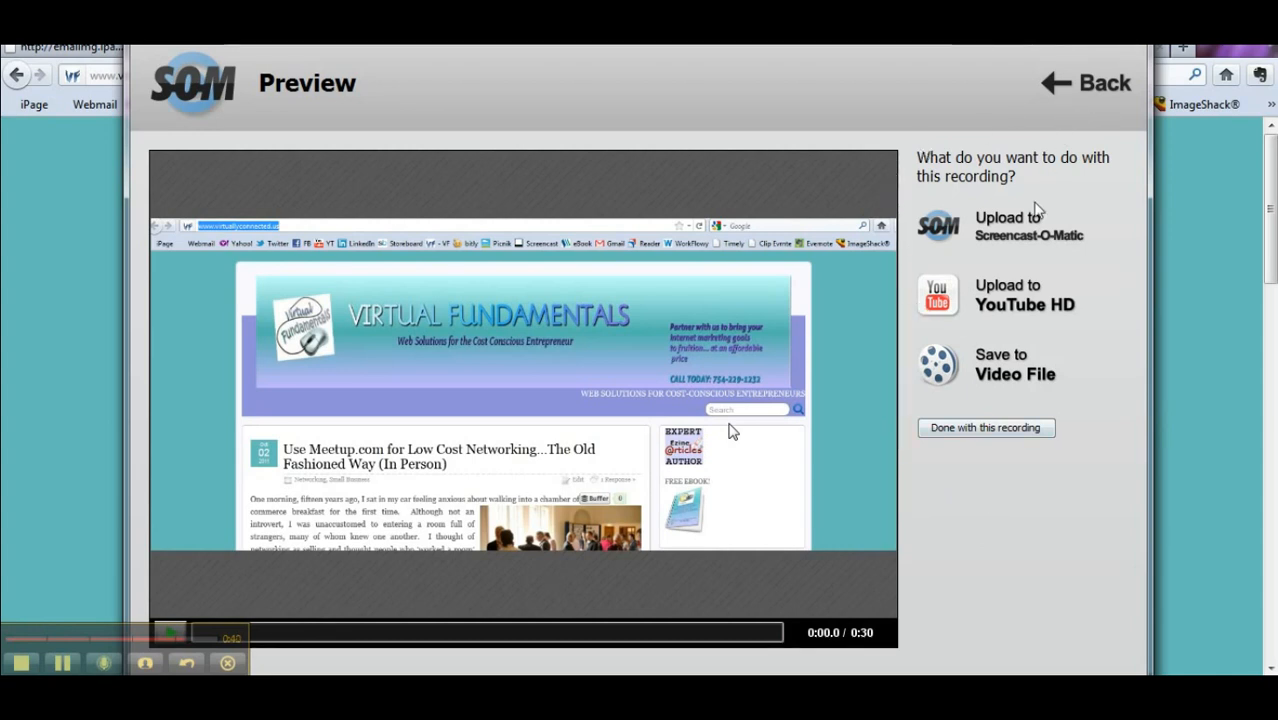
mouse_move(998, 244)
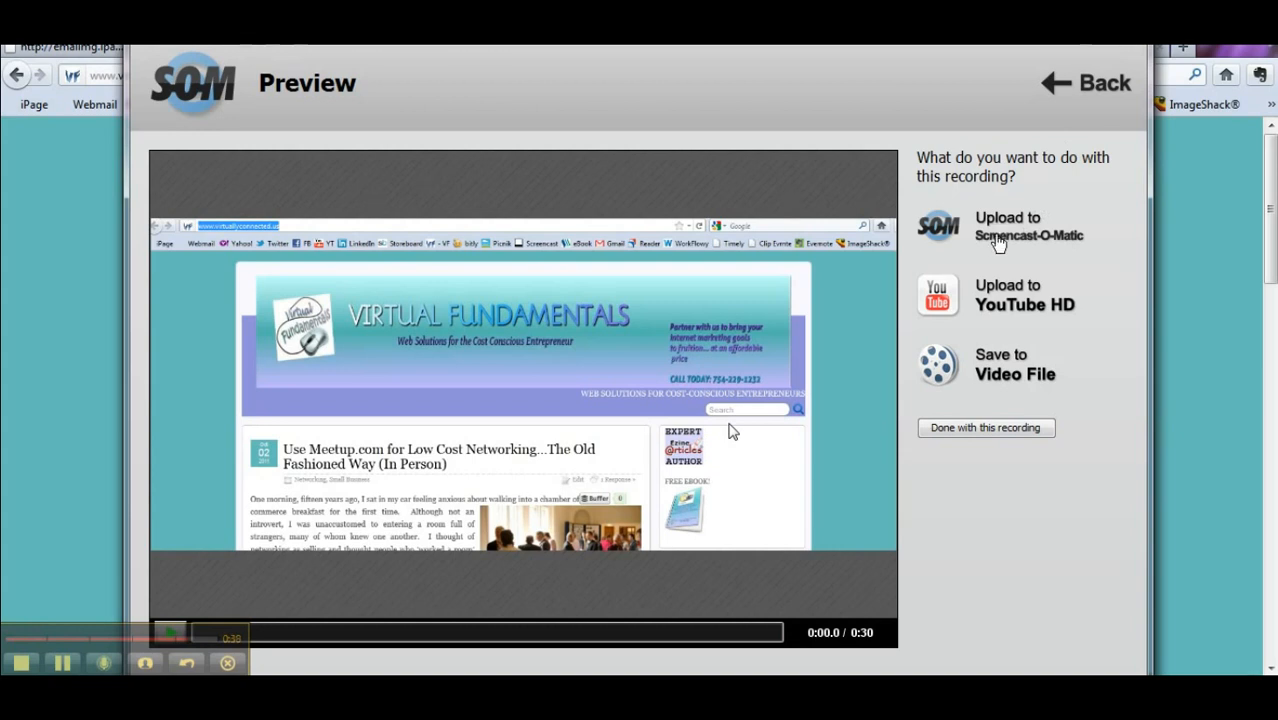
mouse_move(944, 252)
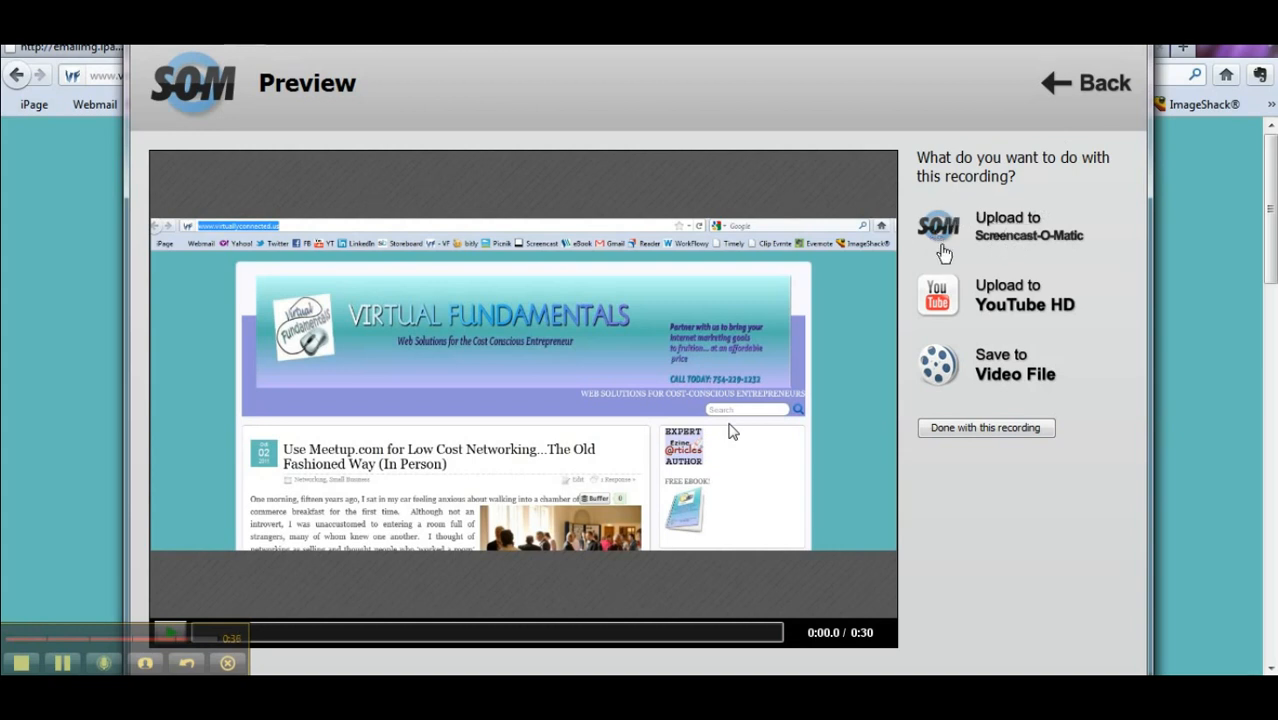
mouse_move(1064, 222)
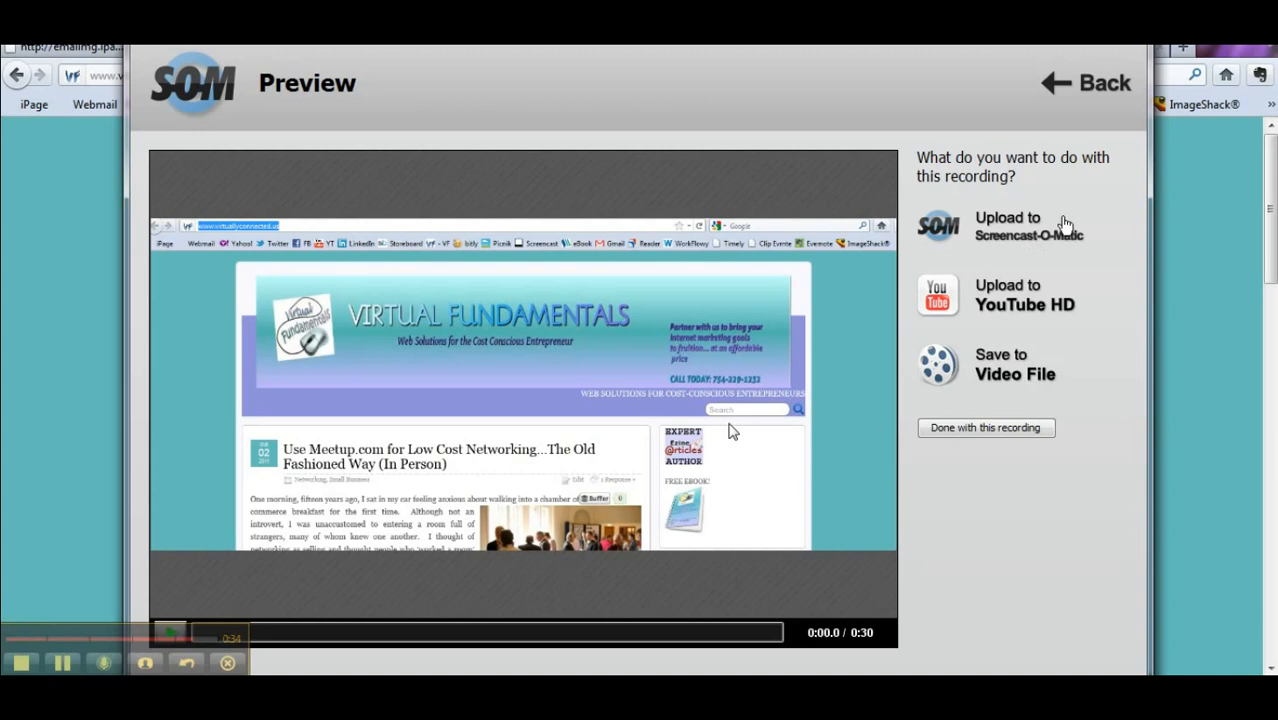
mouse_move(988, 236)
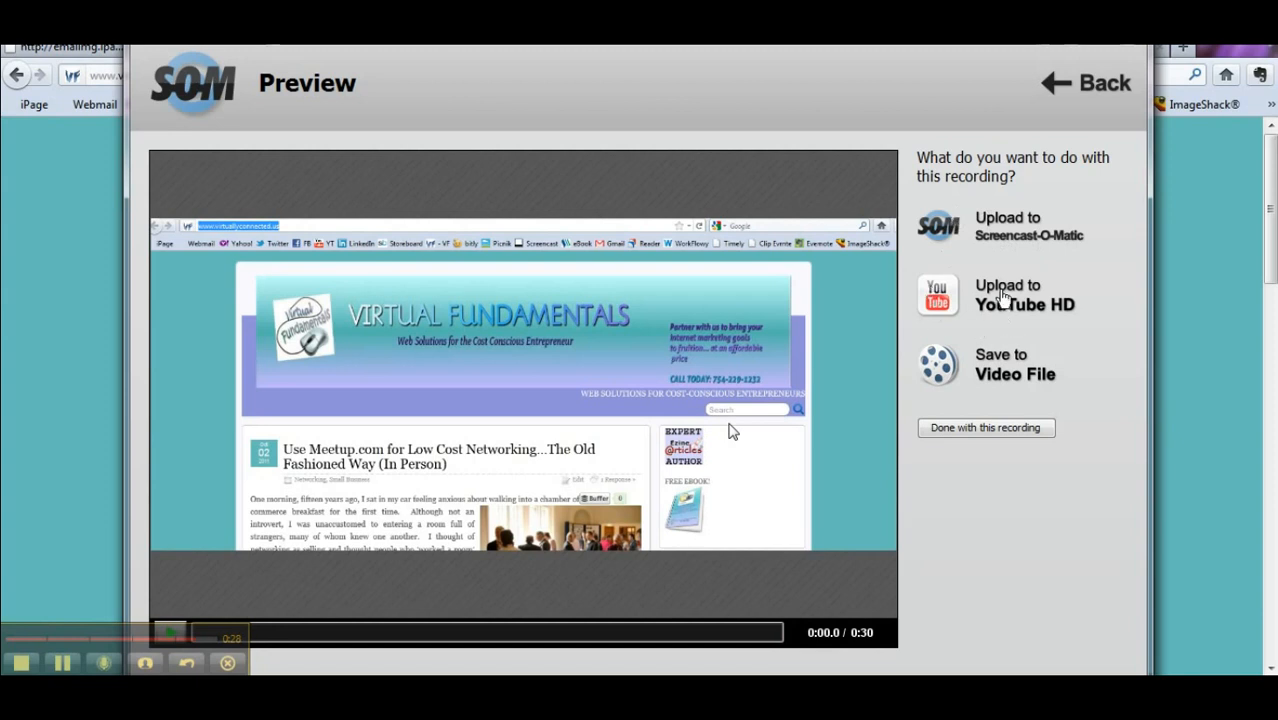
mouse_move(994, 212)
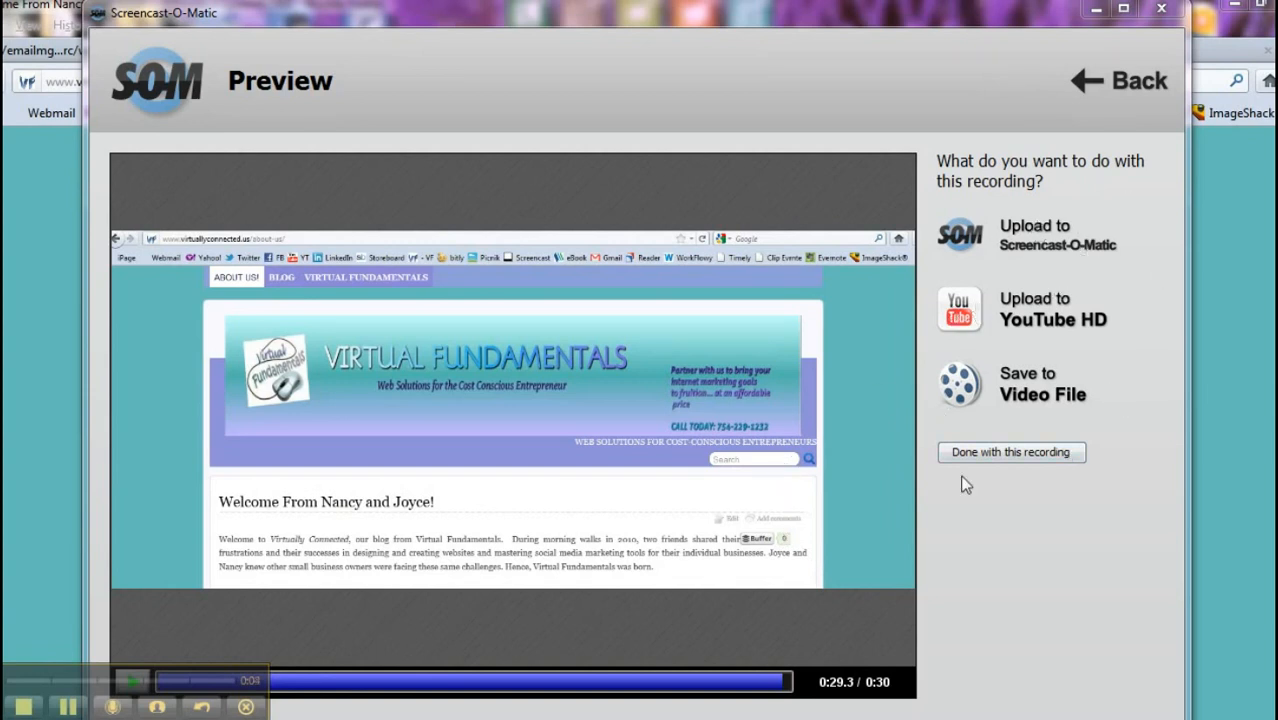
mouse_move(1004, 468)
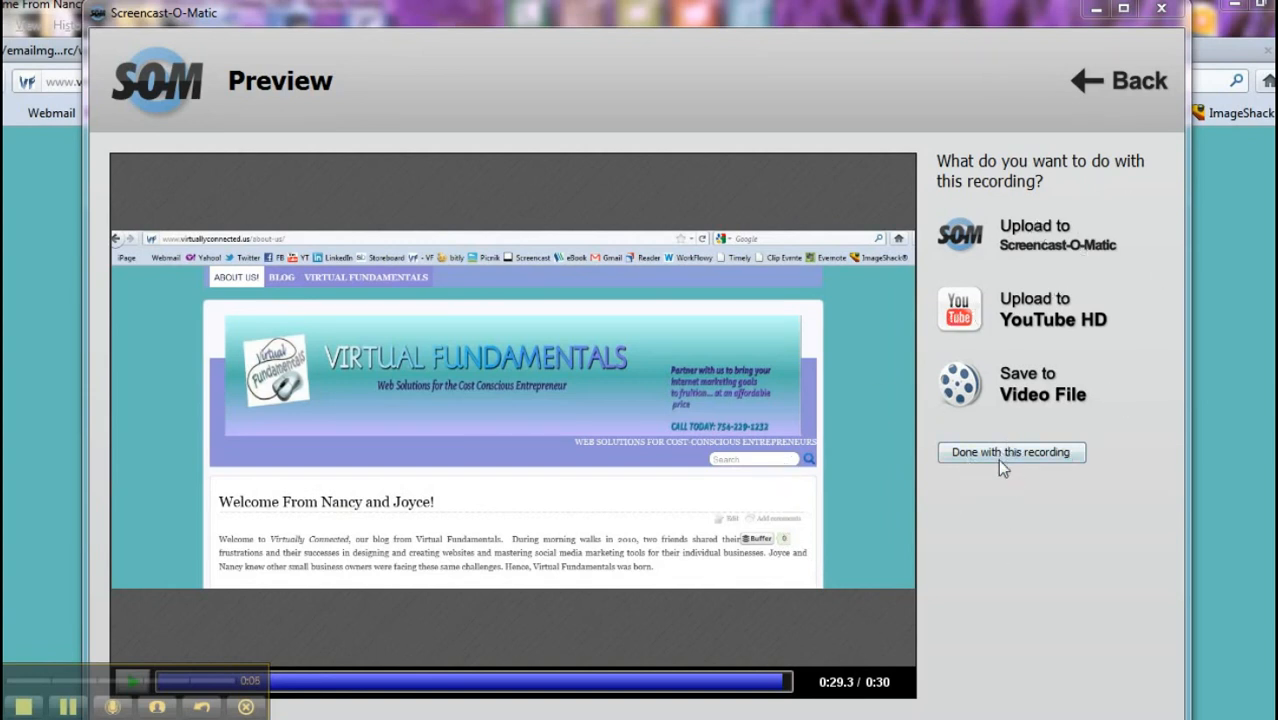
left_click(1010, 452)
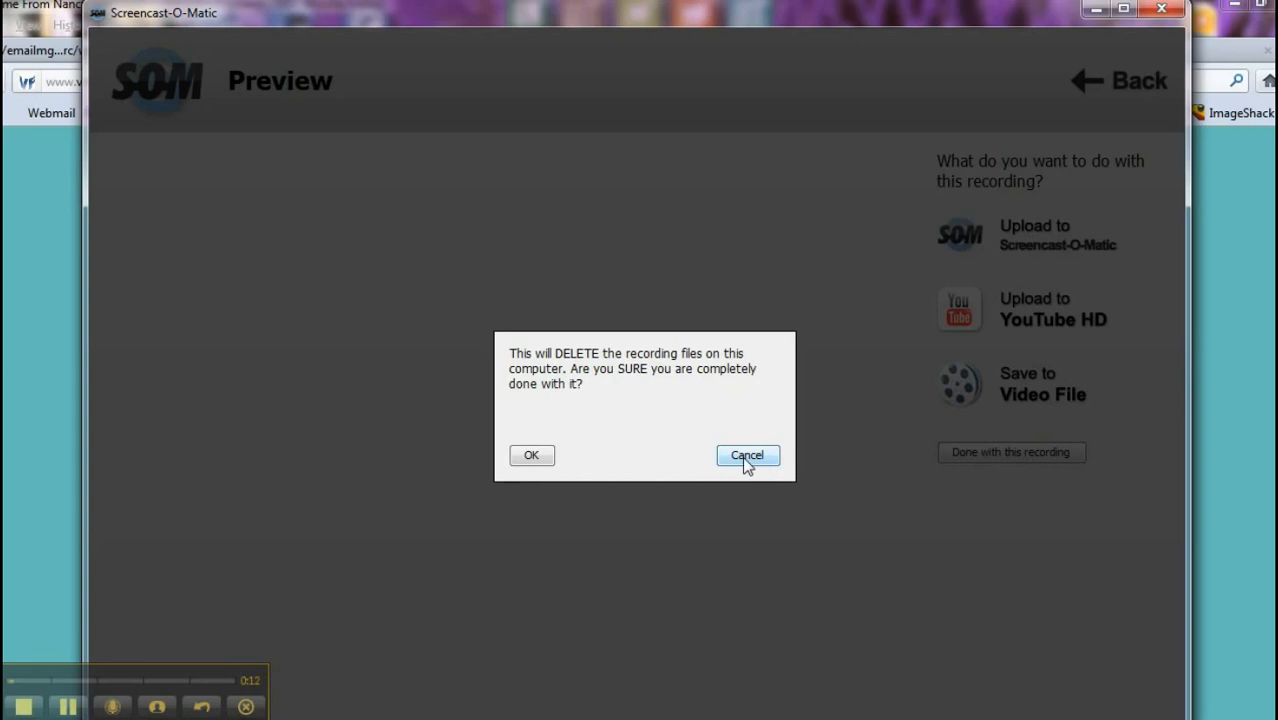
left_click(746, 456)
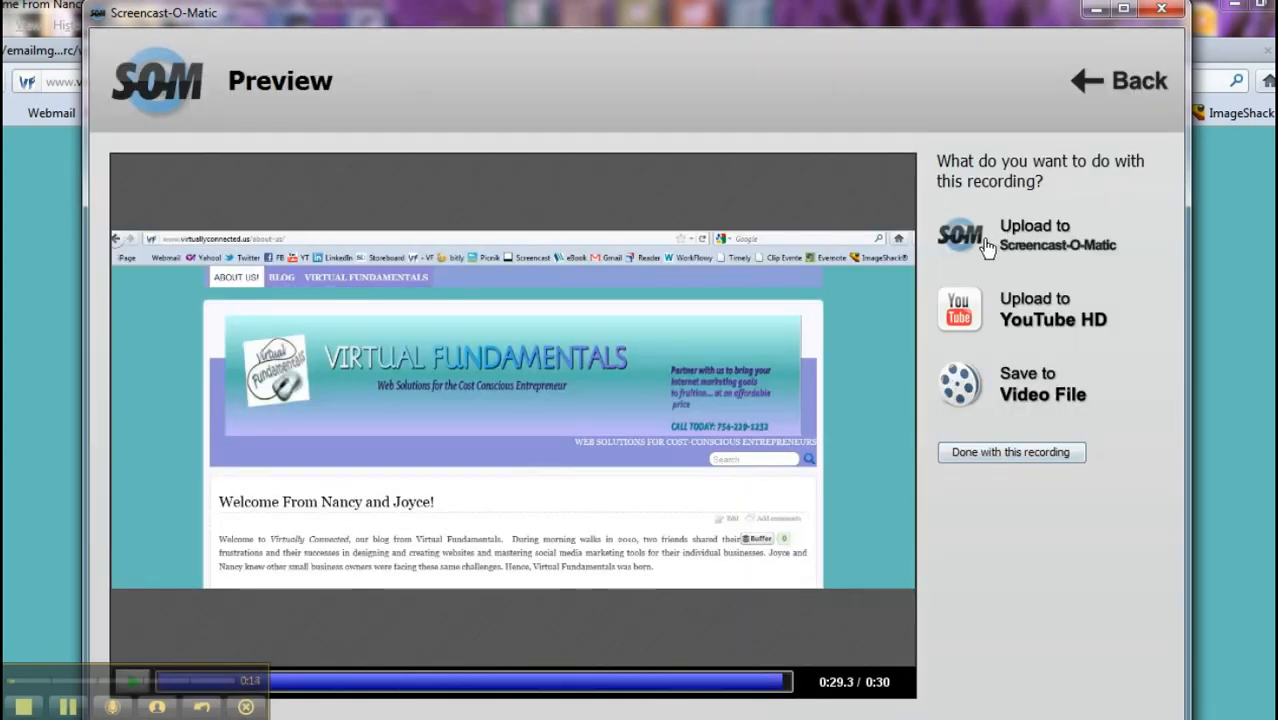
mouse_move(1080, 222)
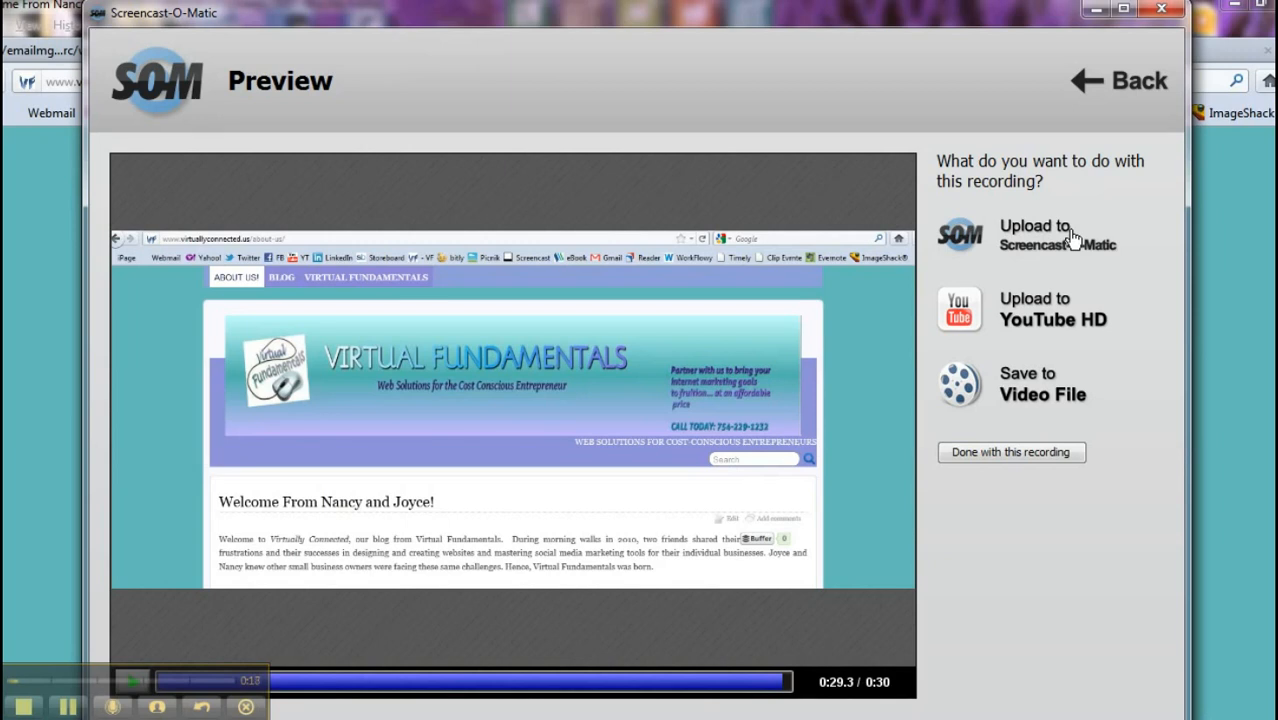
mouse_move(1060, 248)
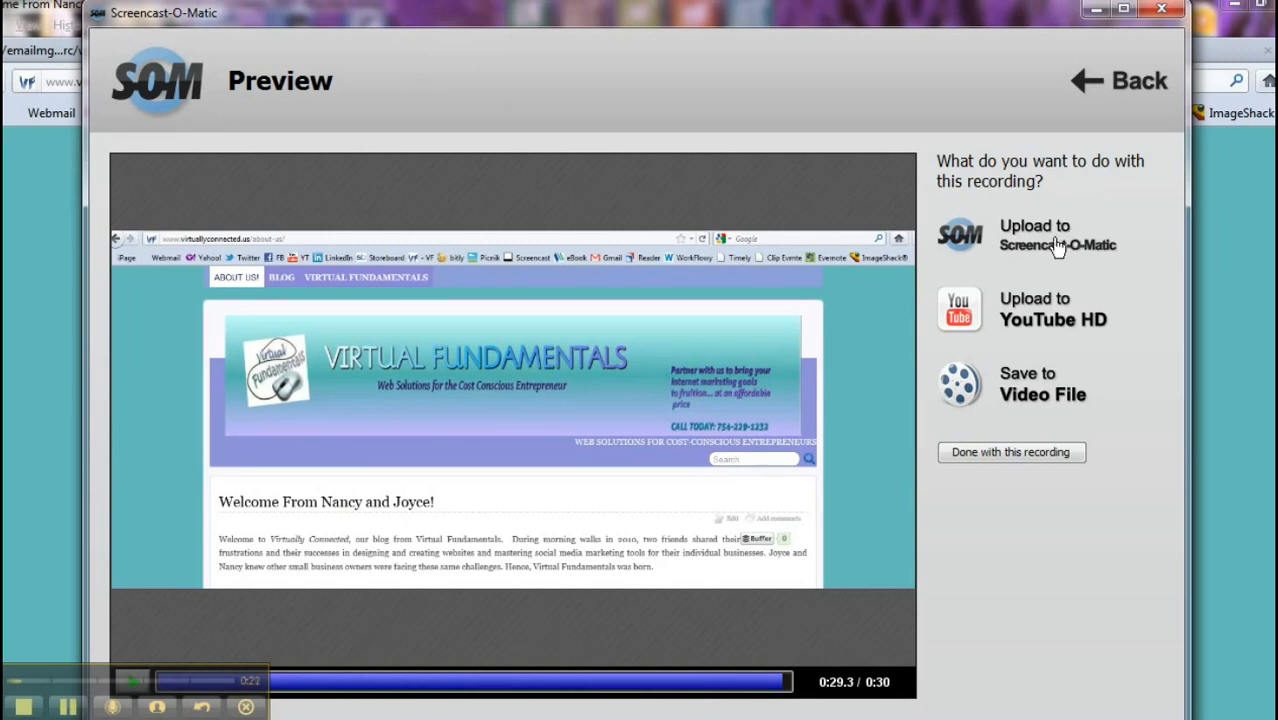
mouse_move(976, 338)
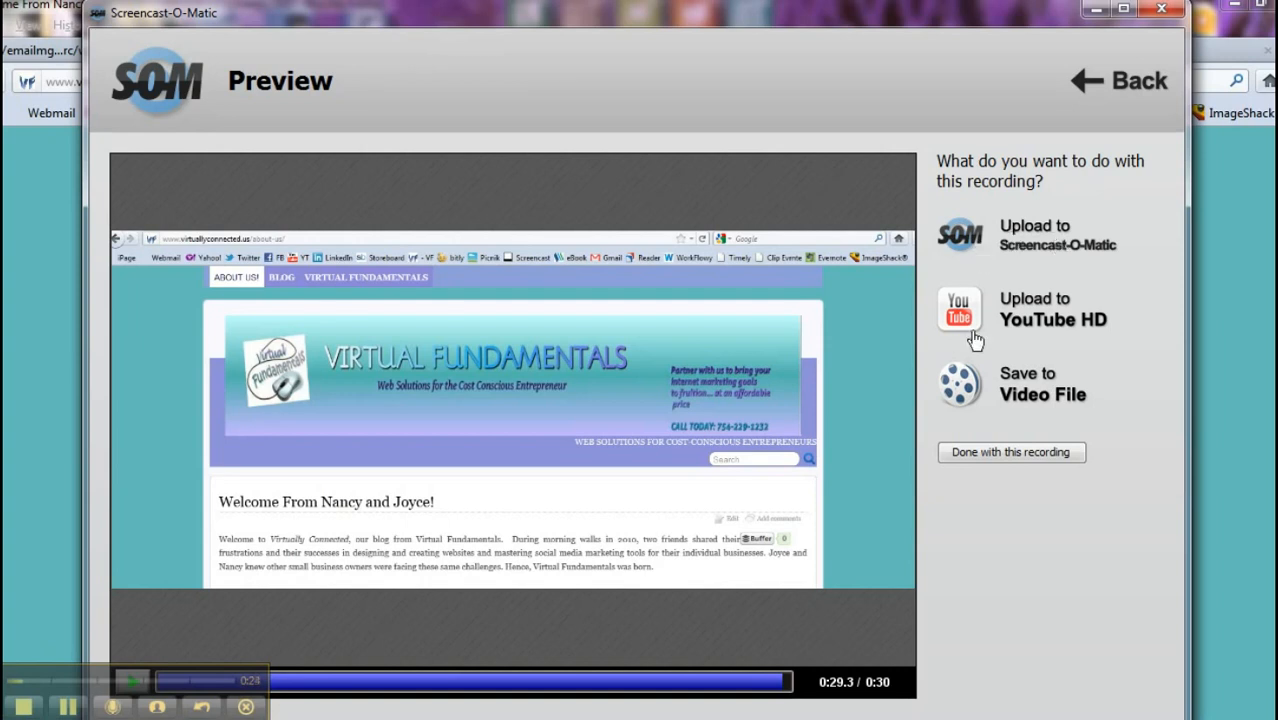
mouse_move(1032, 400)
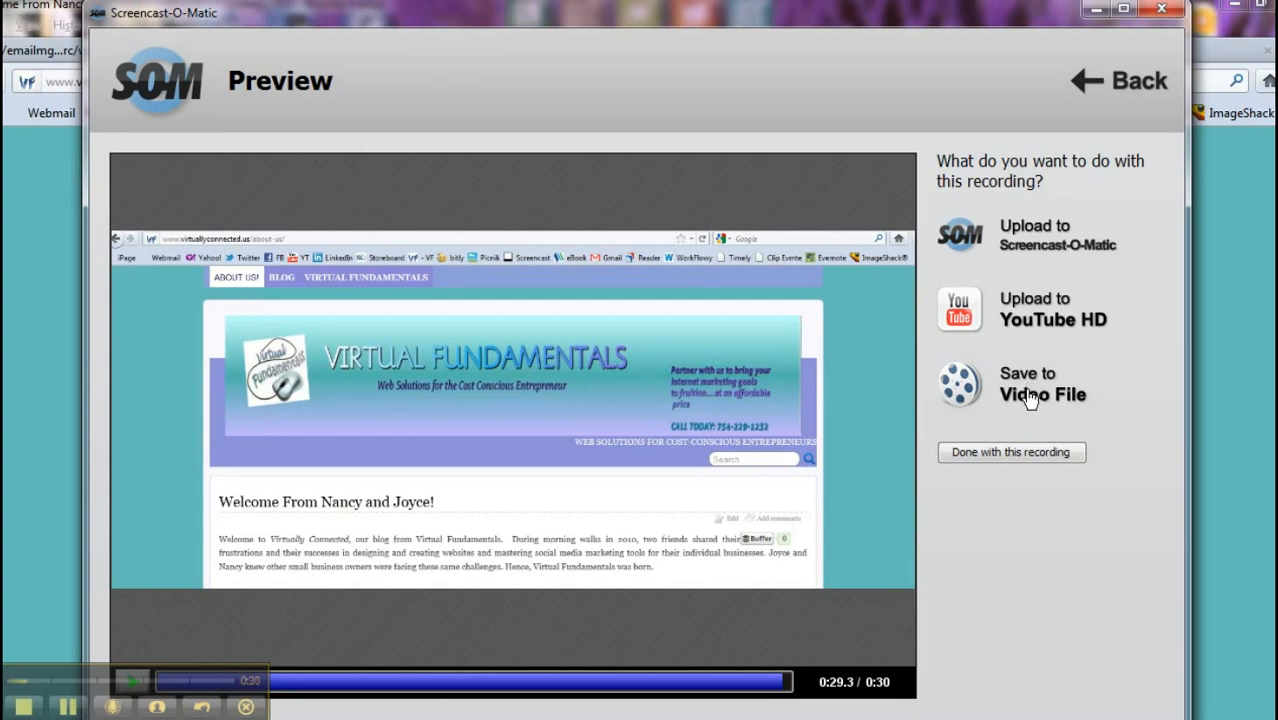
mouse_move(1018, 418)
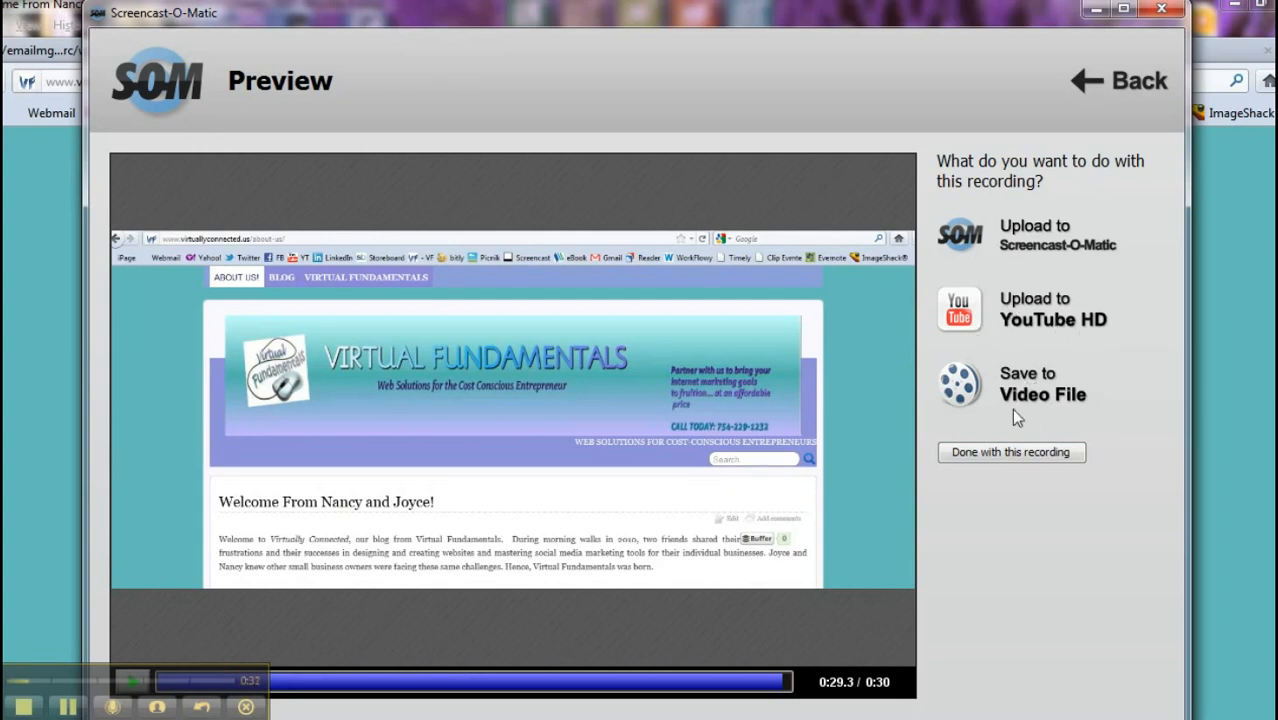
mouse_move(1018, 398)
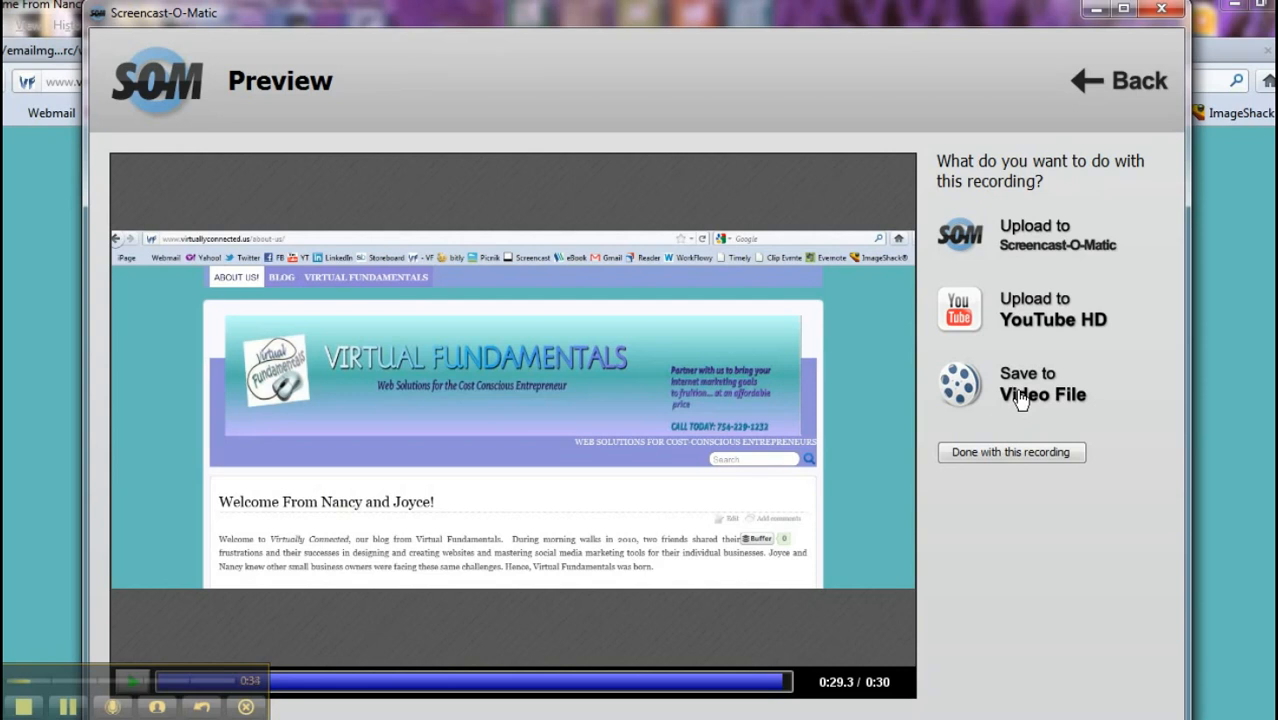
left_click(1044, 384)
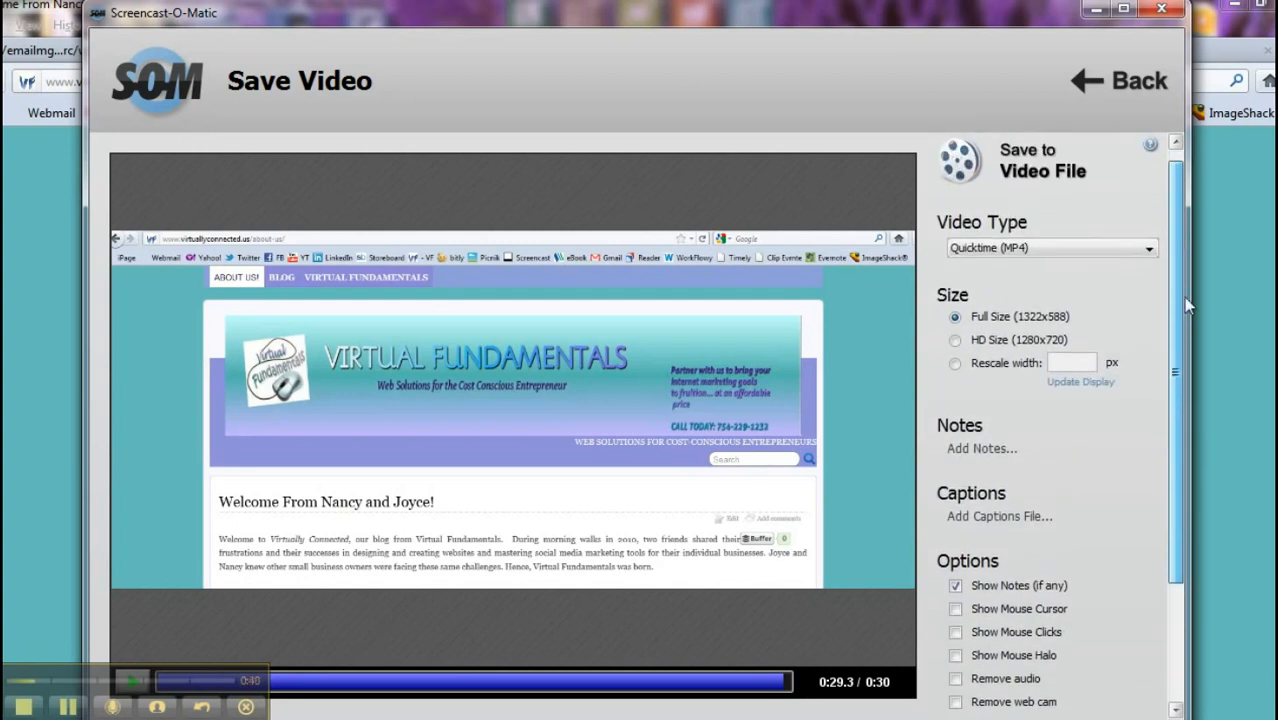
Step: Leave mouse-cursor display off in the MP4 save options and return to the preview
scroll("down", 3)
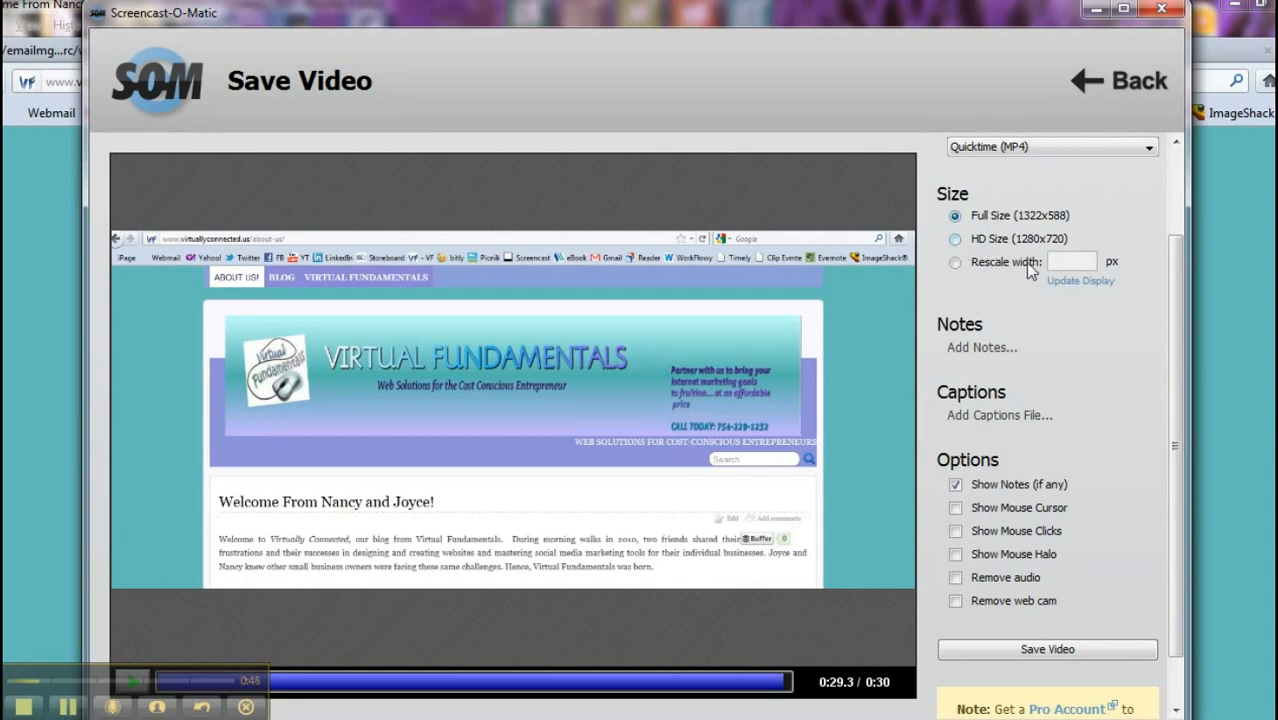
mouse_move(1016, 350)
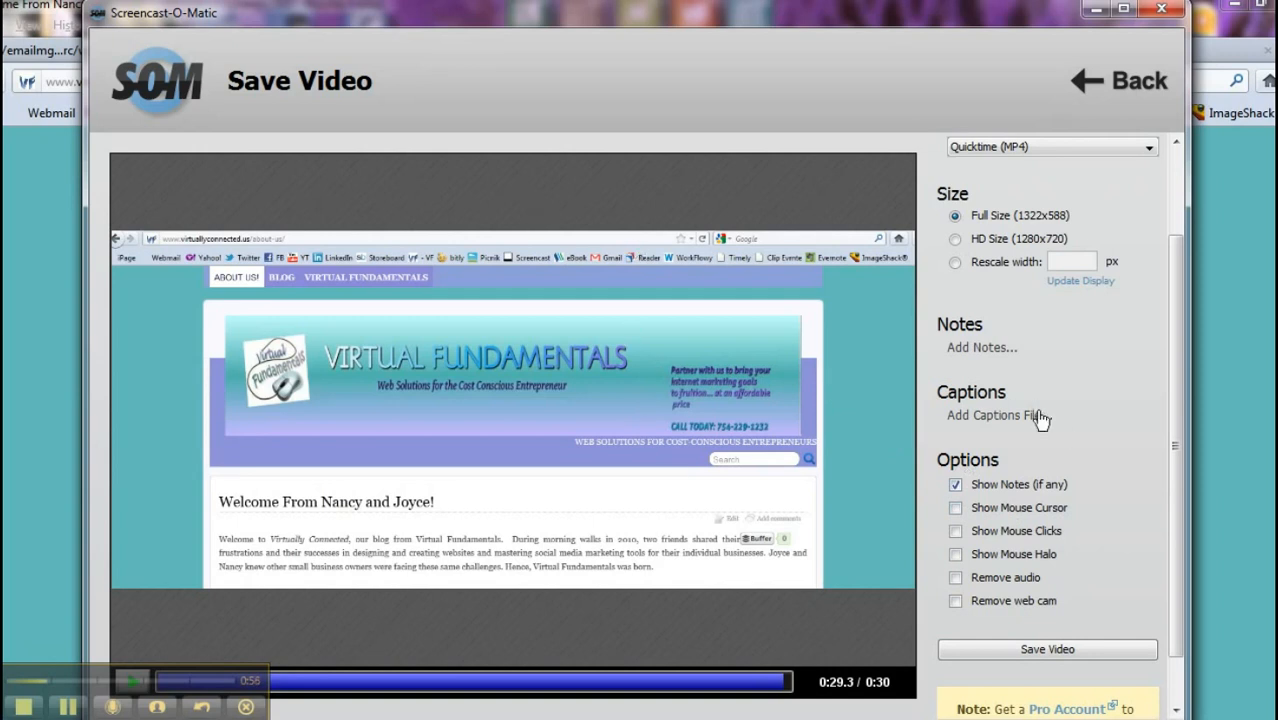
left_click(956, 508)
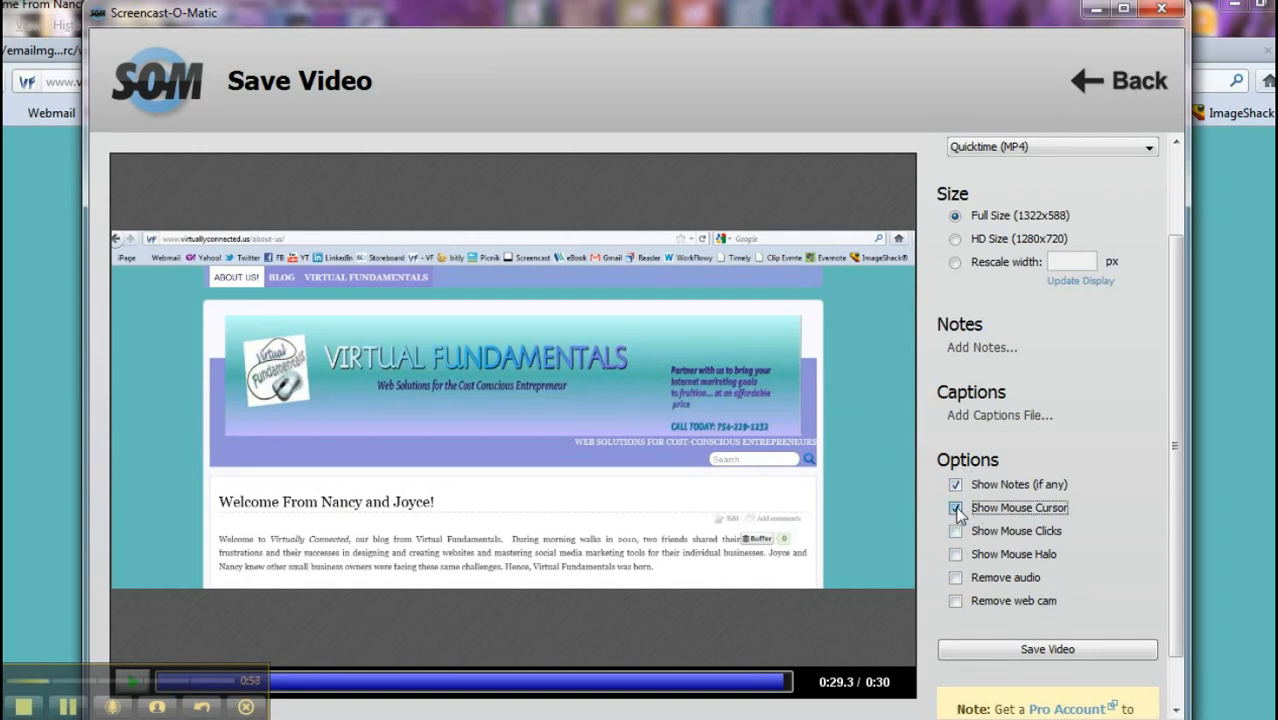
left_click(956, 508)
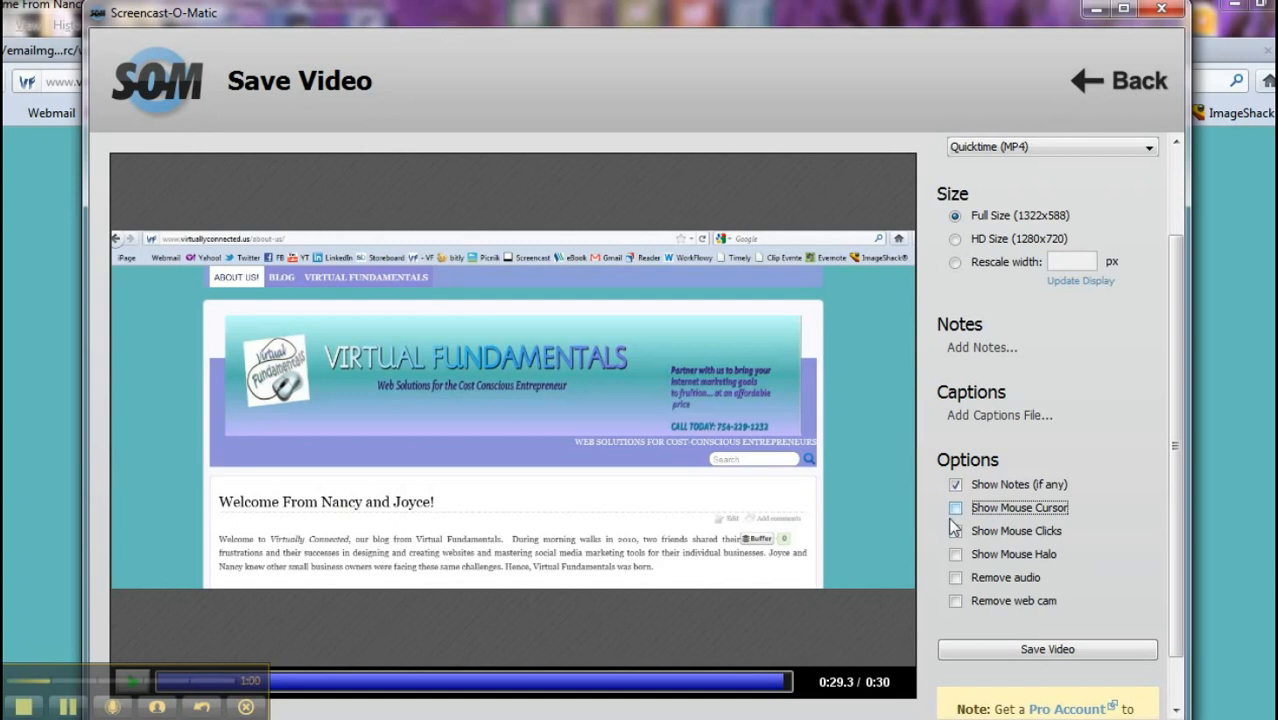
left_click(956, 508)
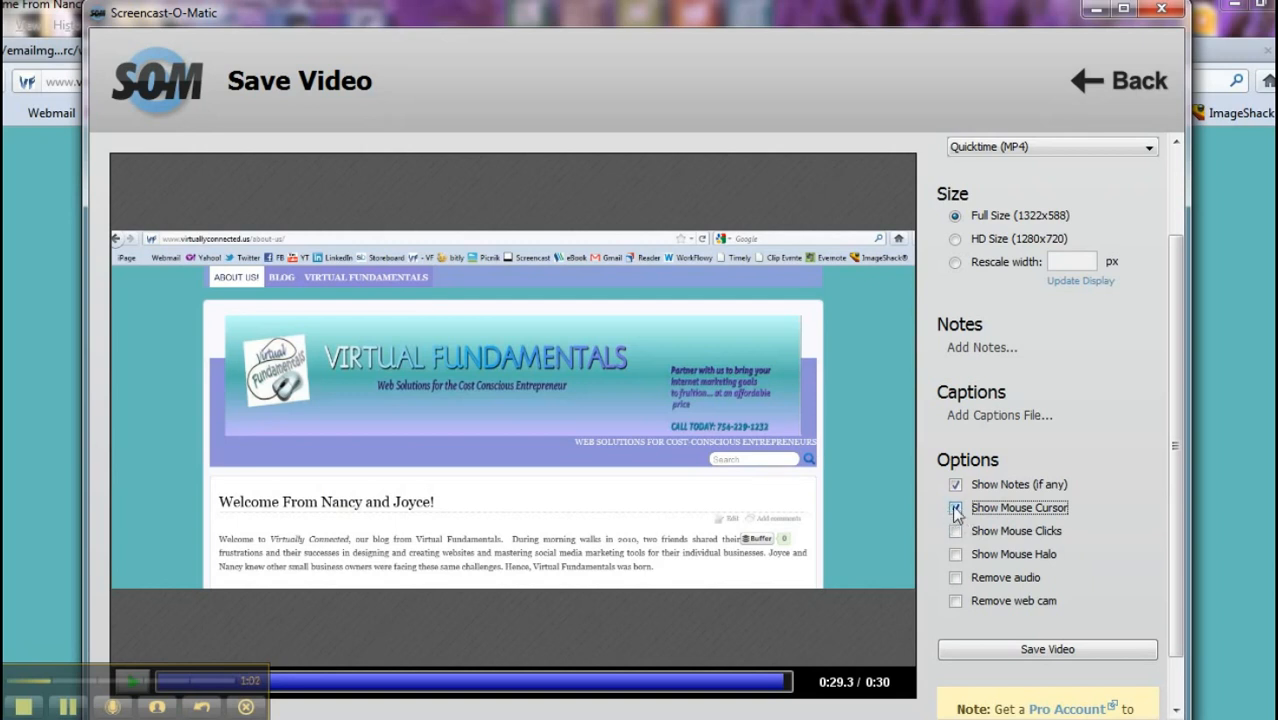
left_click(956, 508)
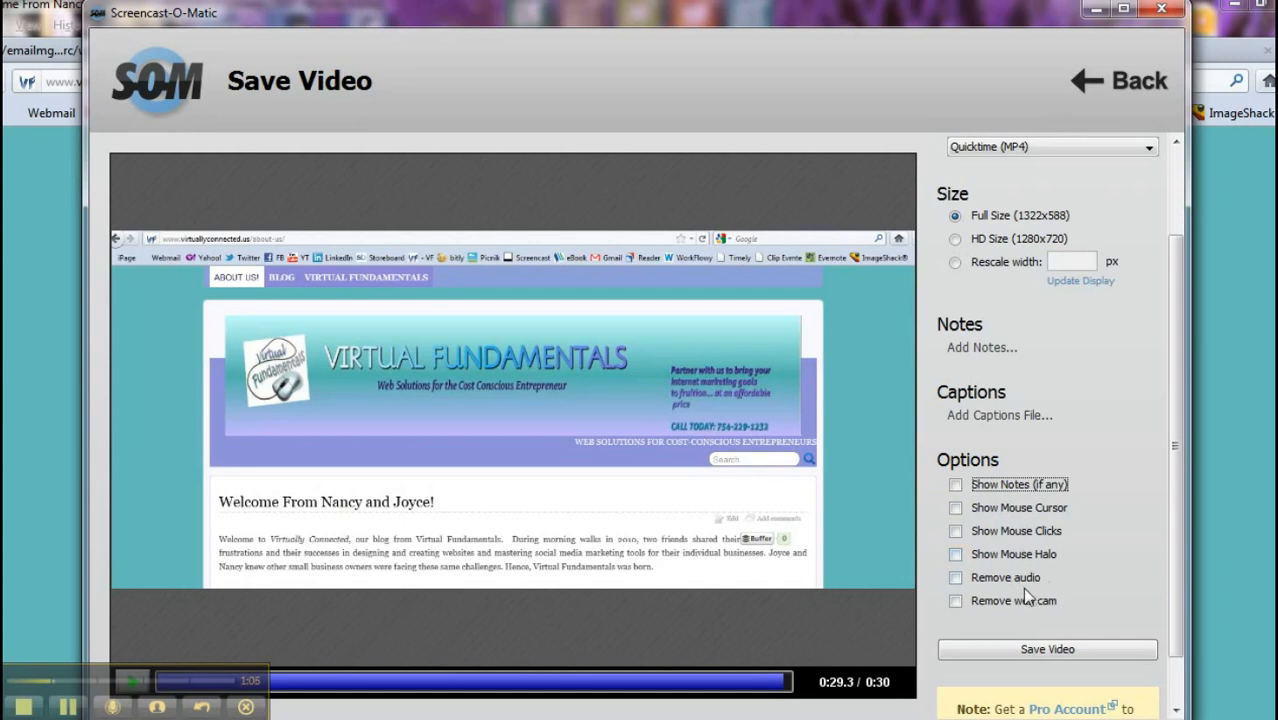
mouse_move(1176, 472)
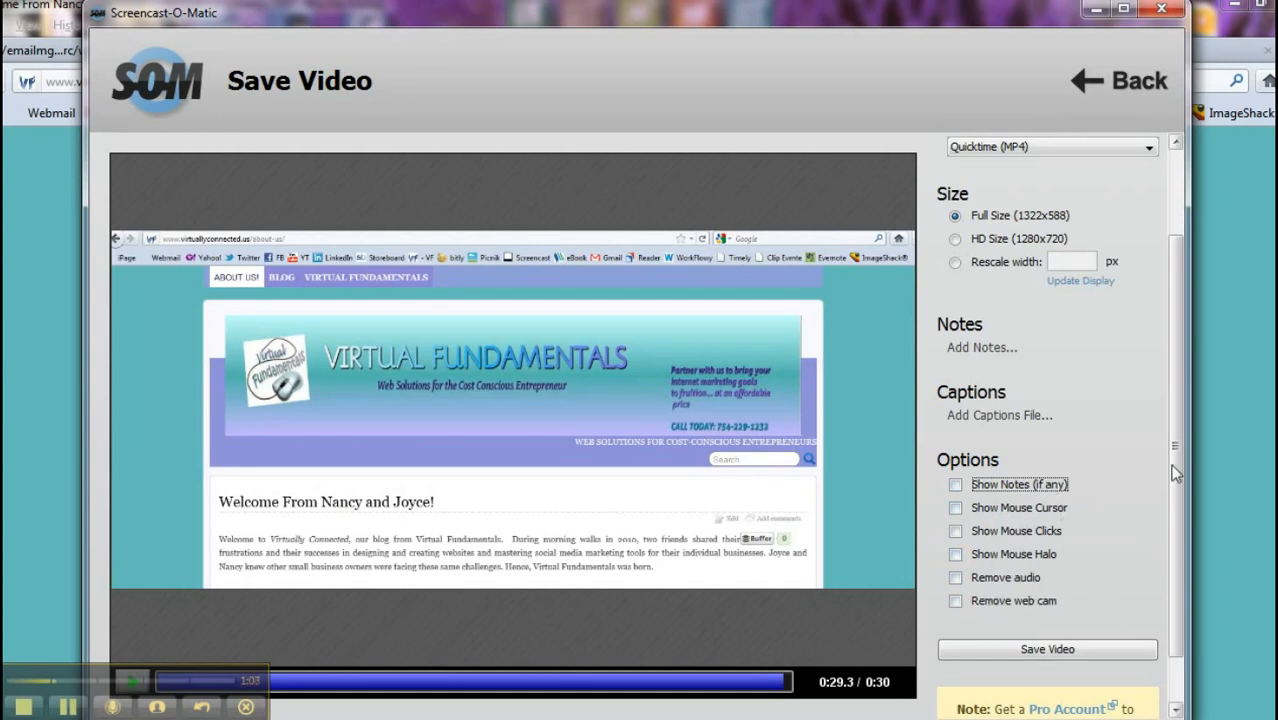
scroll("down", 3)
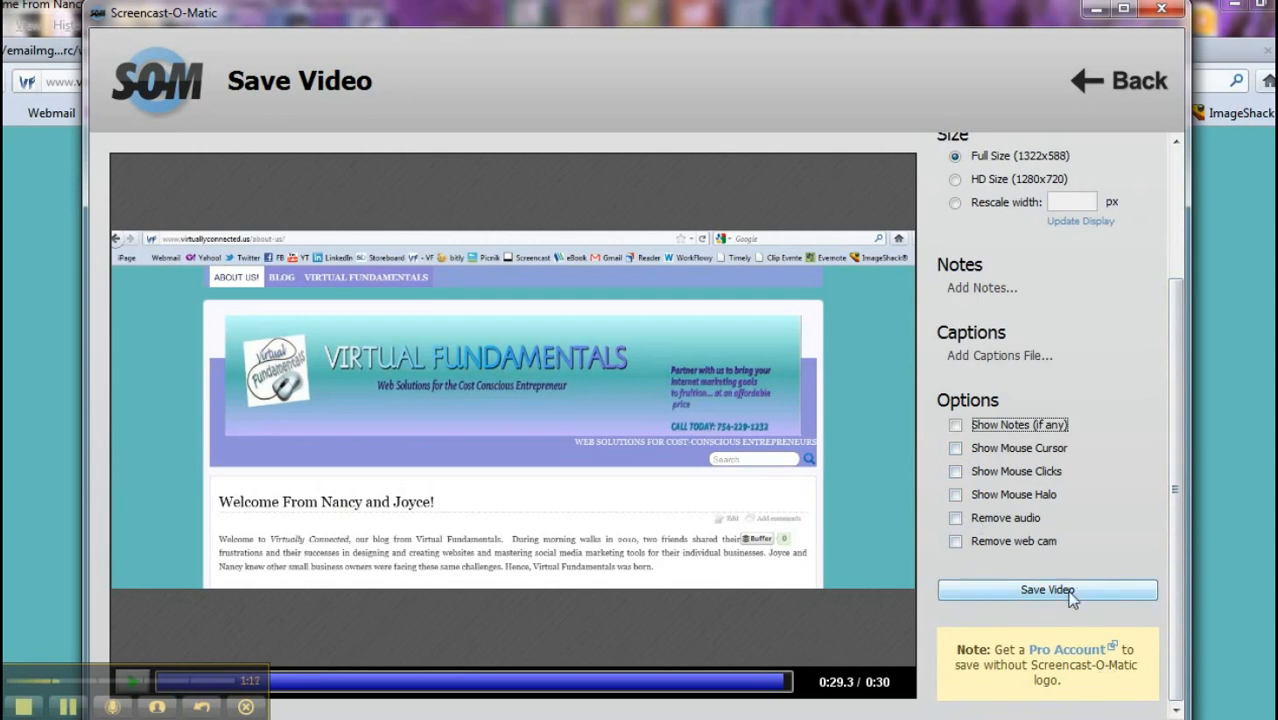
mouse_move(1058, 608)
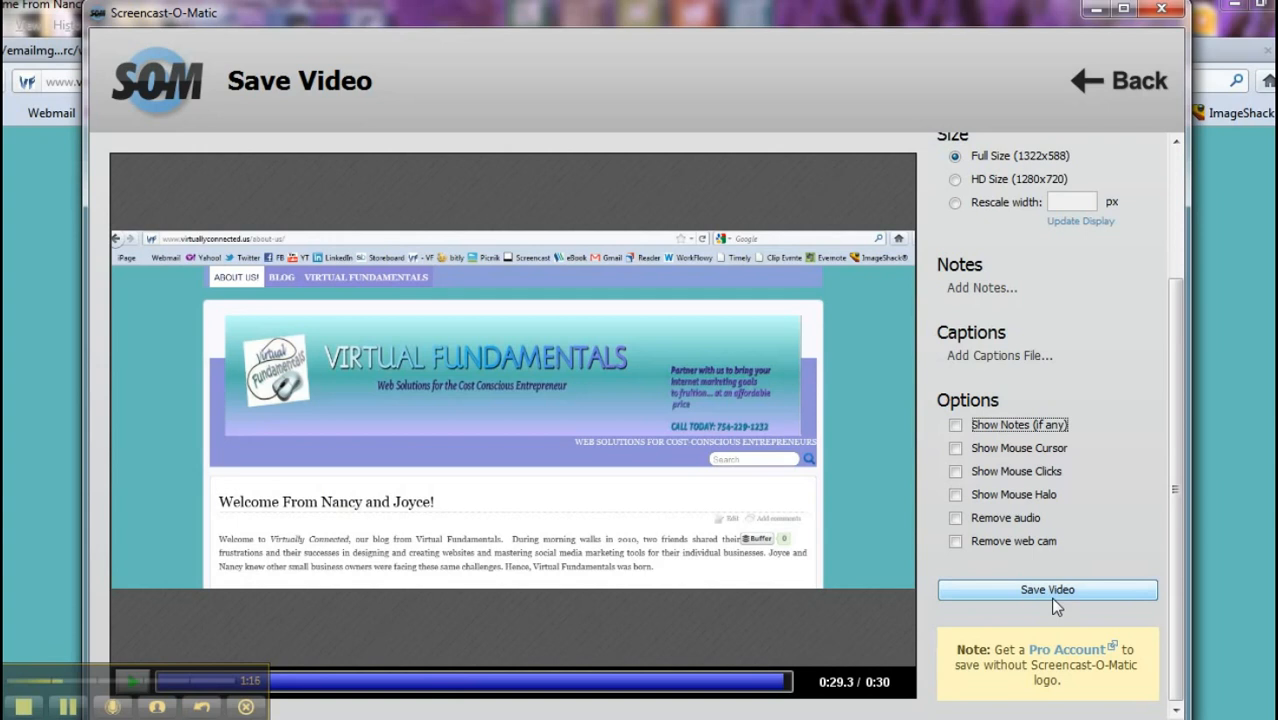
left_click(1048, 588)
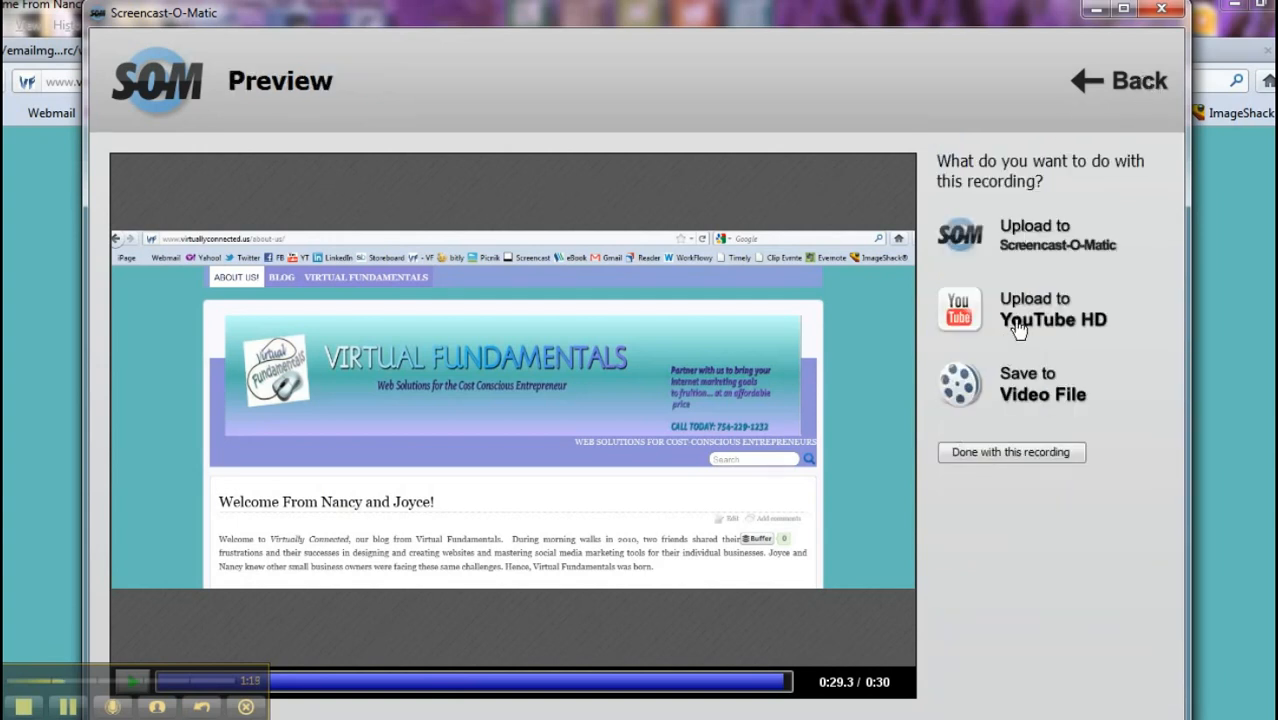
left_click(1036, 308)
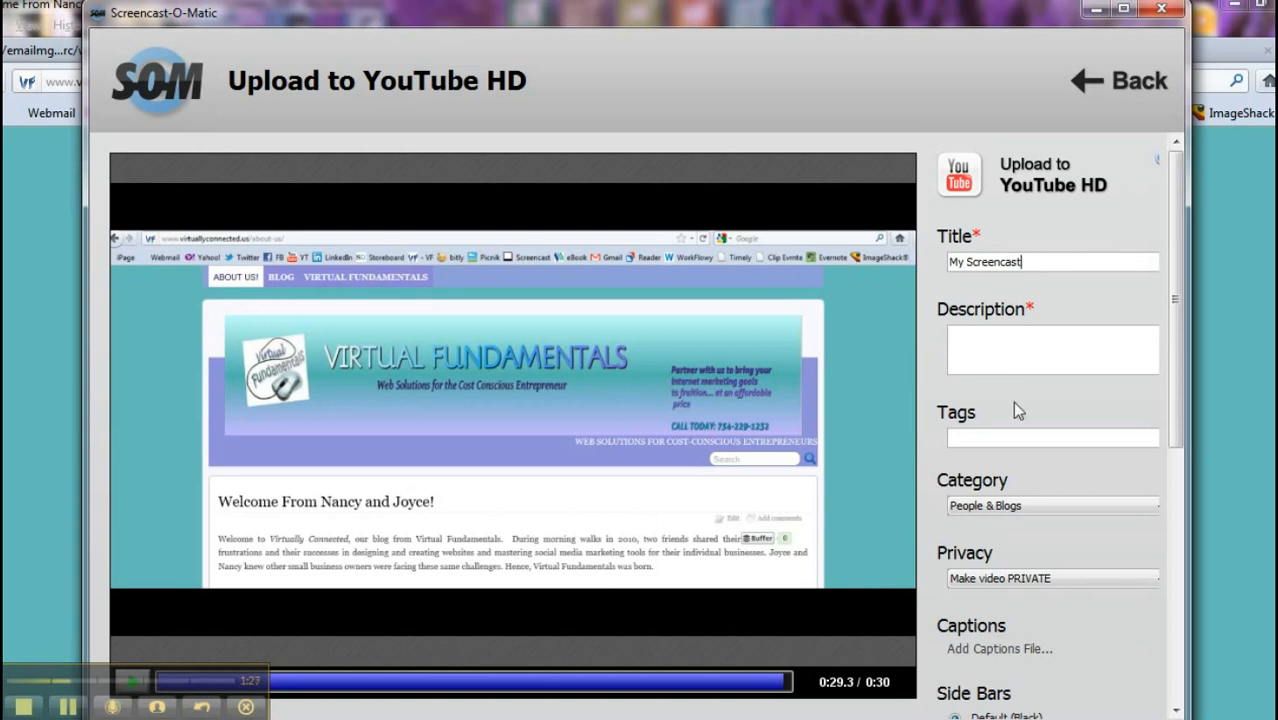
scroll("down", 3)
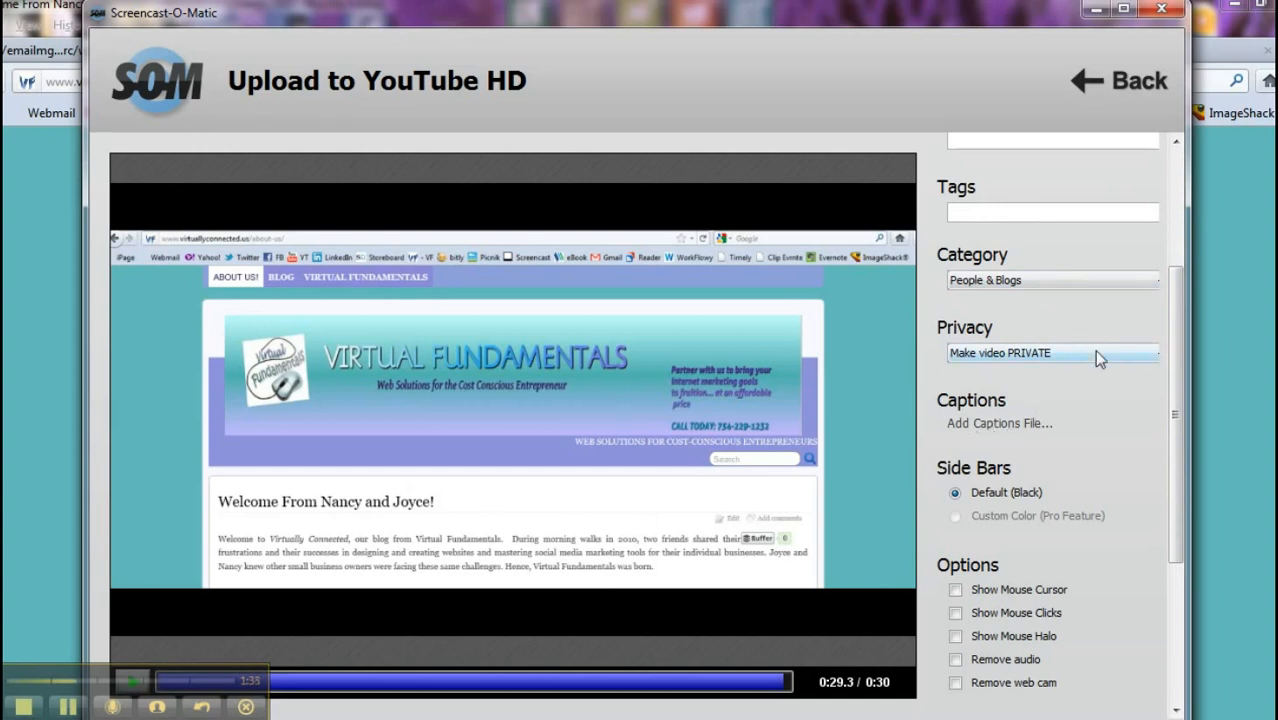
left_click(1052, 352)
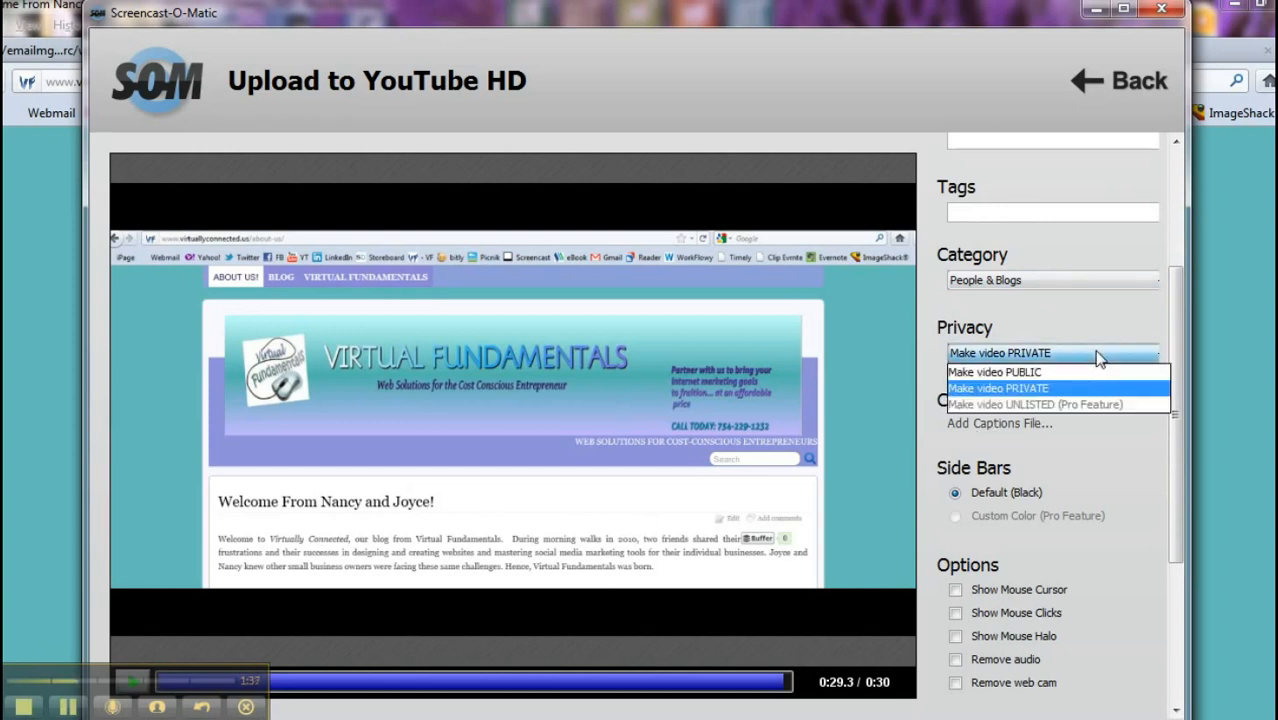
left_click(998, 388)
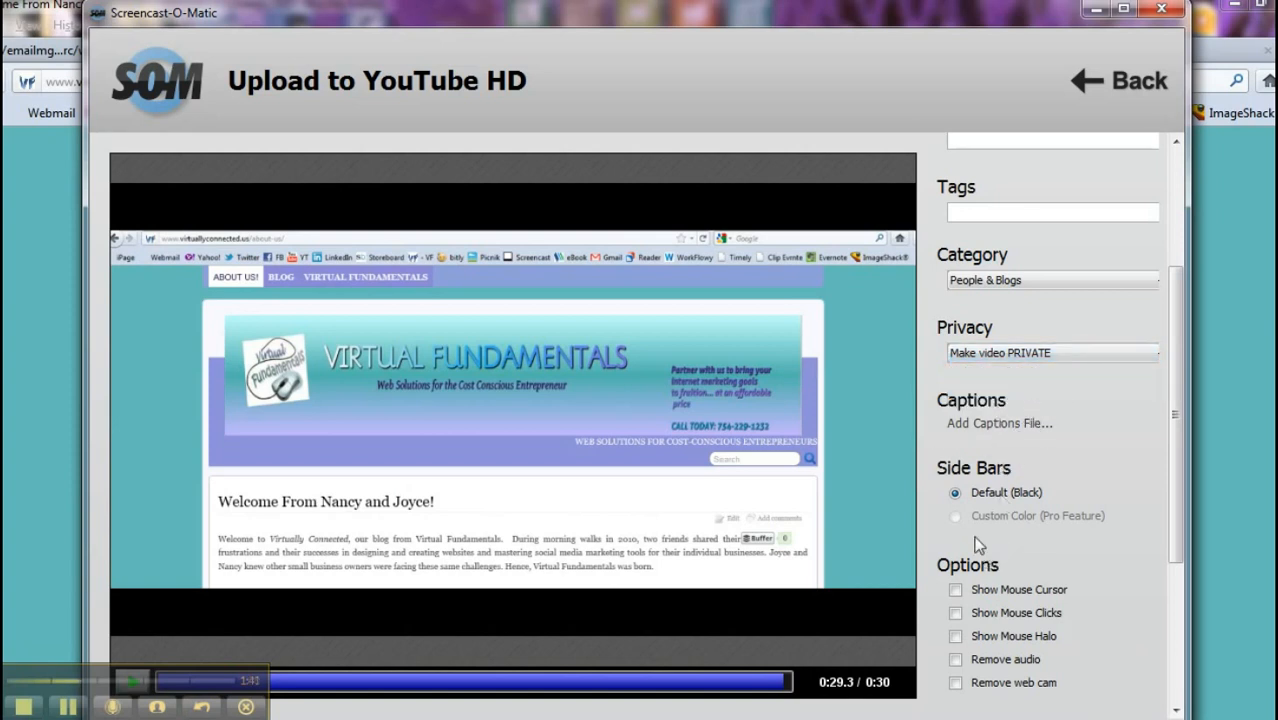
mouse_move(864, 410)
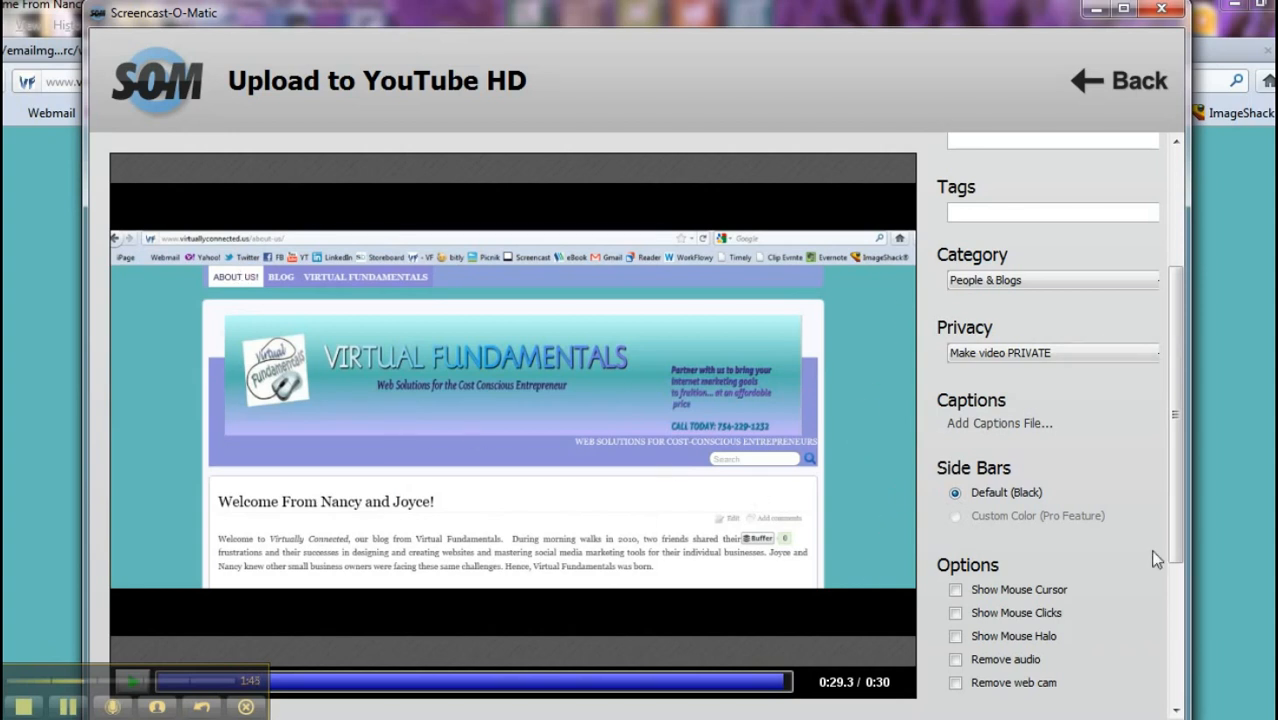
mouse_move(1018, 464)
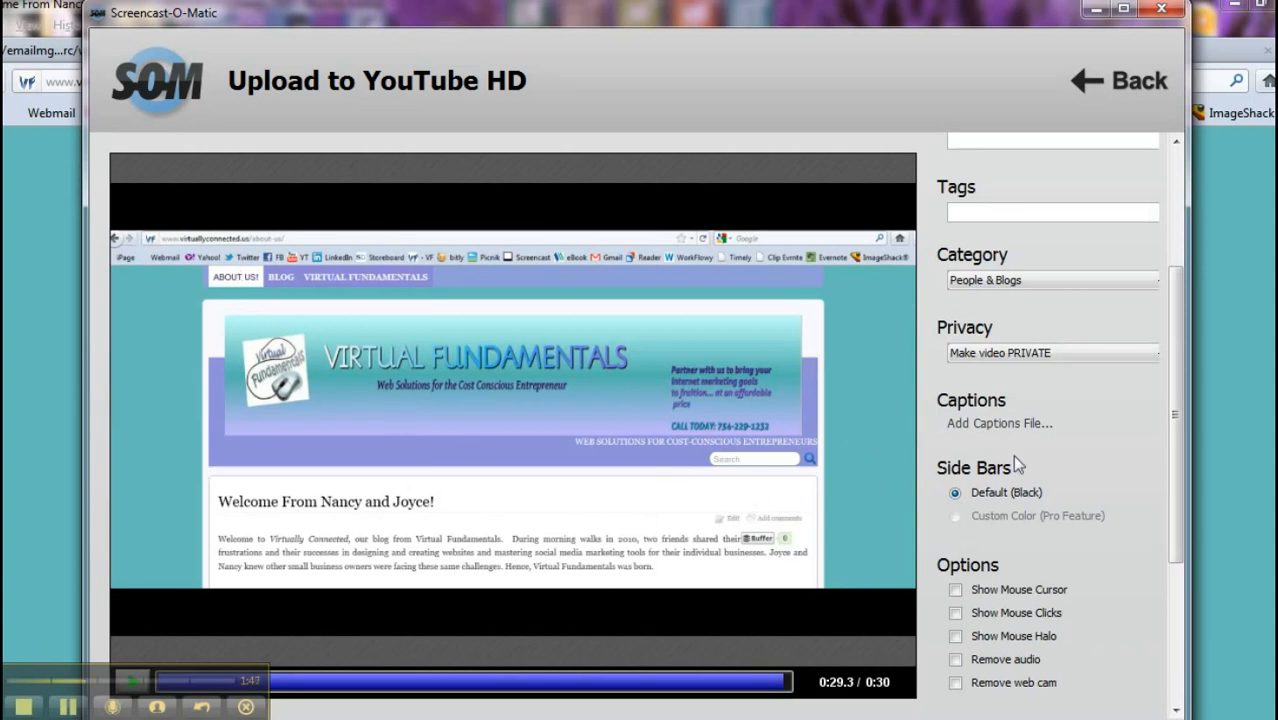
scroll("down", 3)
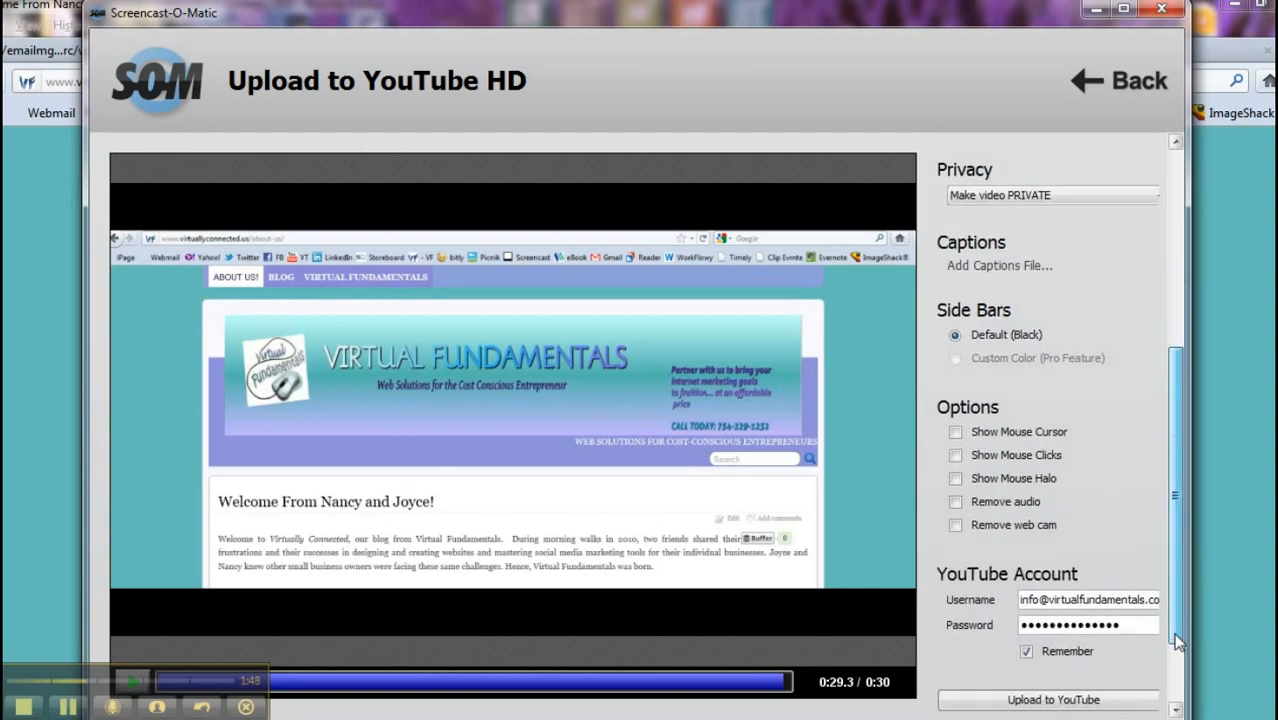
scroll("down", 3)
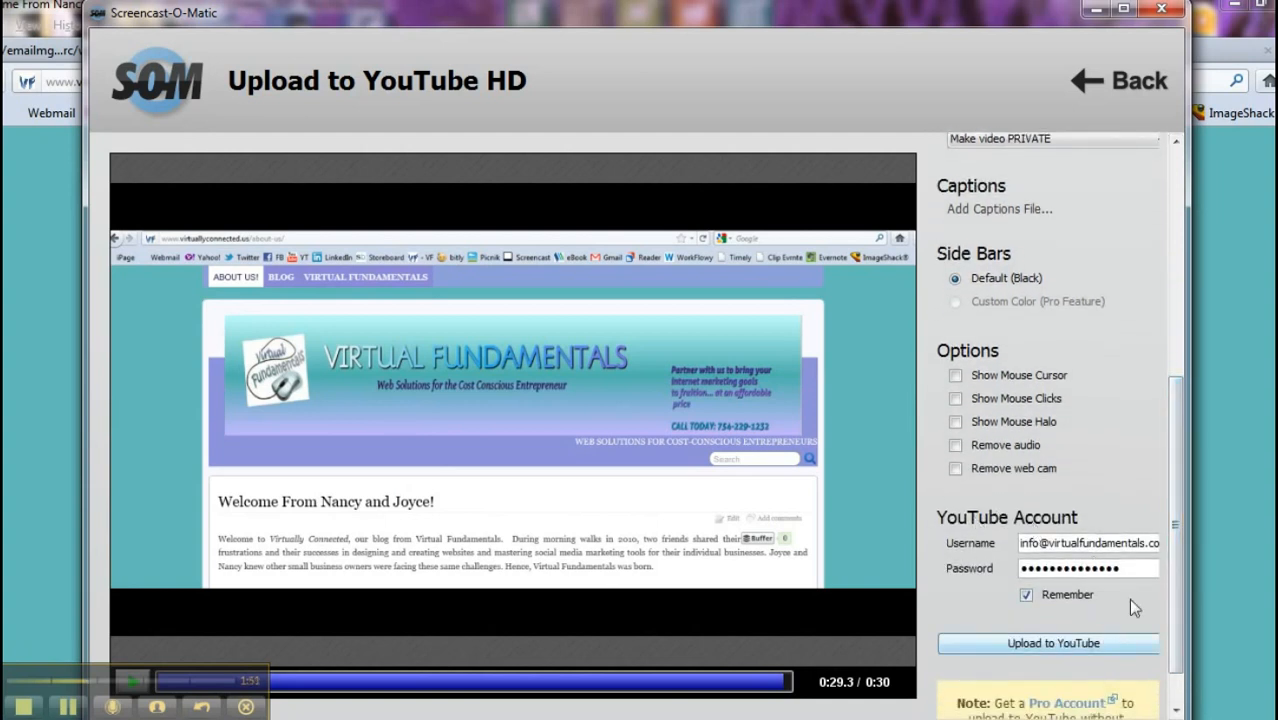
mouse_move(1070, 610)
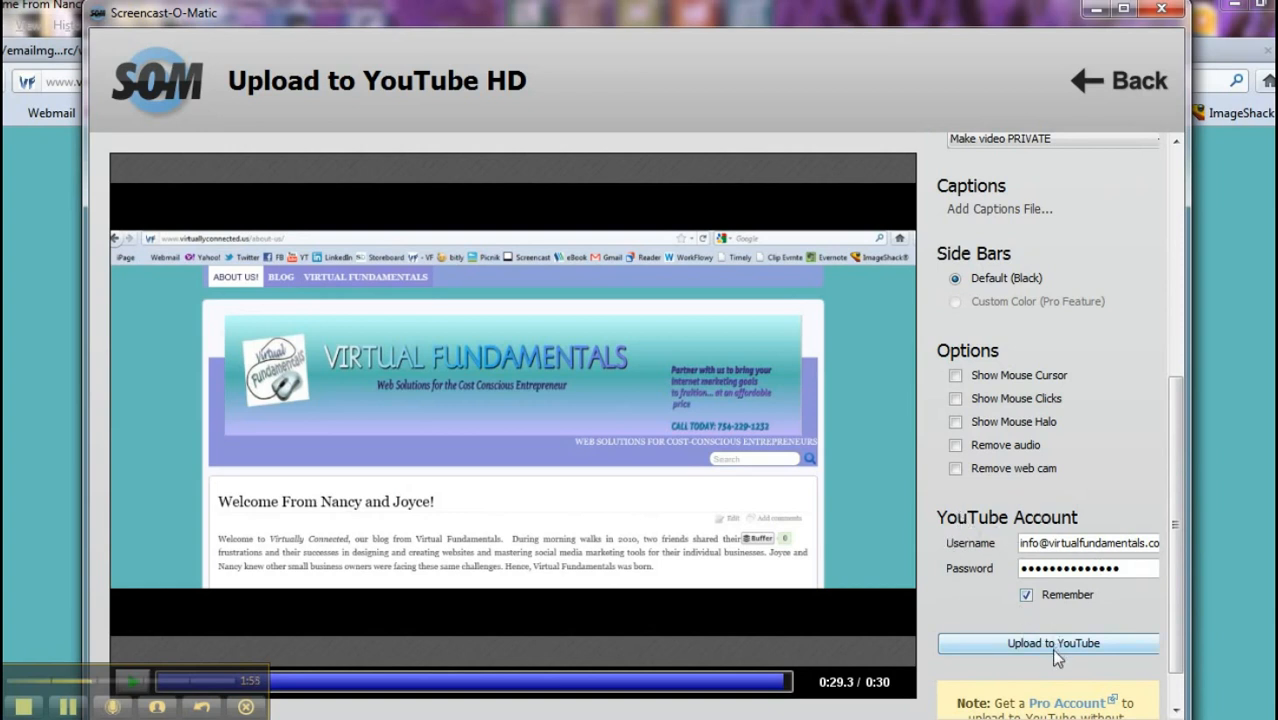
mouse_move(1048, 680)
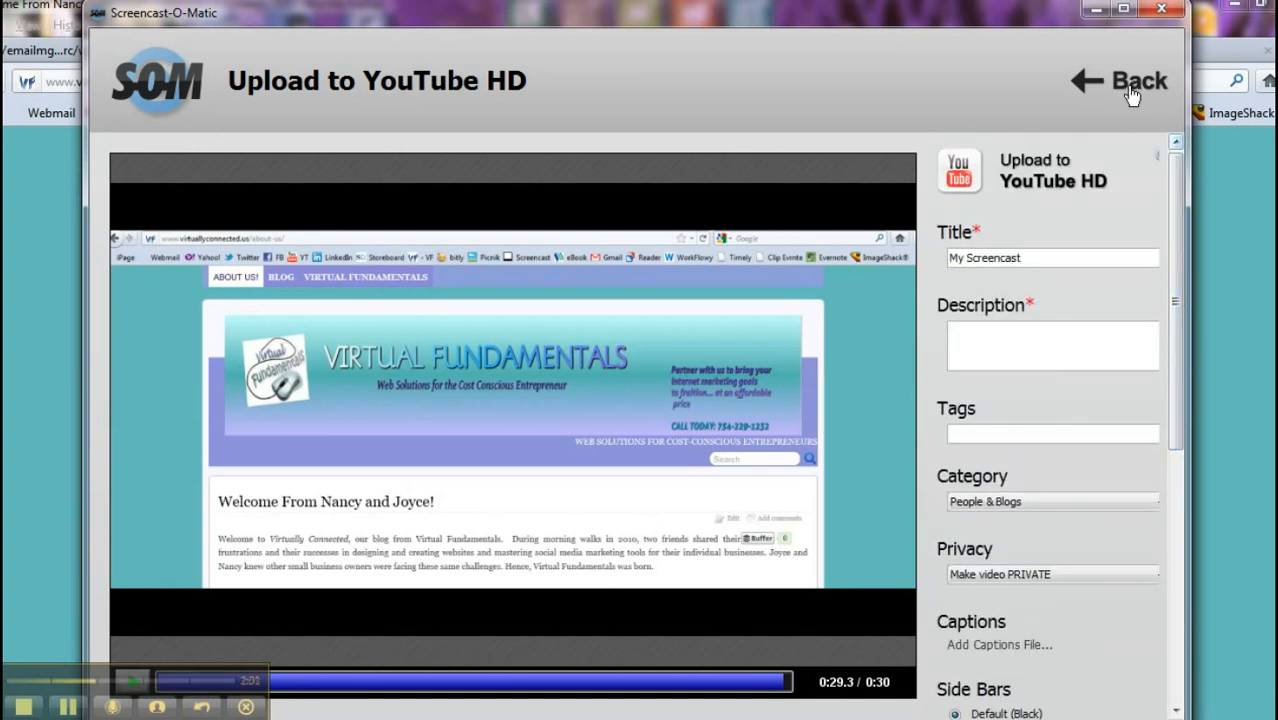
Step: Reopen the Save to Video File options and switch off Show Notes
left_click(1118, 80)
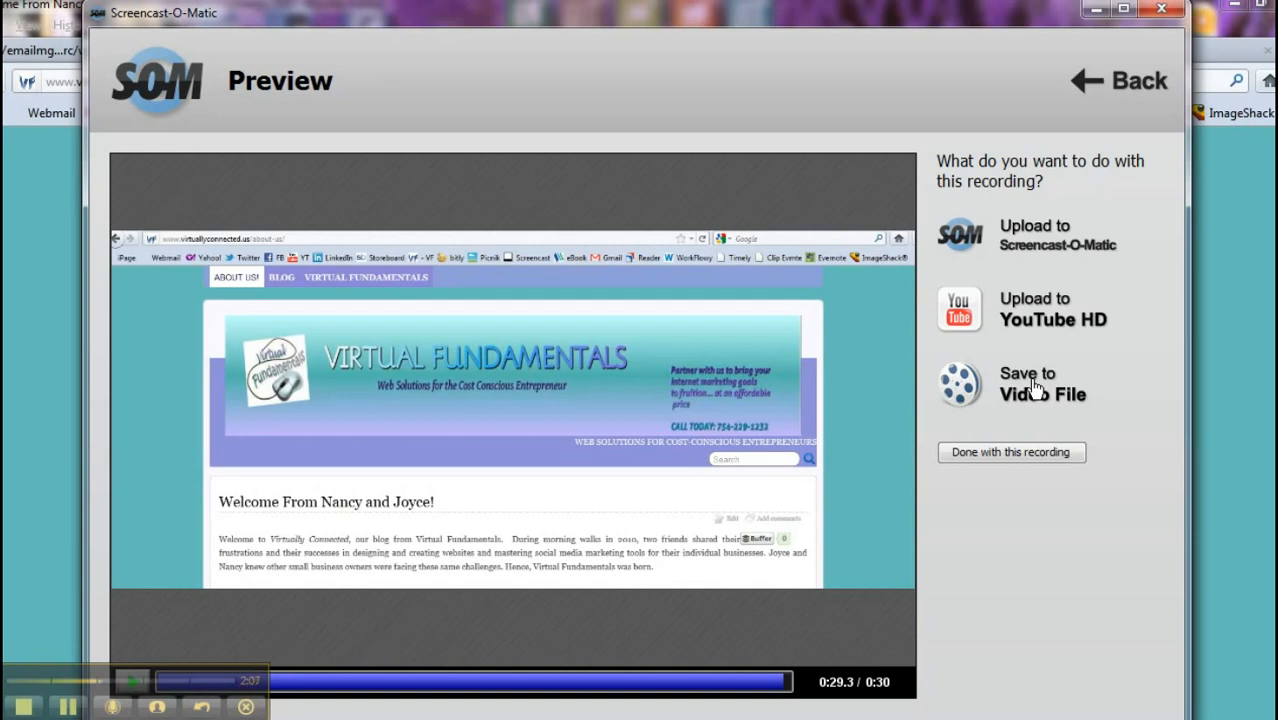
left_click(1042, 384)
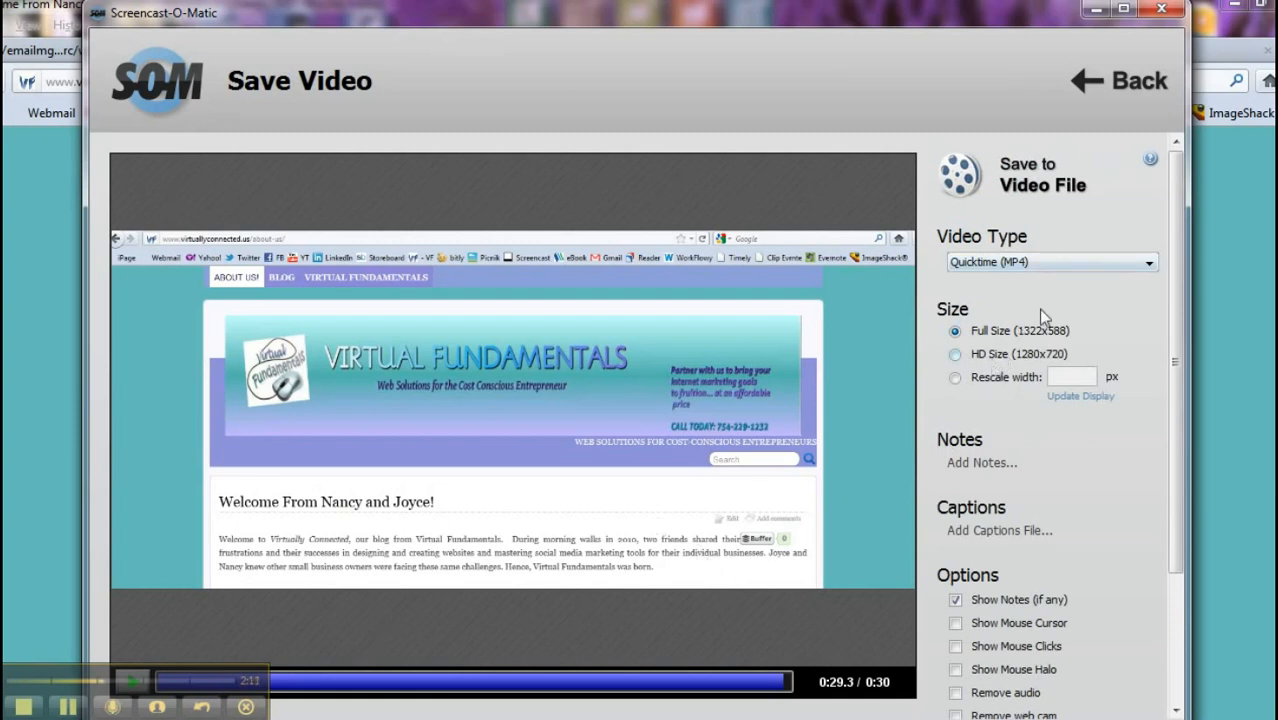
mouse_move(1184, 392)
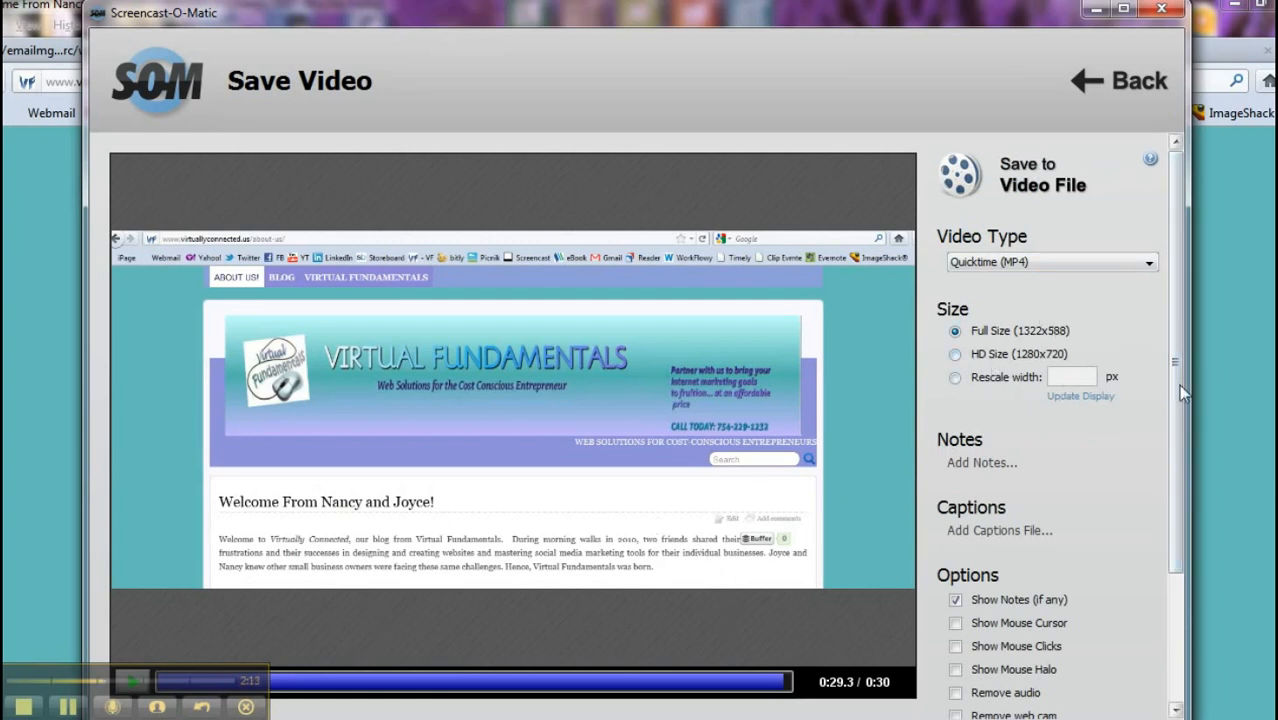
scroll("down", 3)
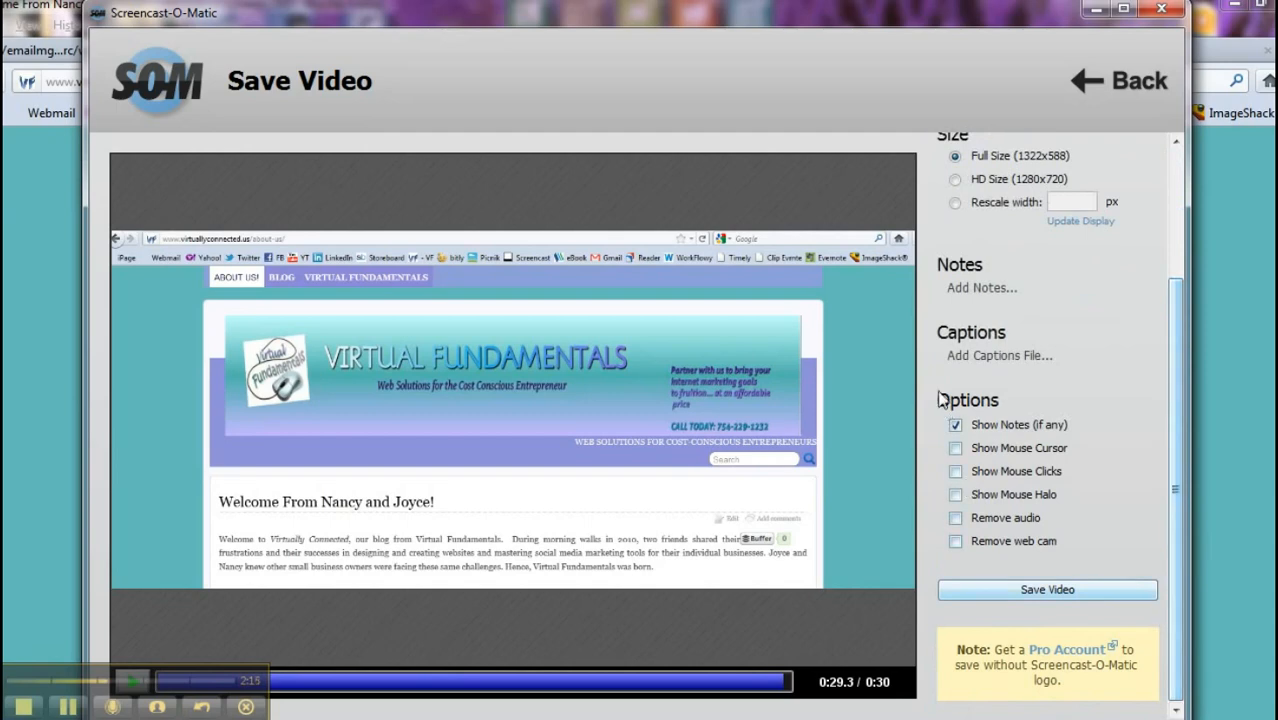
left_click(956, 424)
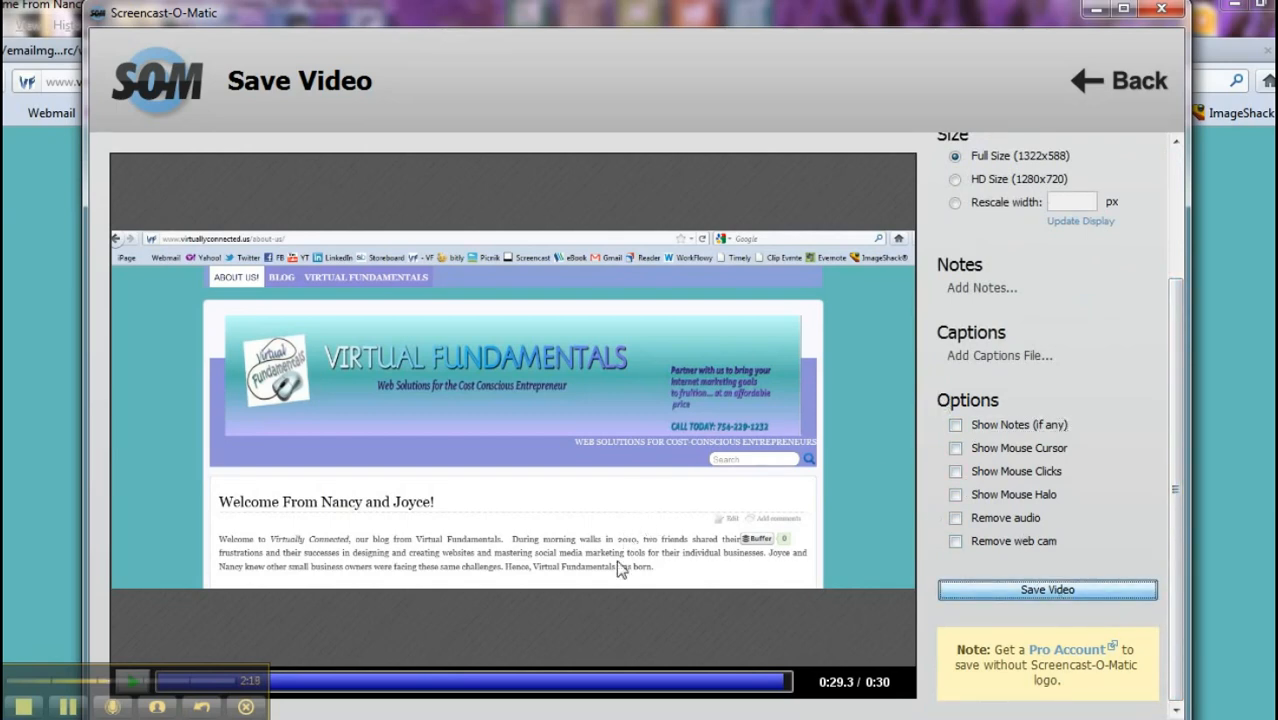
Step: Start saving and navigate to the SOM folder inside My Videos
left_click(1048, 588)
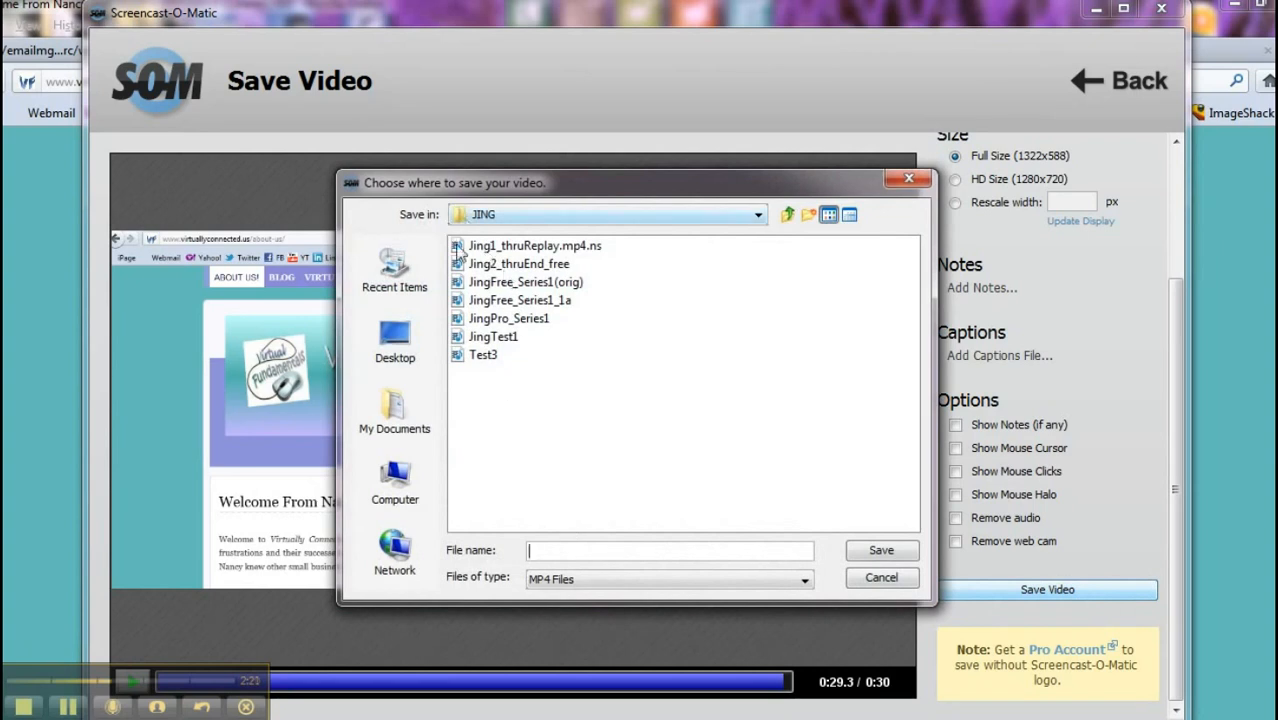
mouse_move(696, 370)
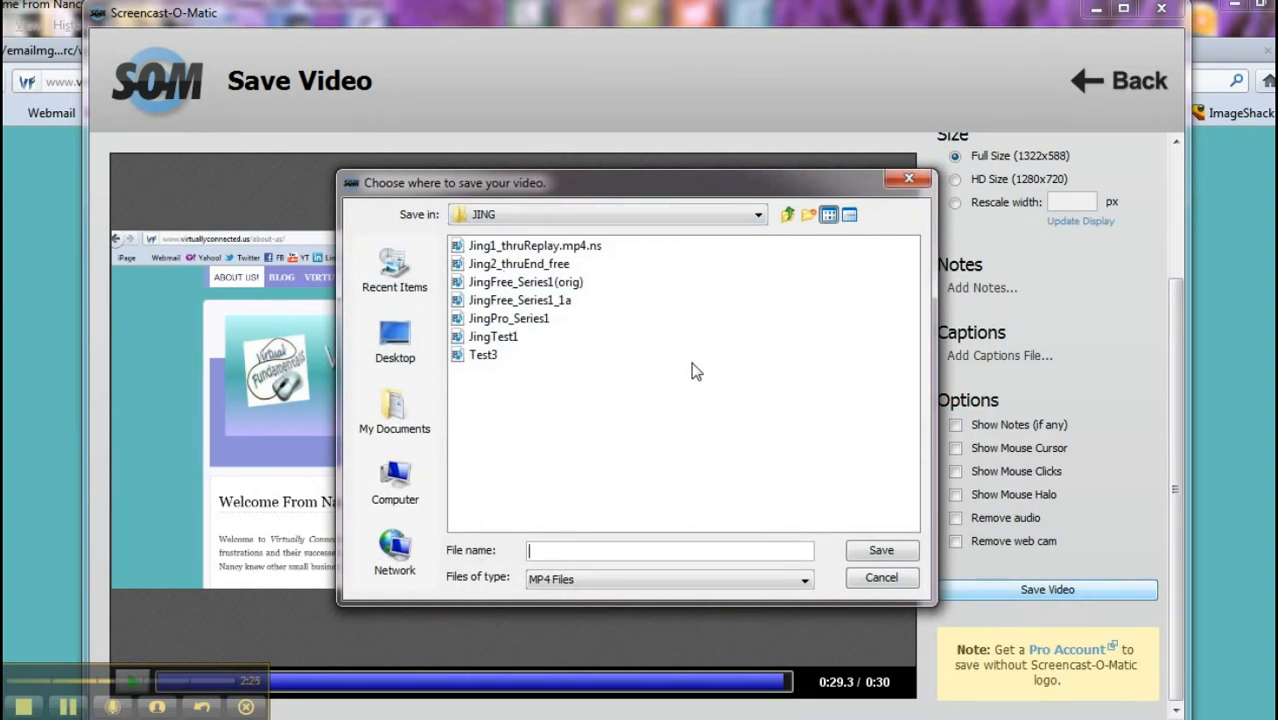
mouse_move(630, 376)
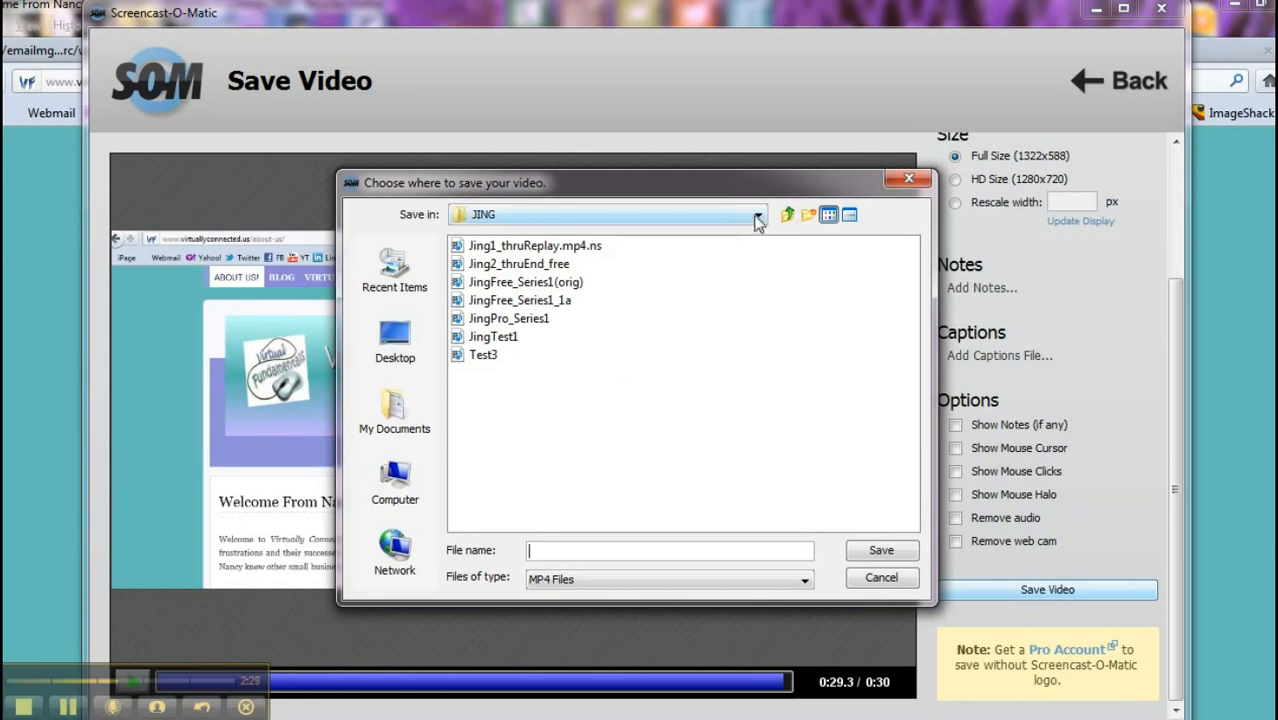
left_click(758, 214)
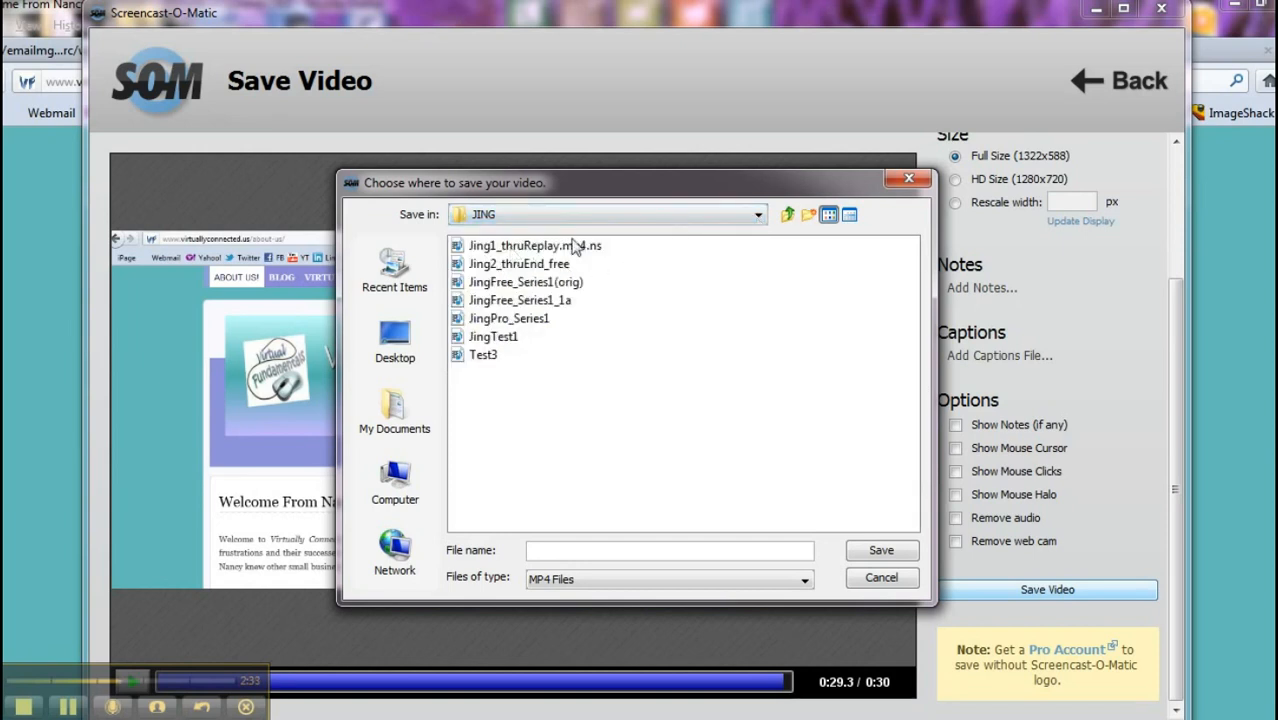
left_click(788, 214)
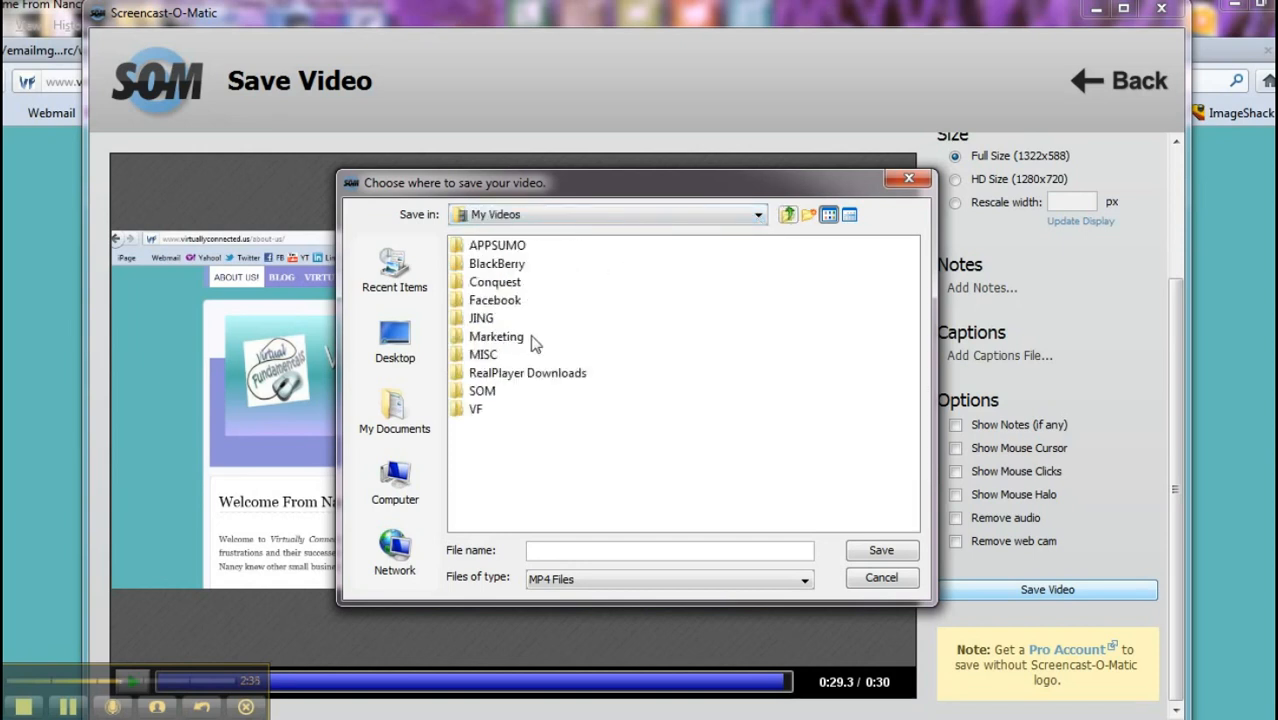
mouse_move(480, 408)
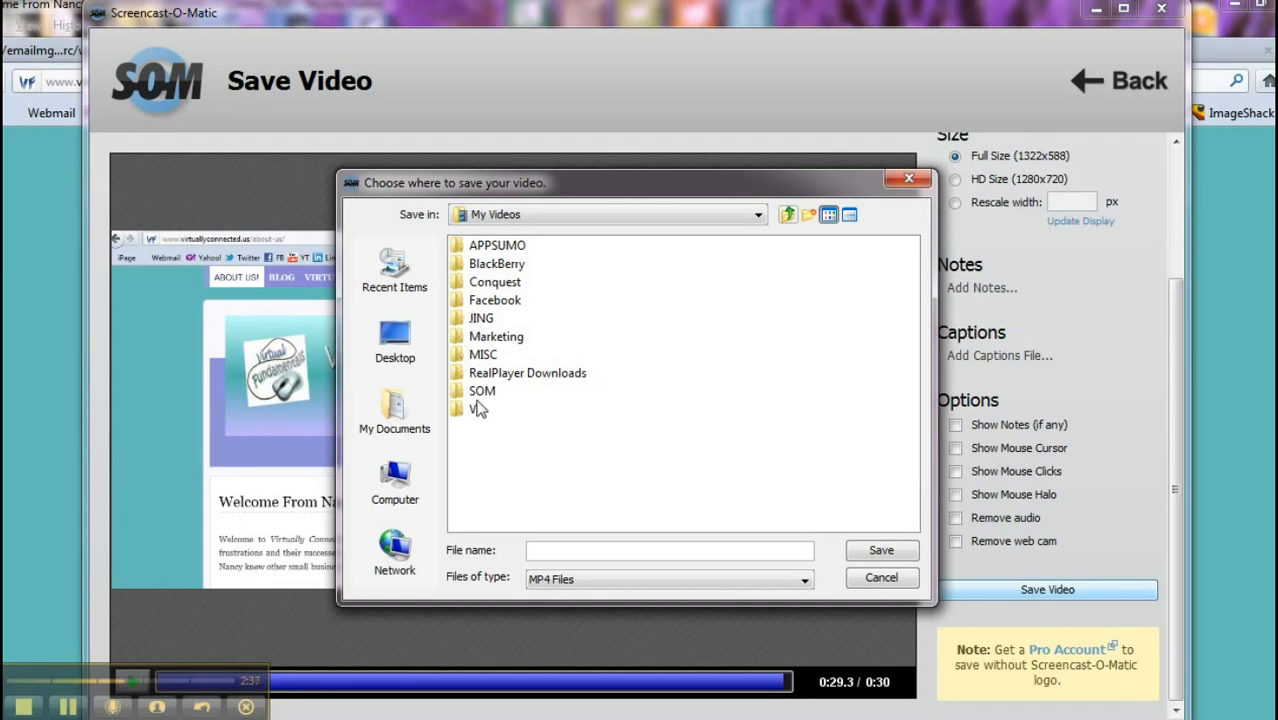
double_click(482, 390)
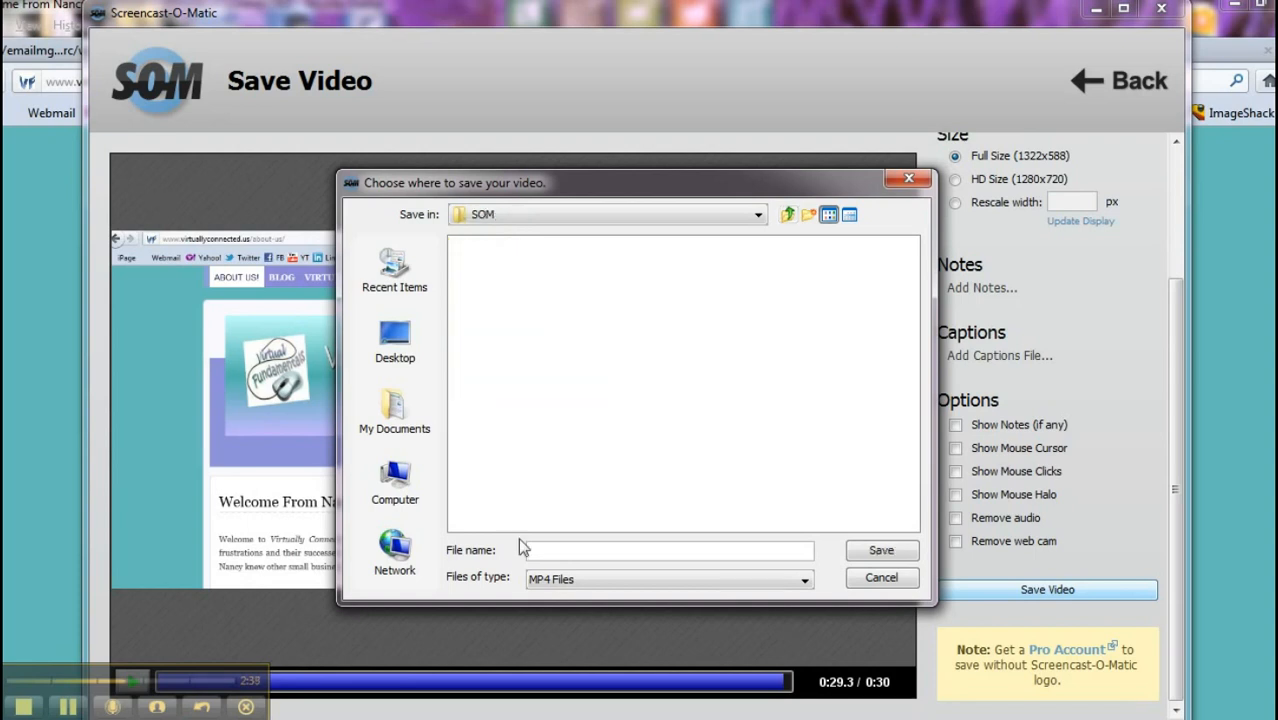
Step: Name the video file SOMfREE_tRAINING_sERIES1
left_click(668, 548)
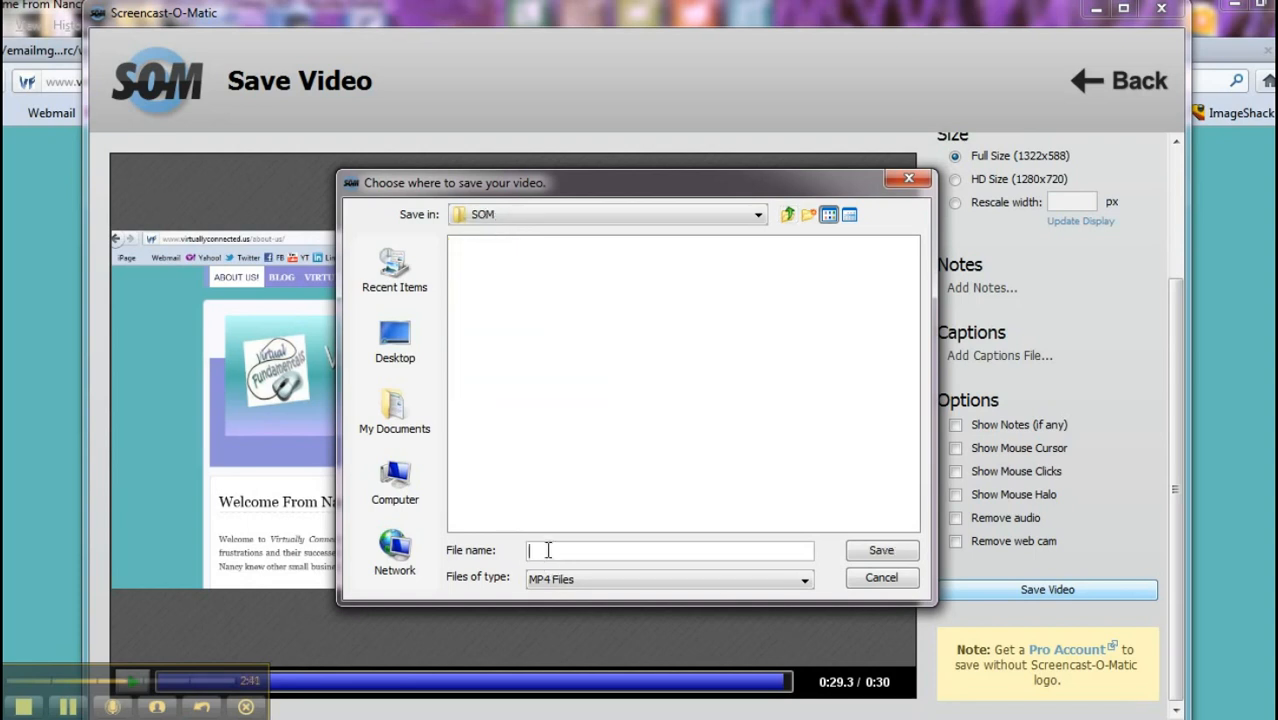
type("Sc")
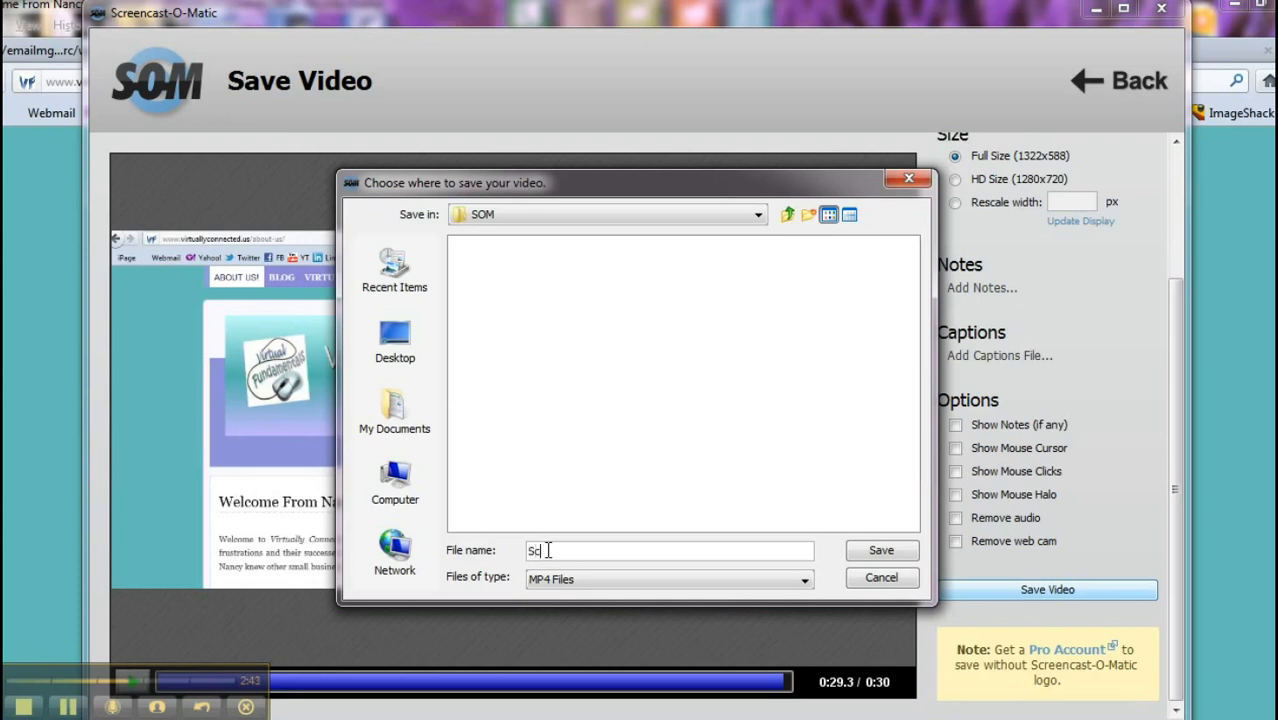
type("OM")
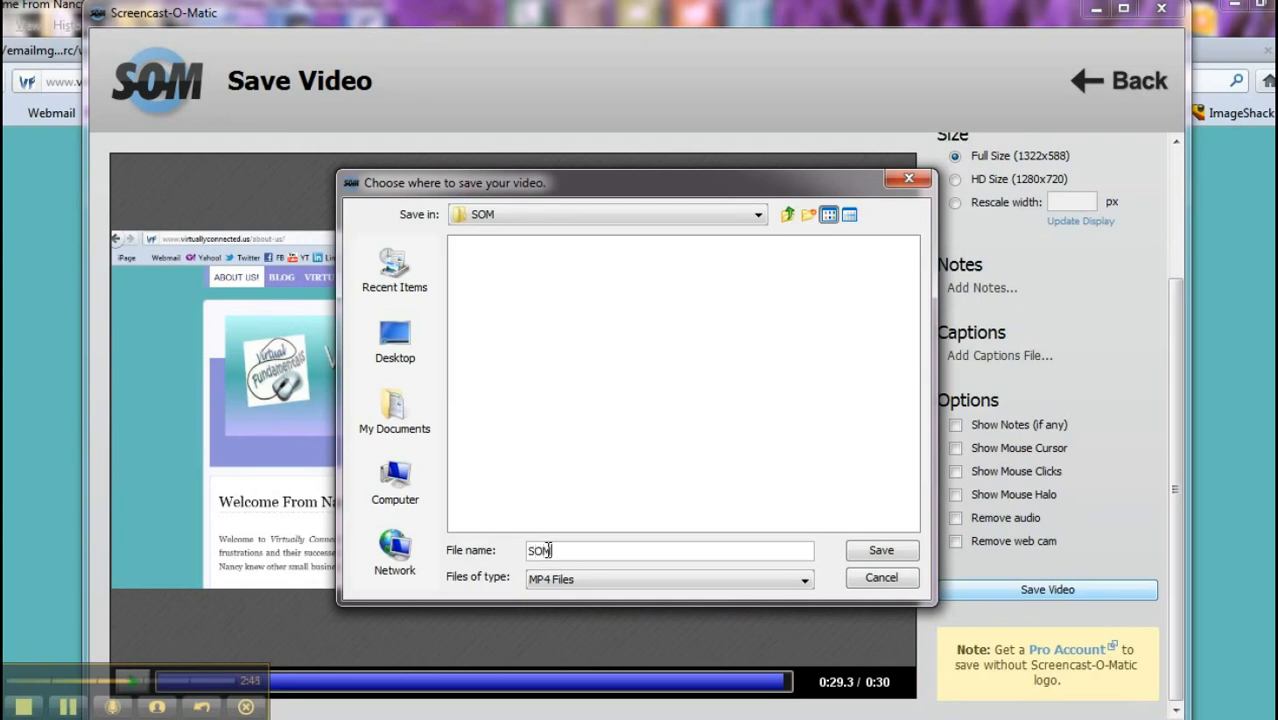
type("TRAINING_")
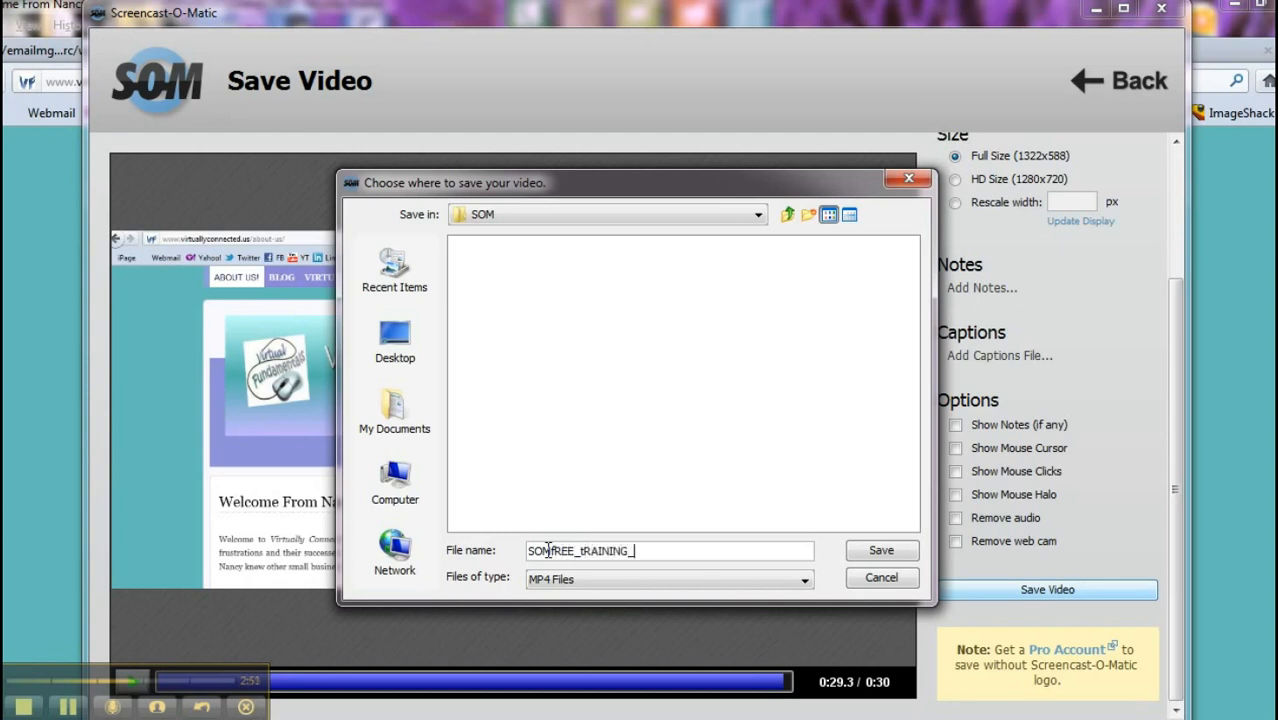
type("sERIES1")
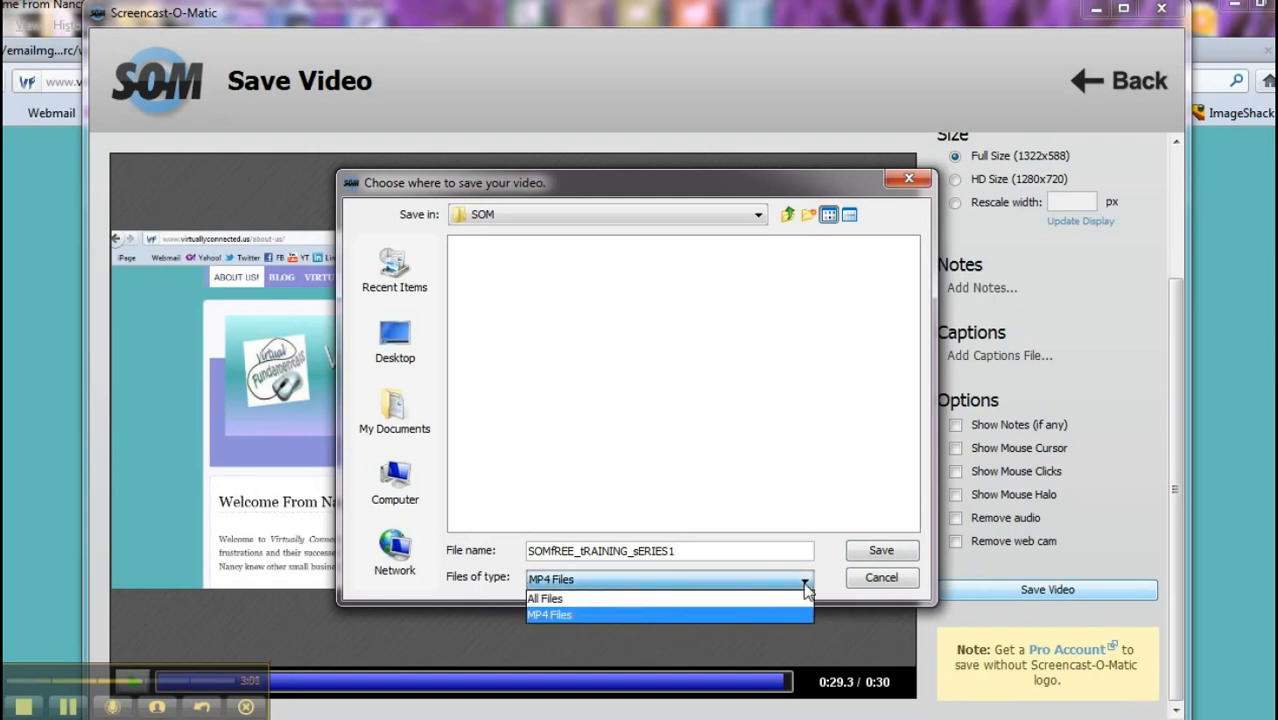
Step: Keep MP4 as the file type and save SOMfREE_tRAINING_sERIES1.mp4 to the SOM folder
left_click(880, 550)
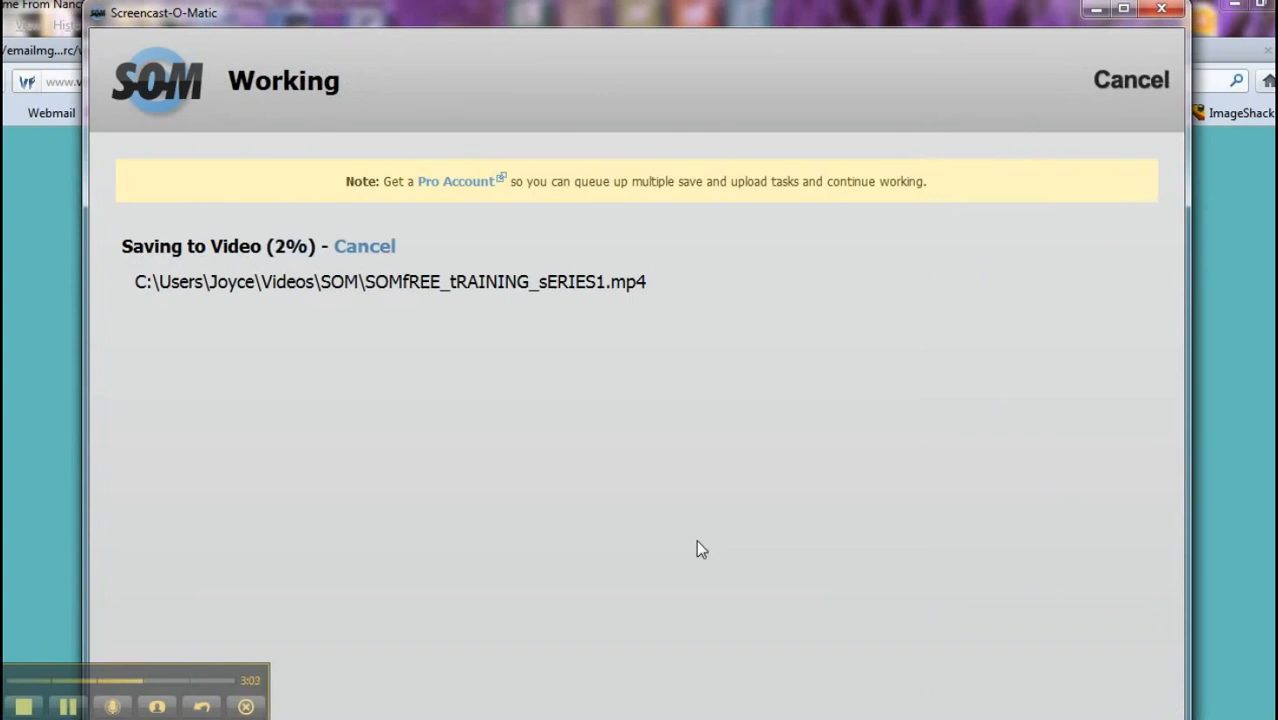
mouse_move(318, 404)
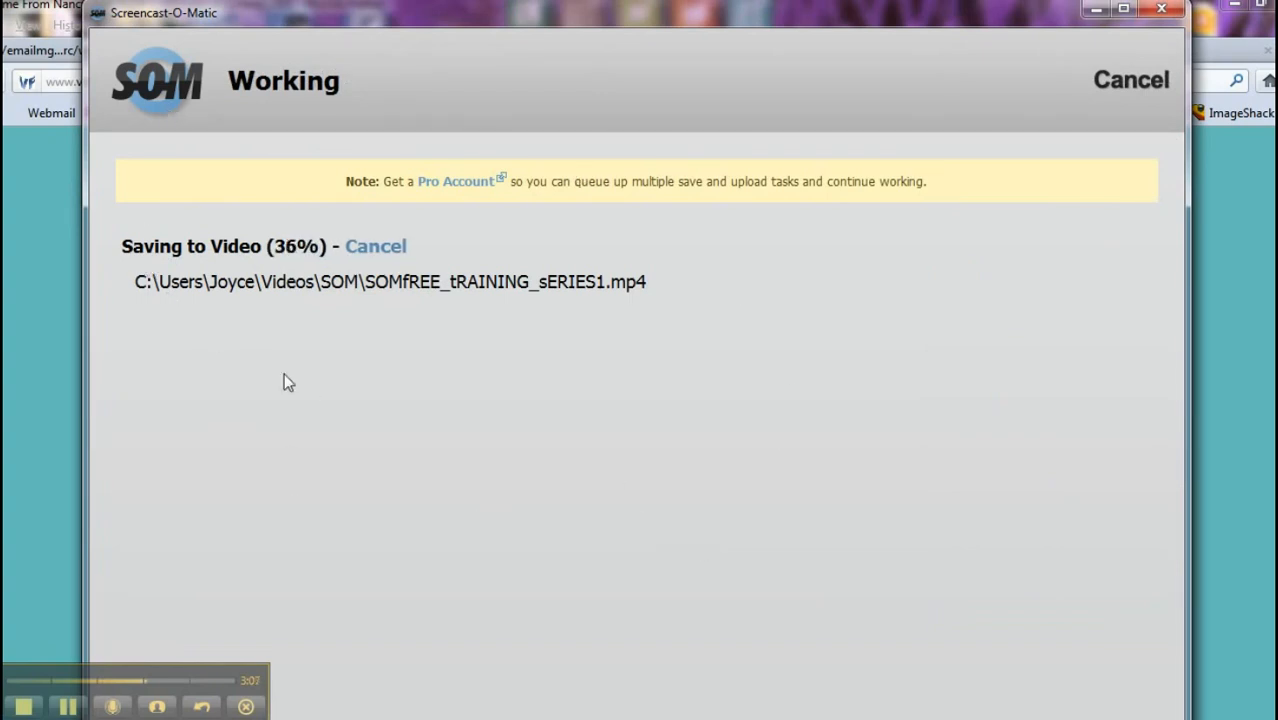
mouse_move(560, 310)
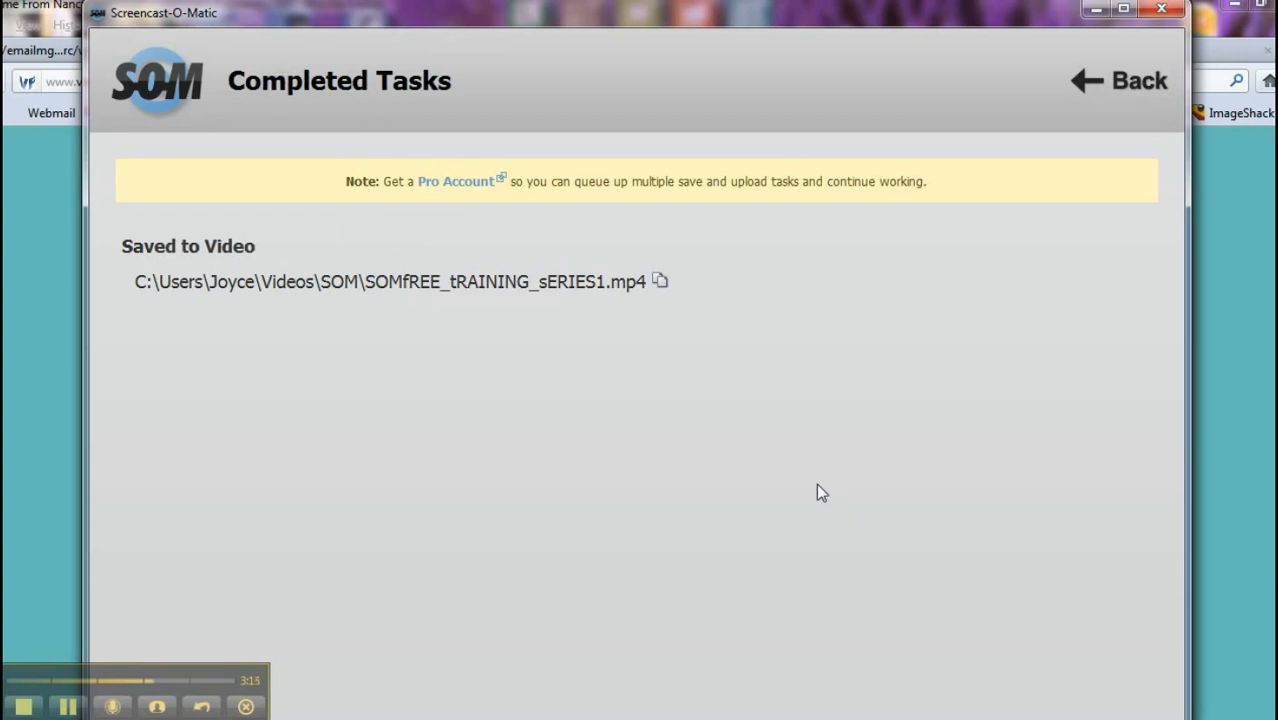
mouse_move(1036, 262)
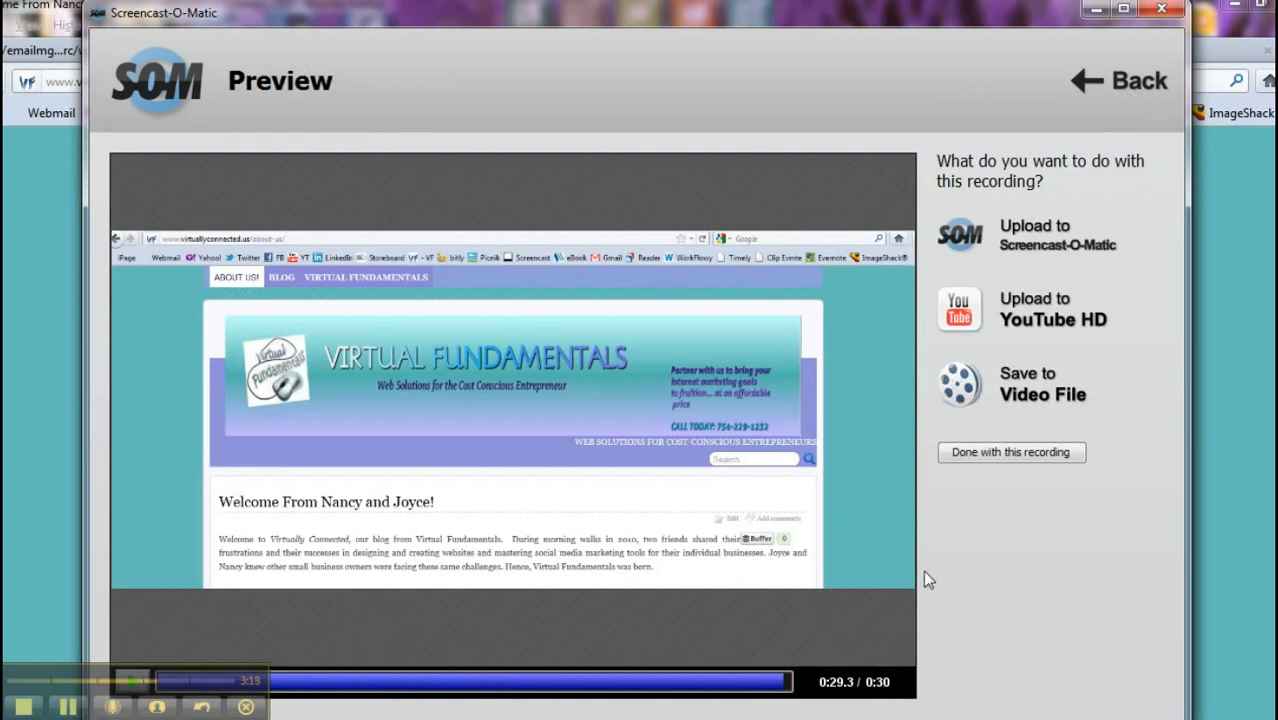
mouse_move(1006, 576)
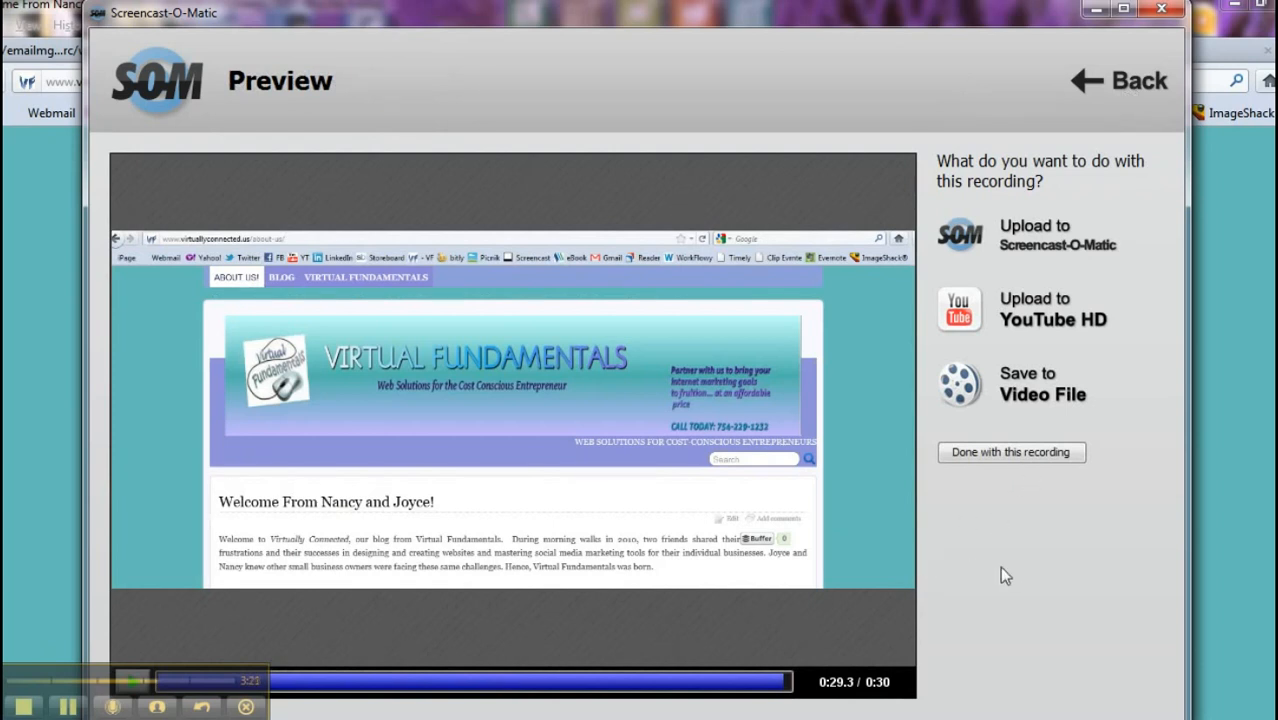
mouse_move(1008, 600)
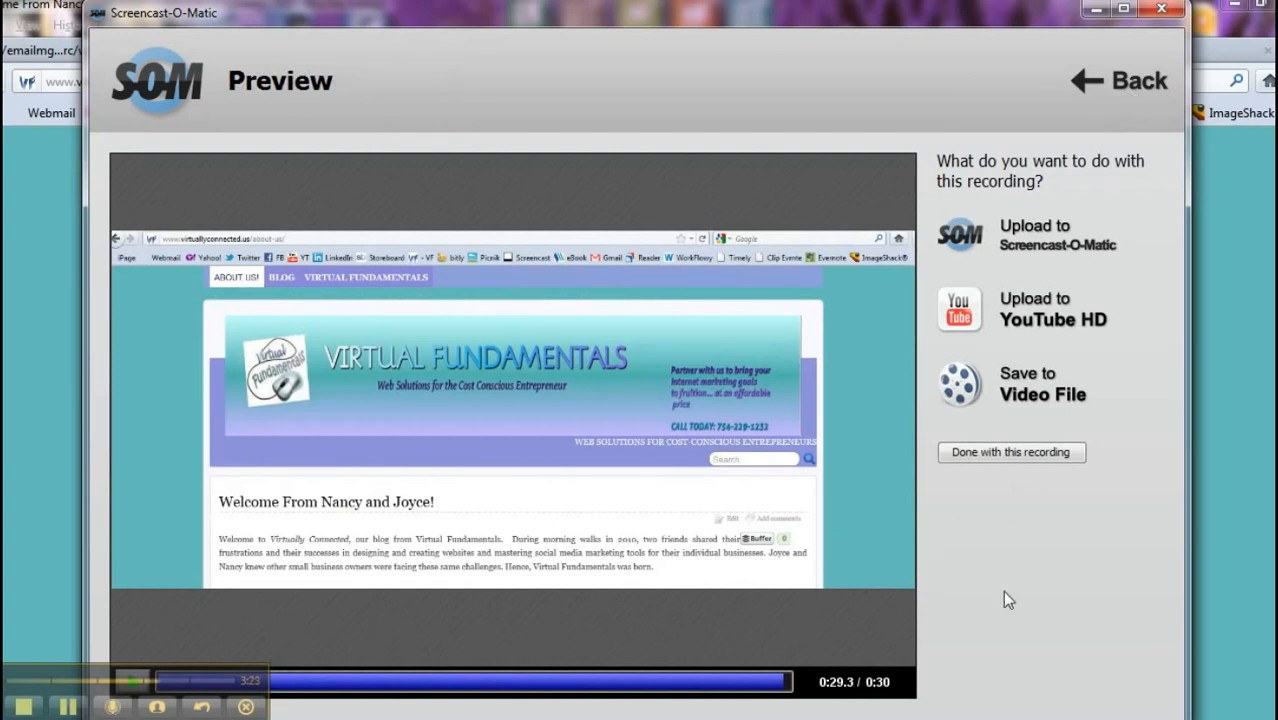